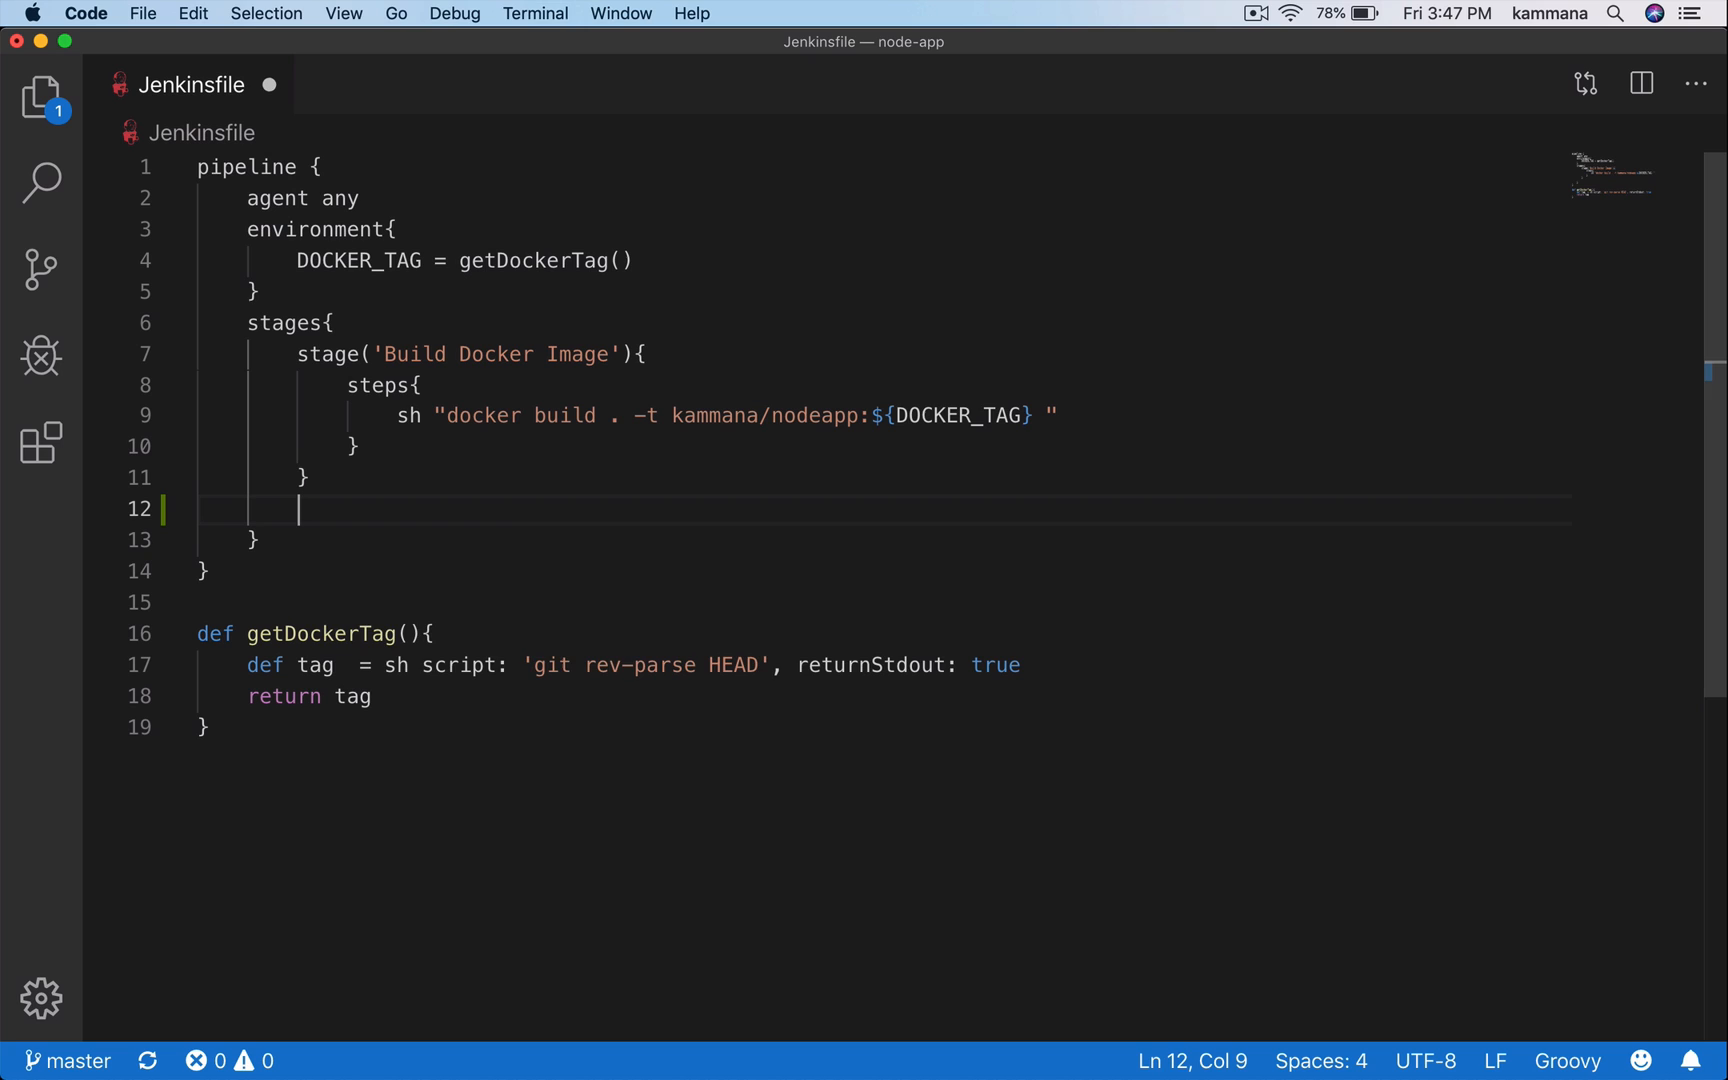
# Add a stage('DockerHub Push'){ block after the Build Docker Image stage.
pyautogui.write('stage(')
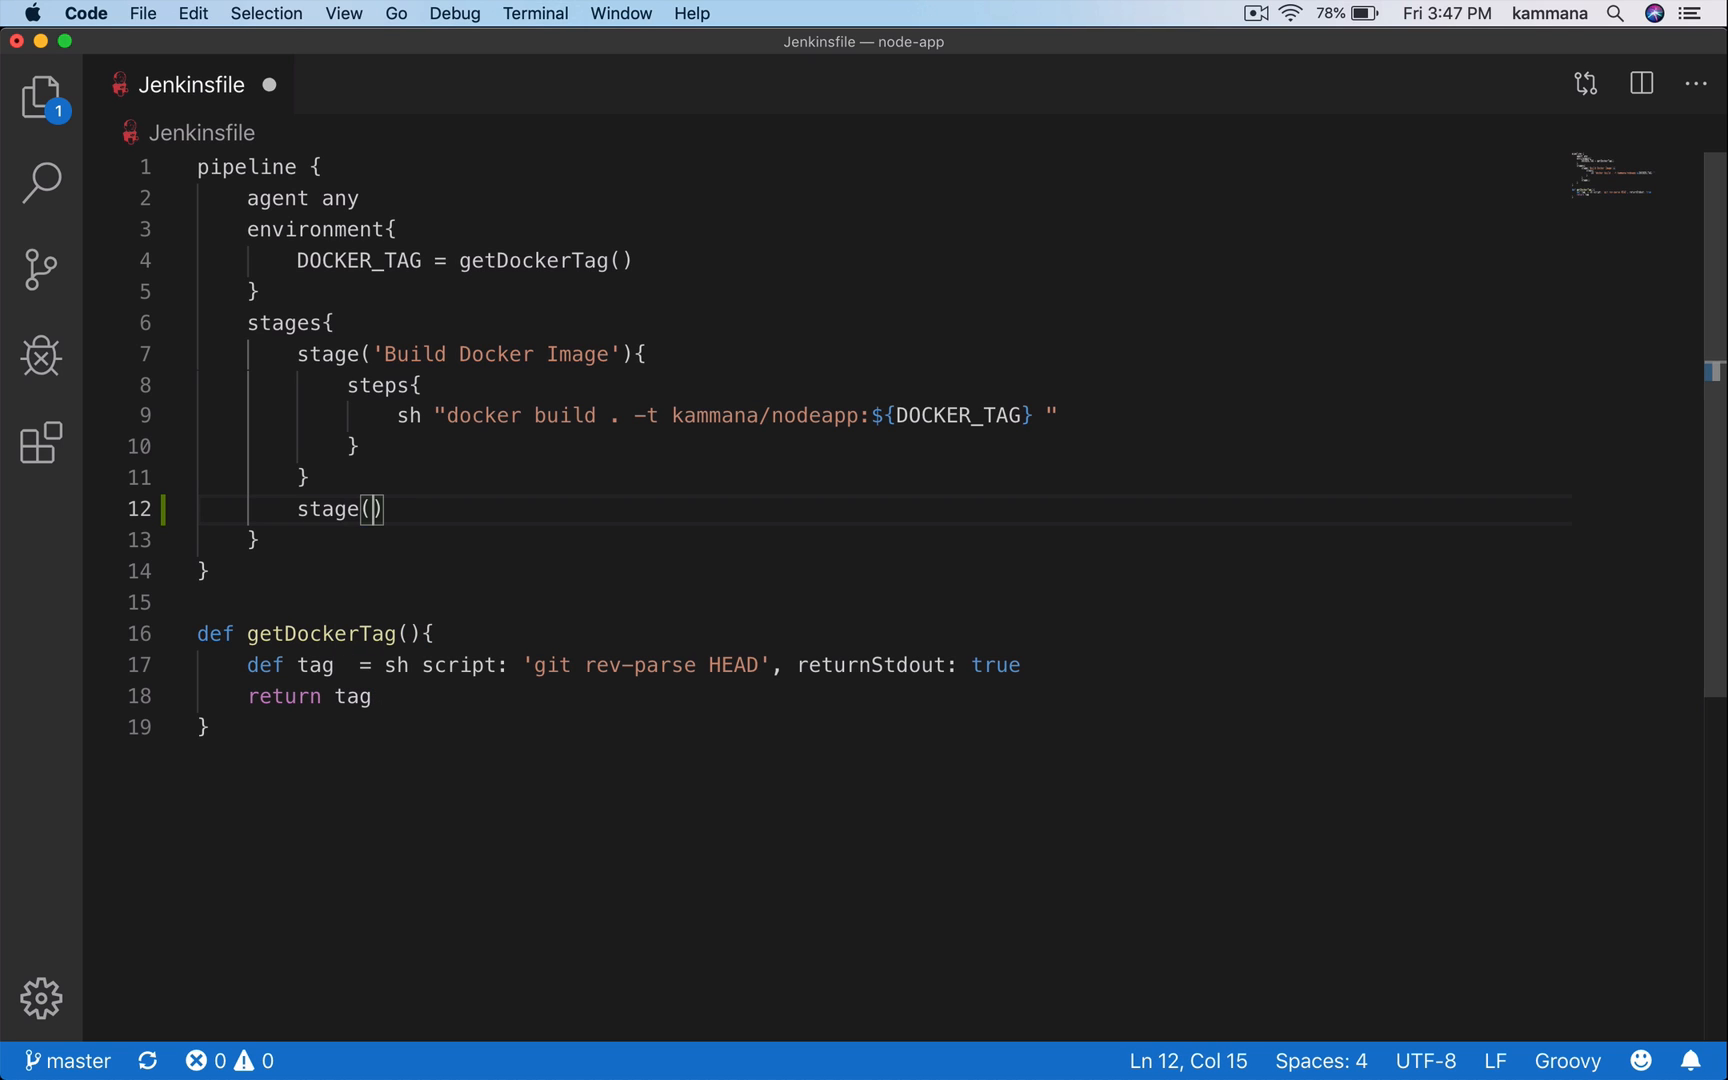
pyautogui.write("'")
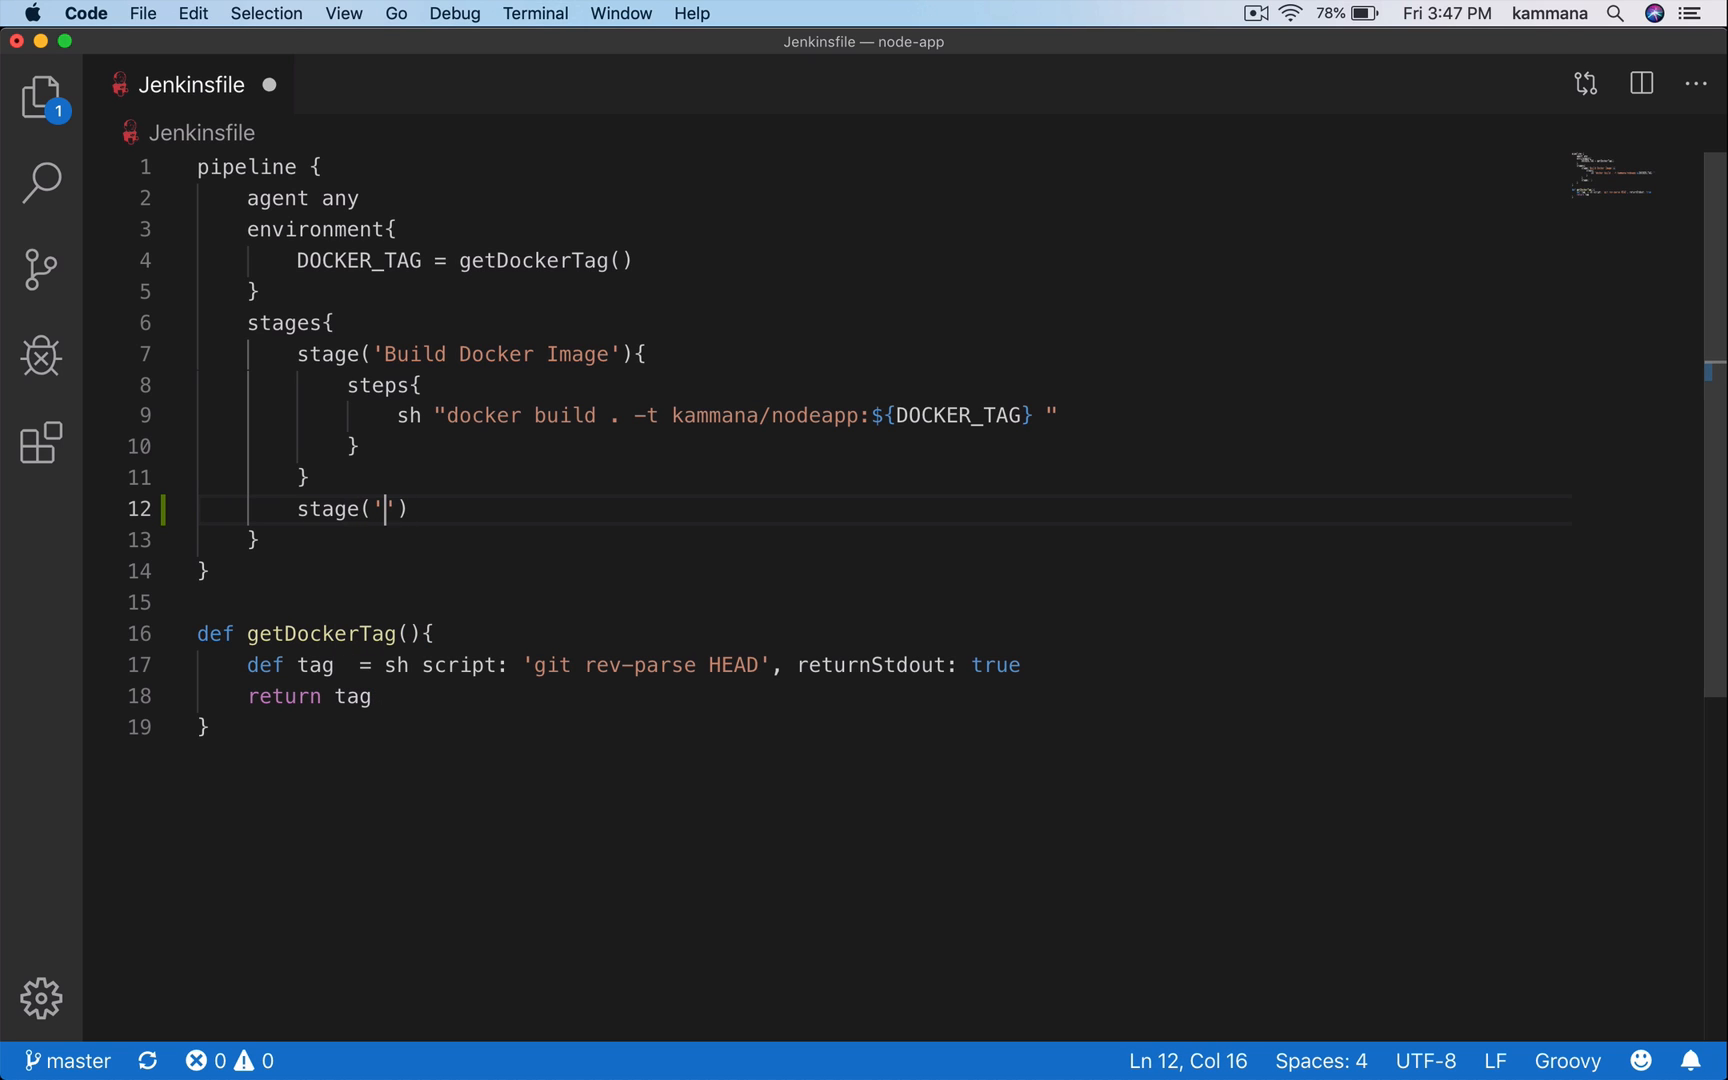
pyautogui.write('DockerH')
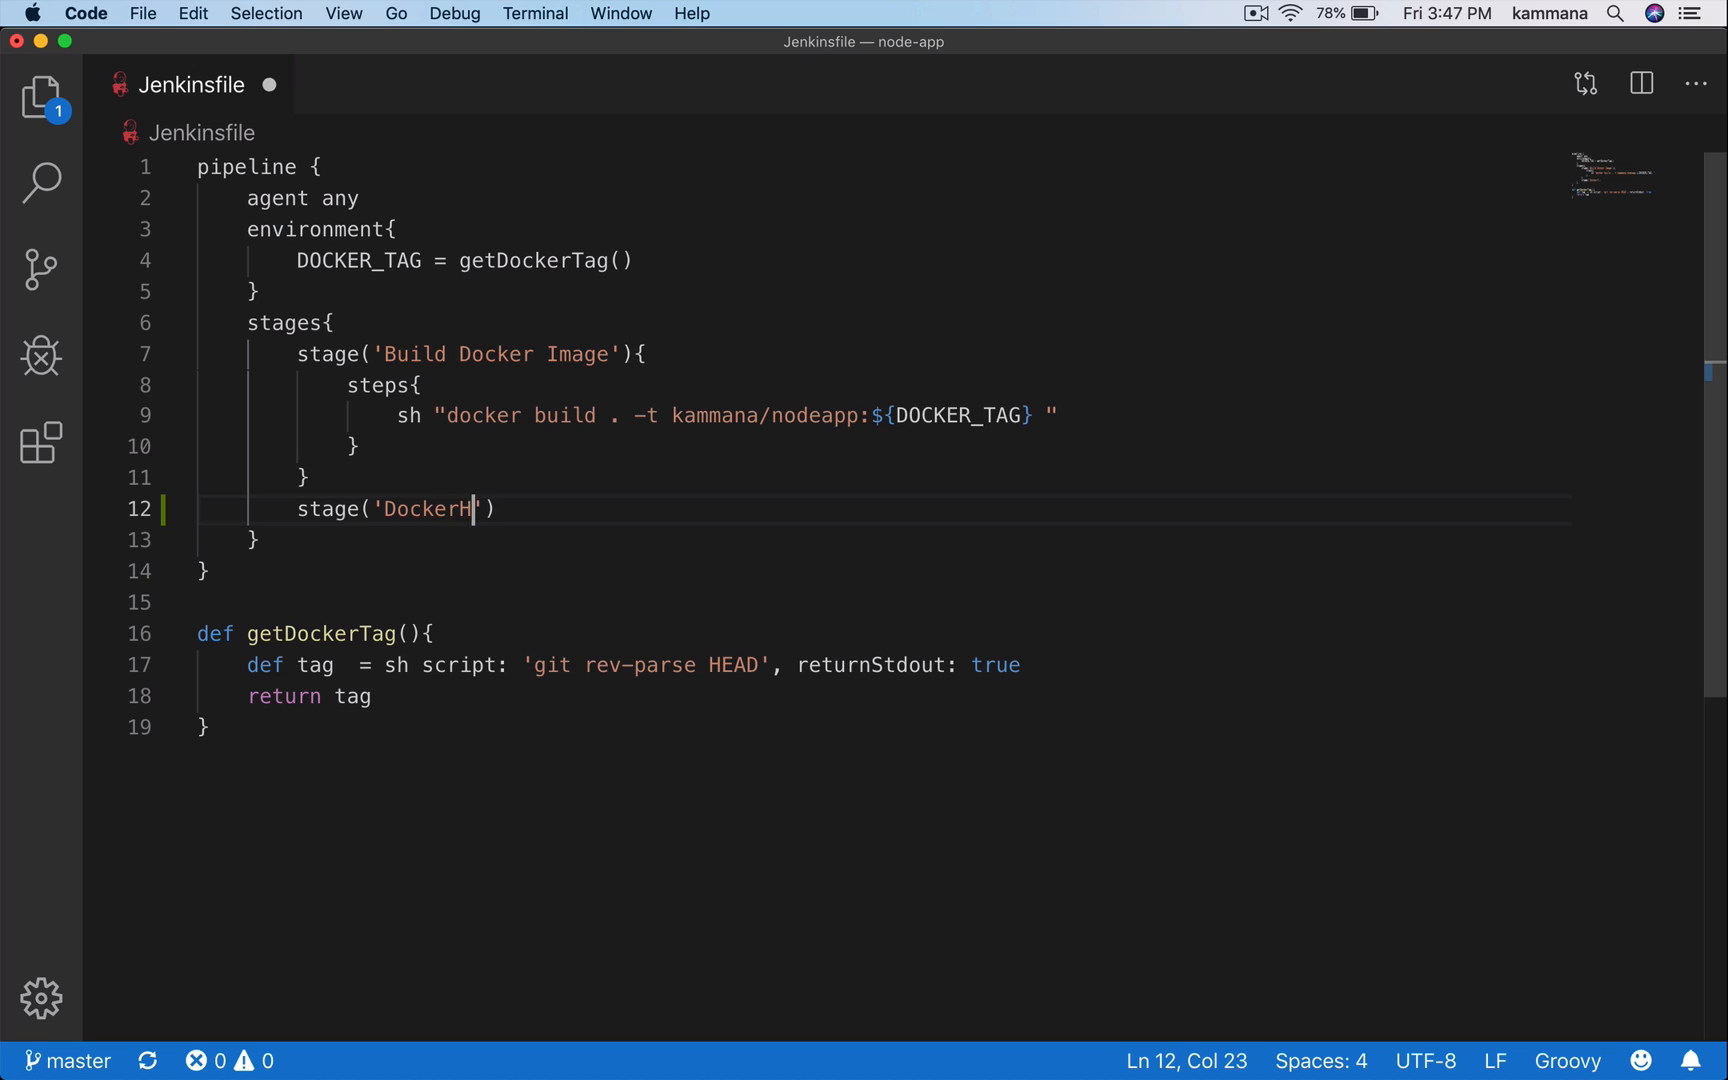
pyautogui.write('ub -')
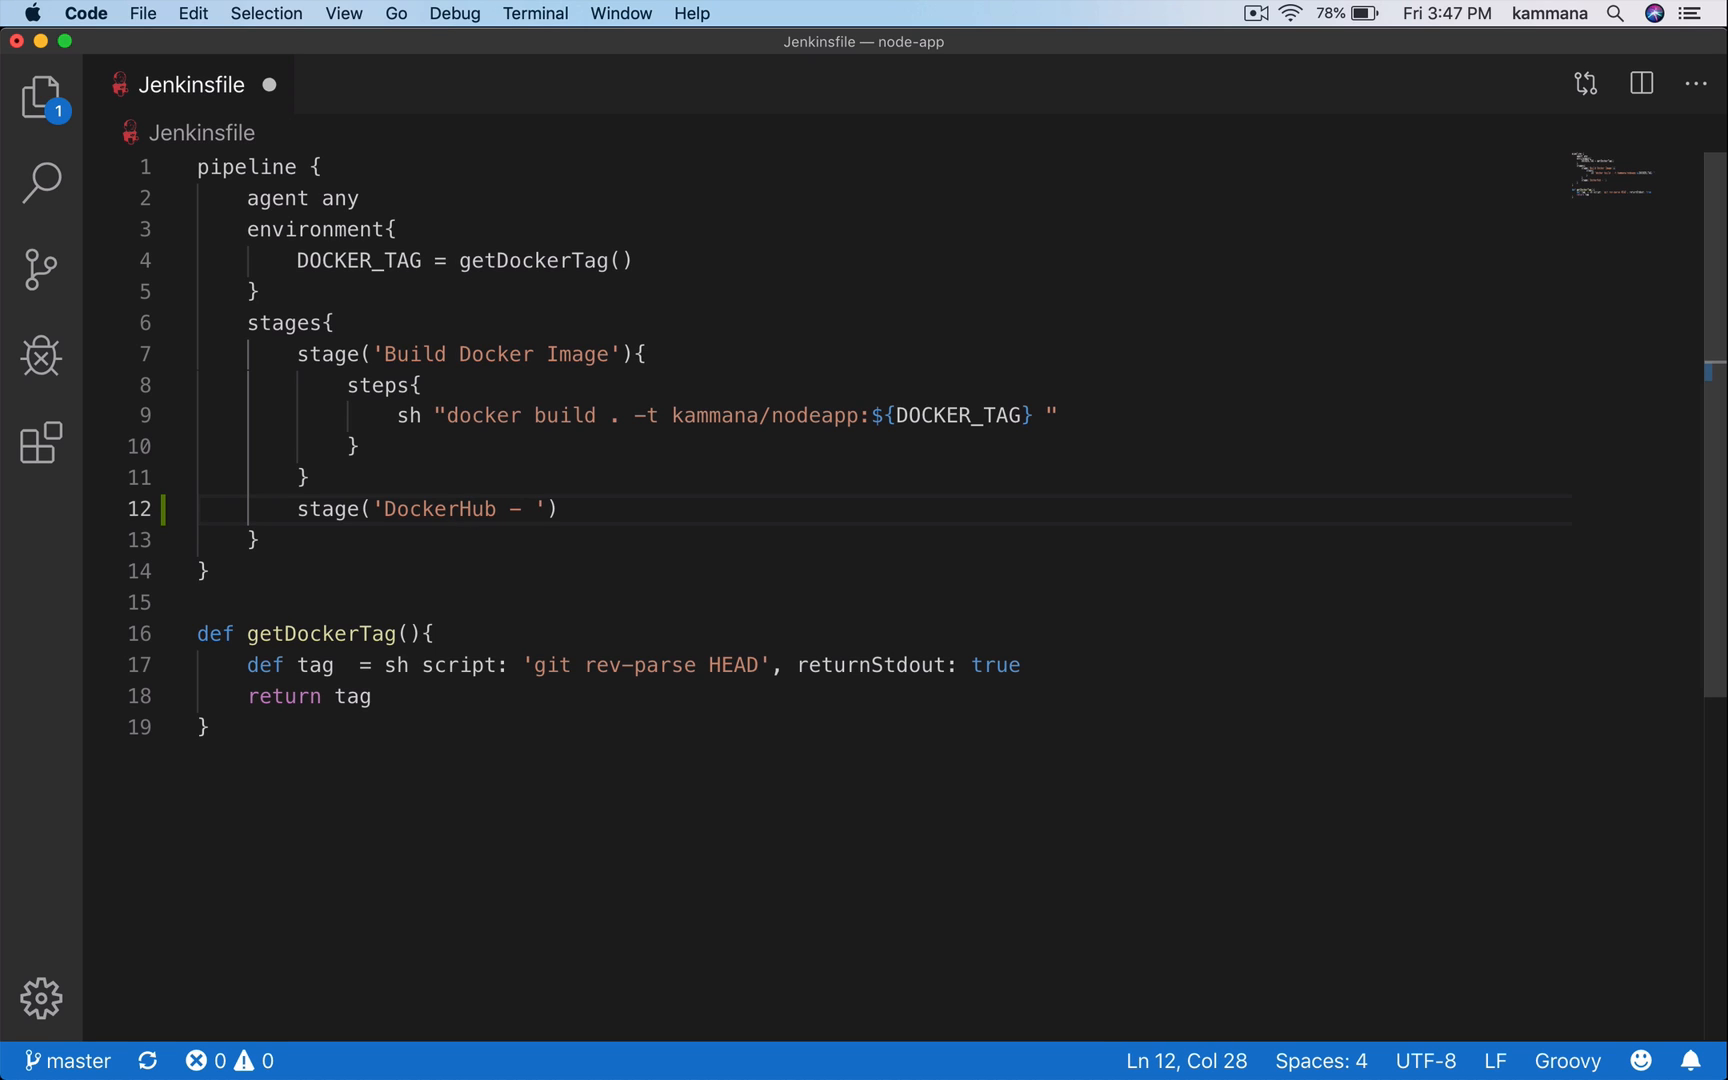
pyautogui.write('Pu')
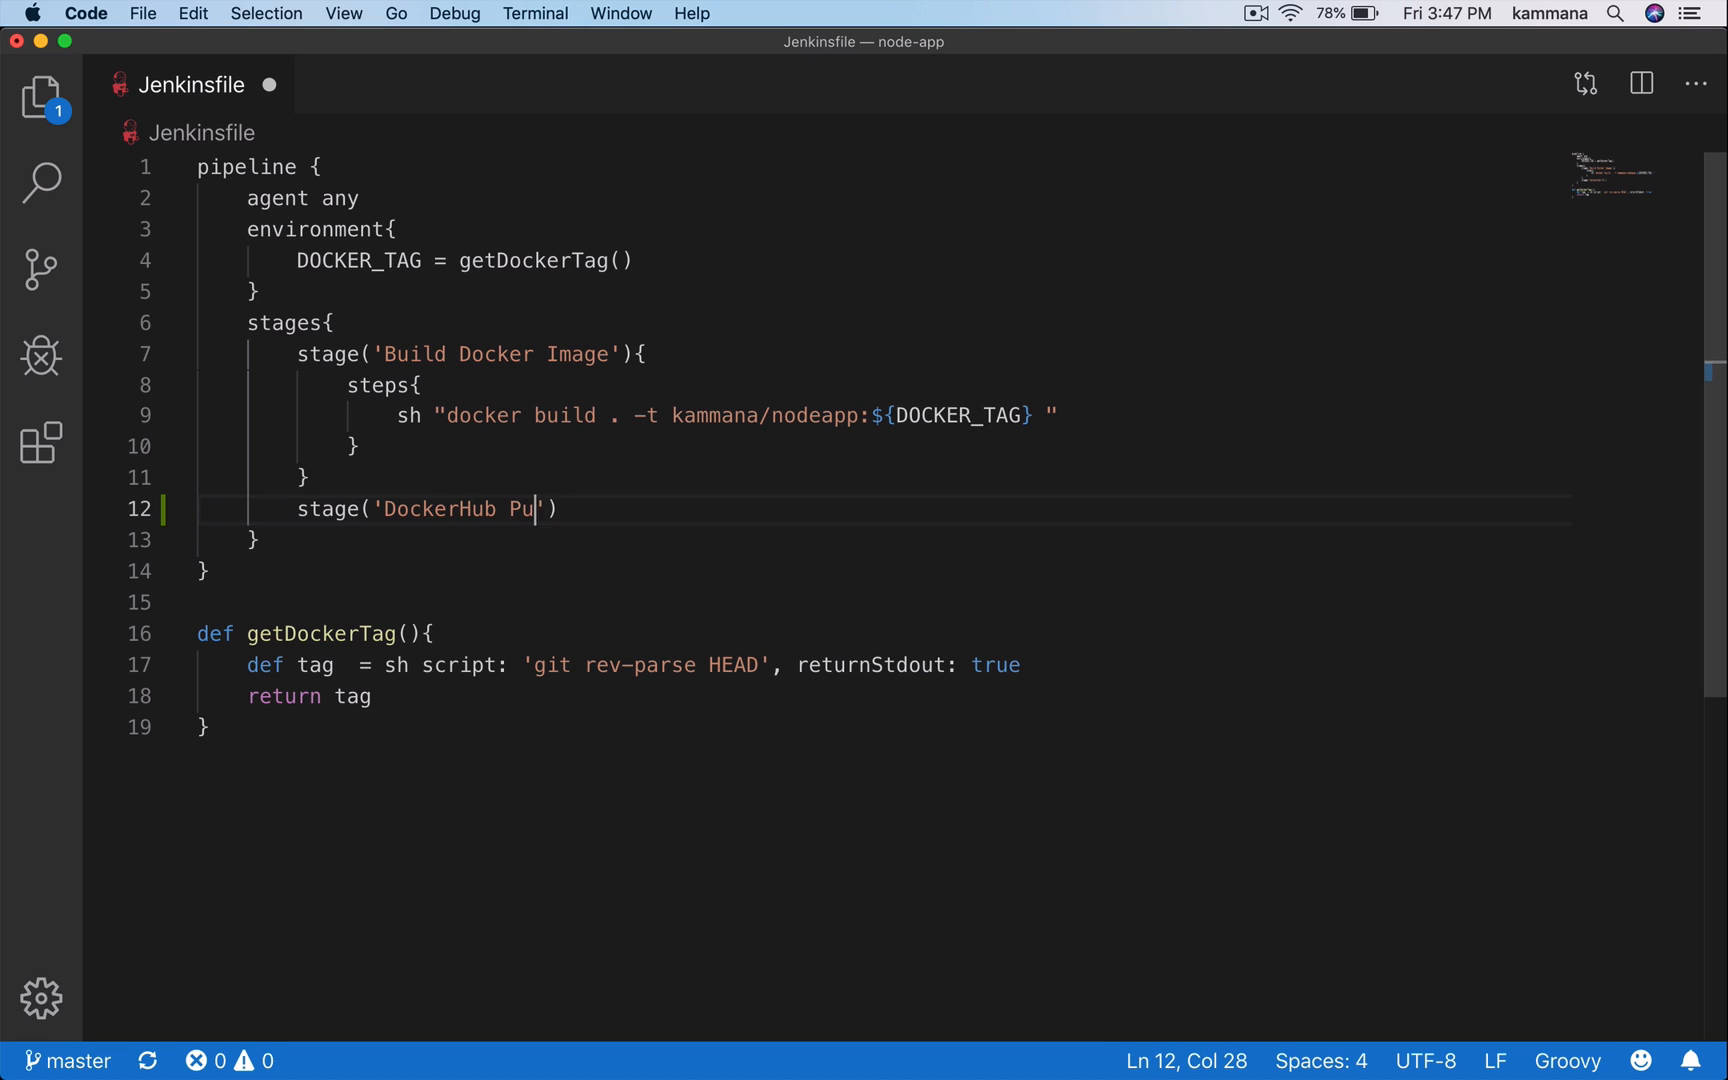
pyautogui.write('sh')
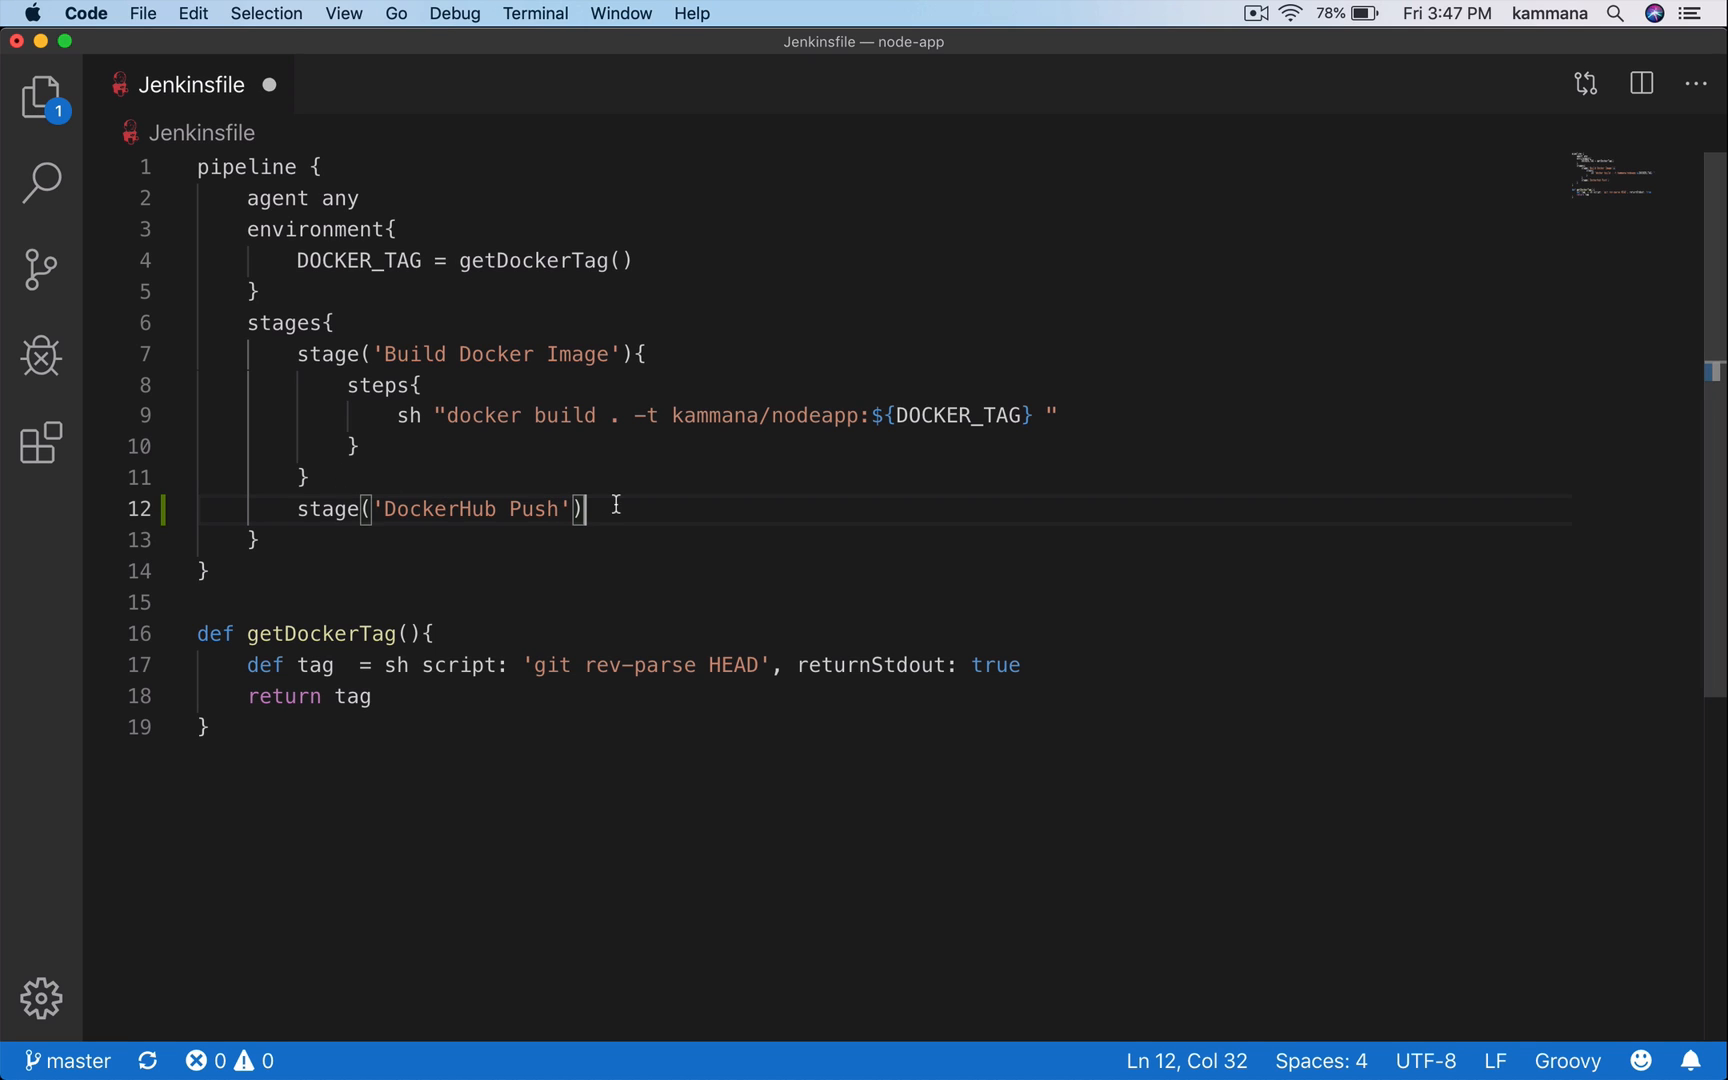
pyautogui.write('{')
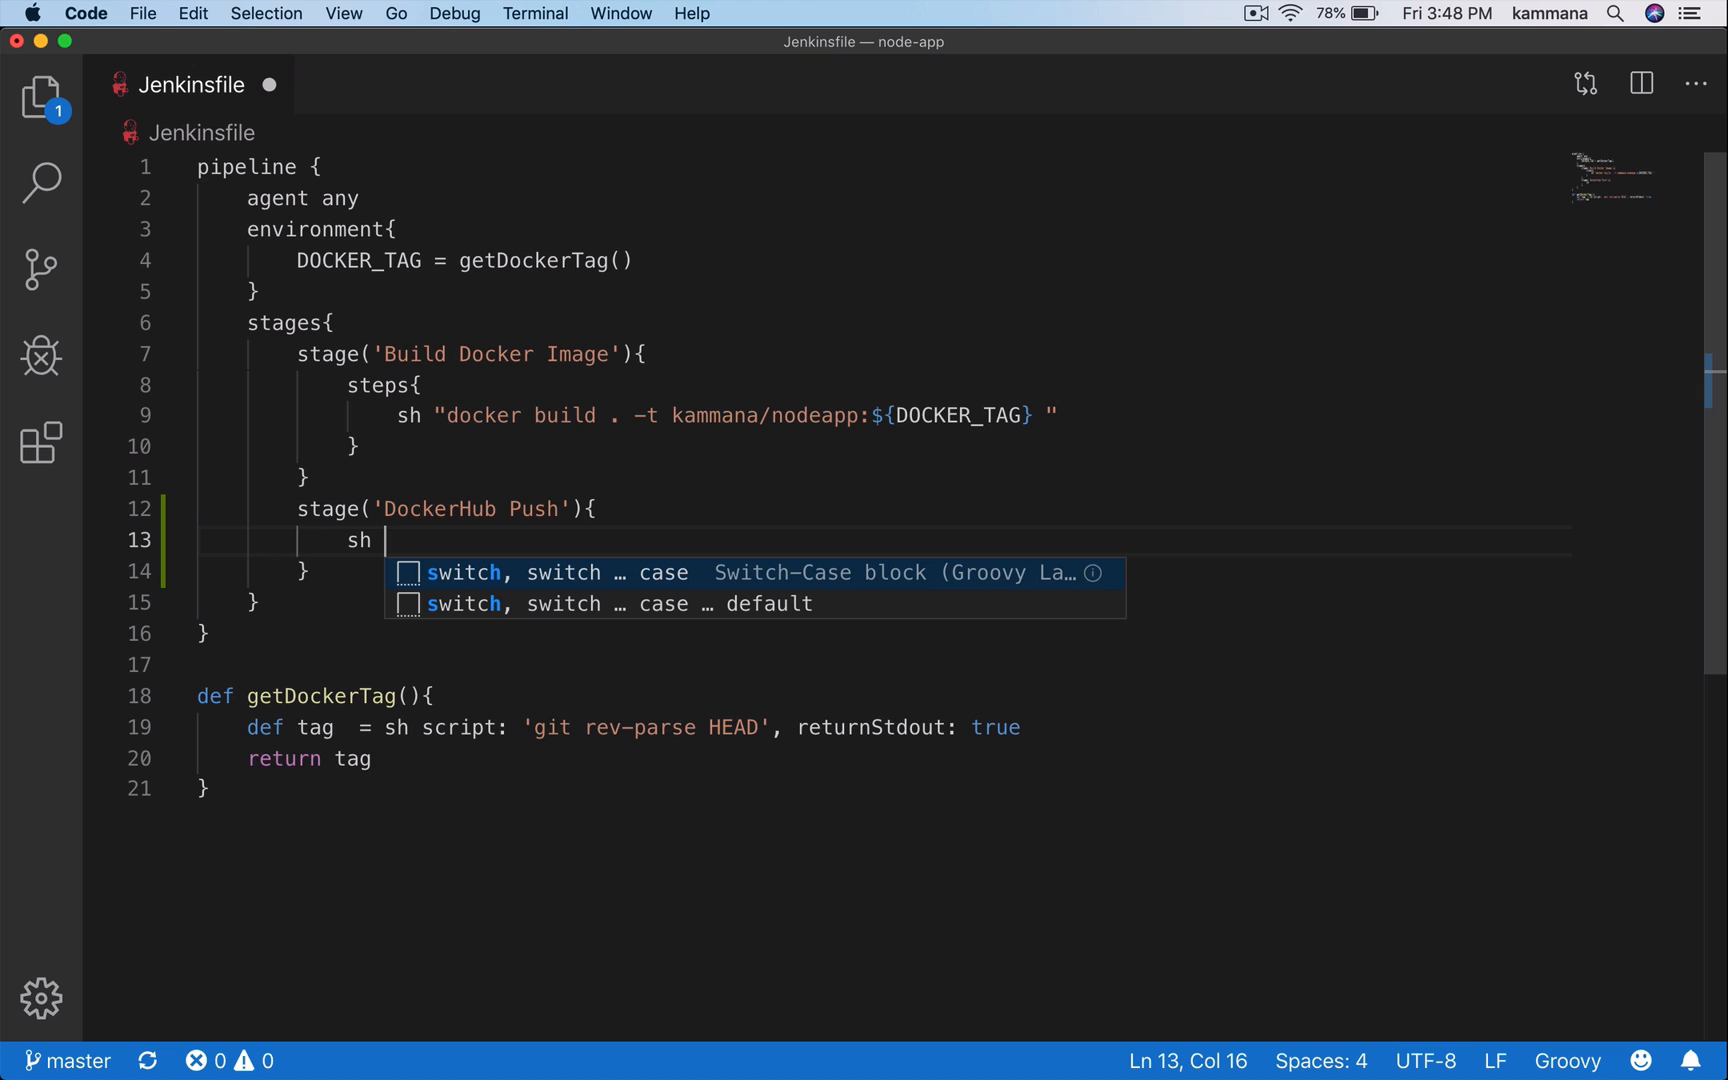
# Begin the sh "docker login -u kammana -p" command inside the new stage.
pyautogui.write('"dock')
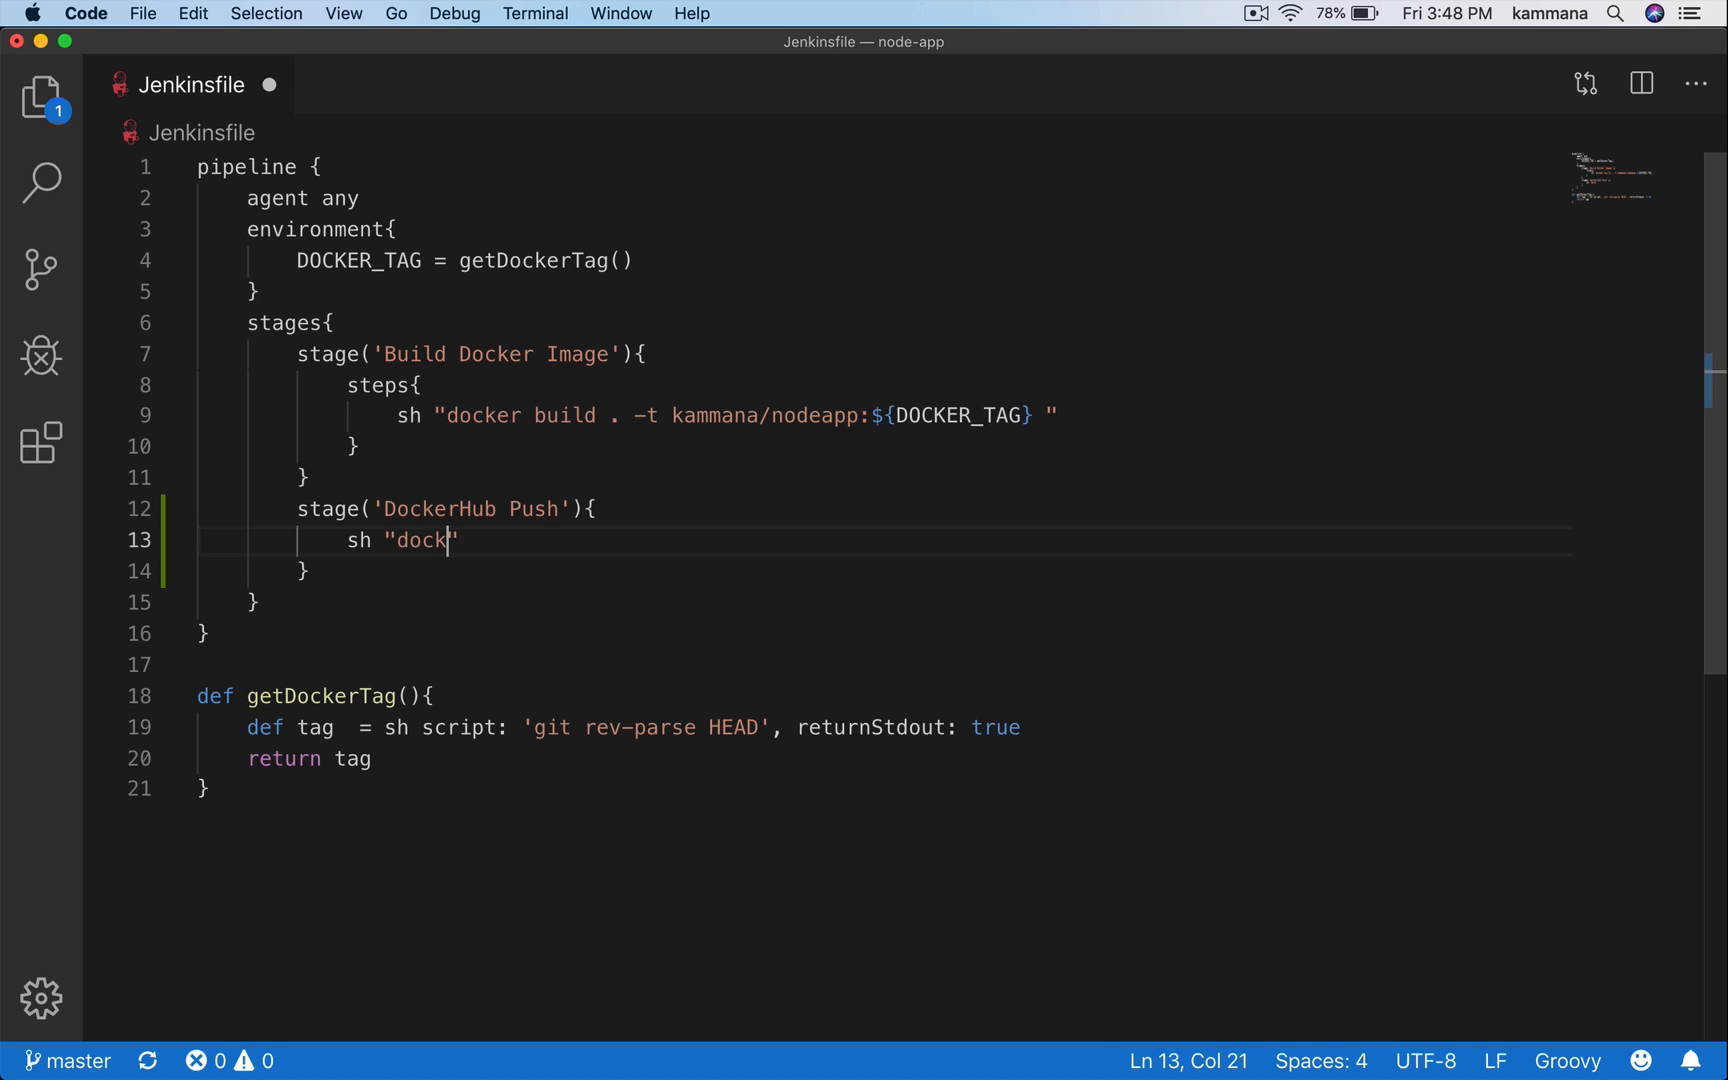
pyautogui.write('er login -u')
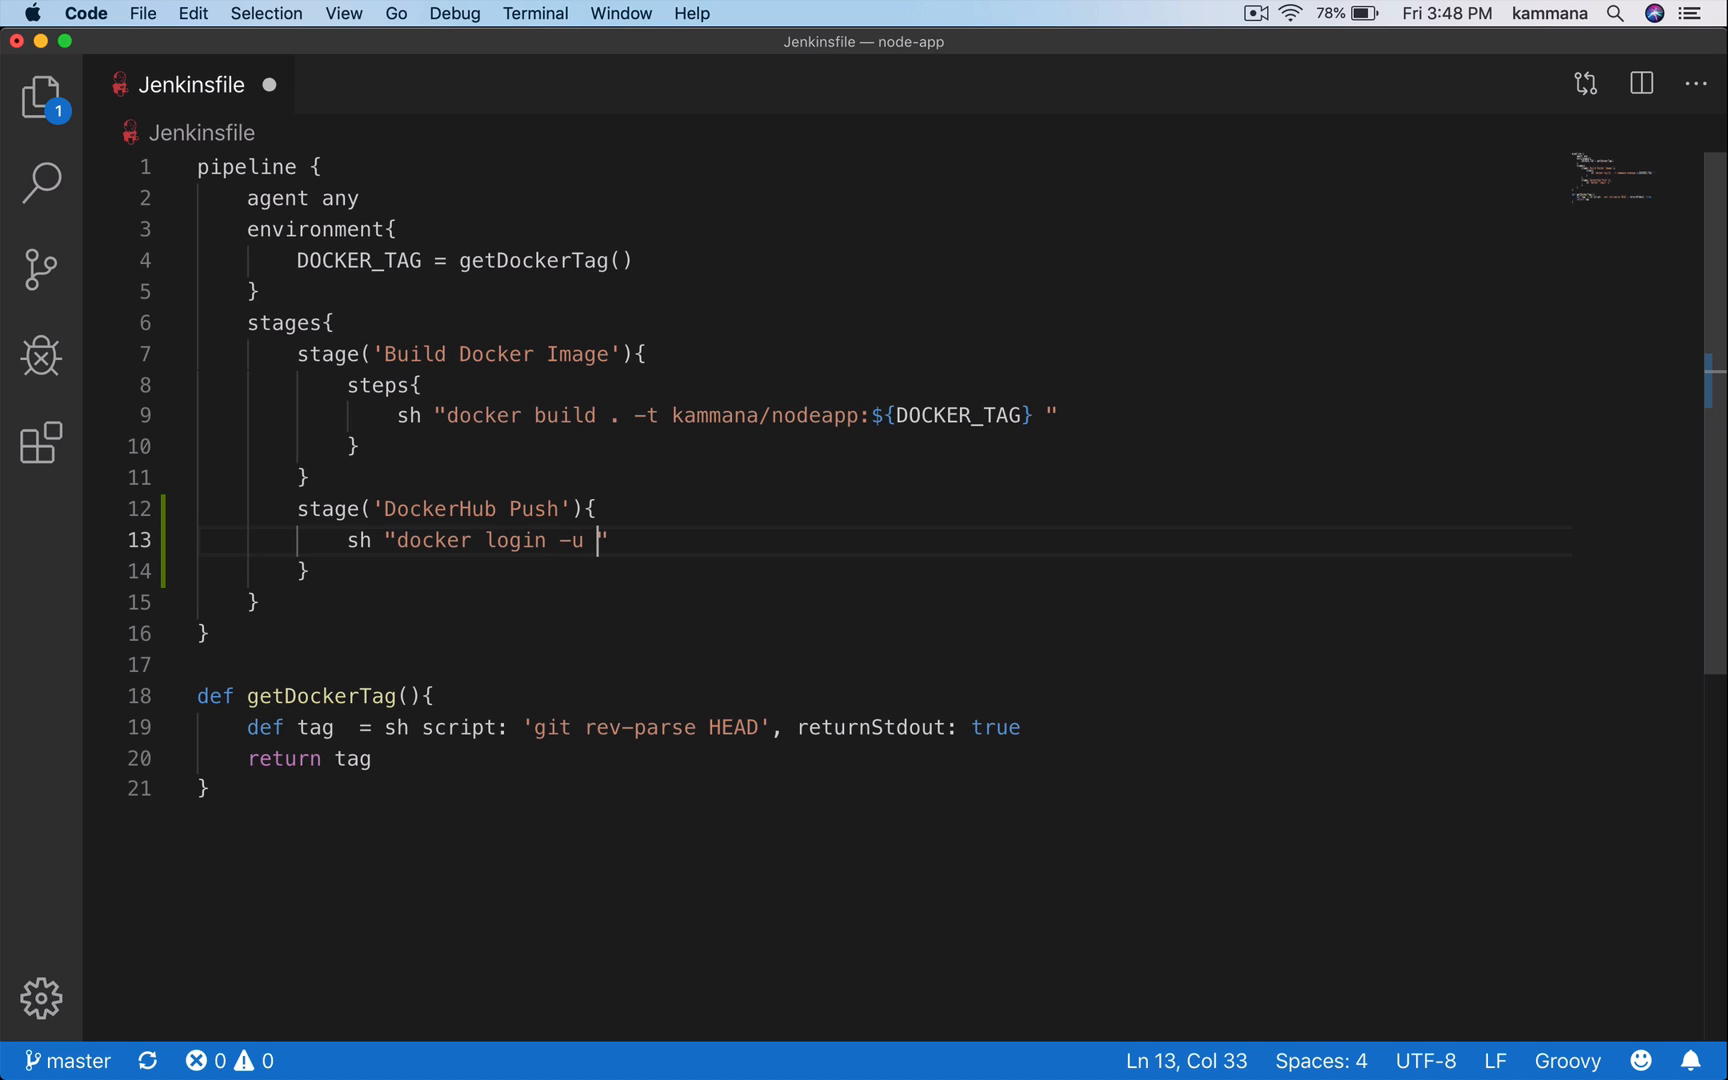
pyautogui.write('kammana')
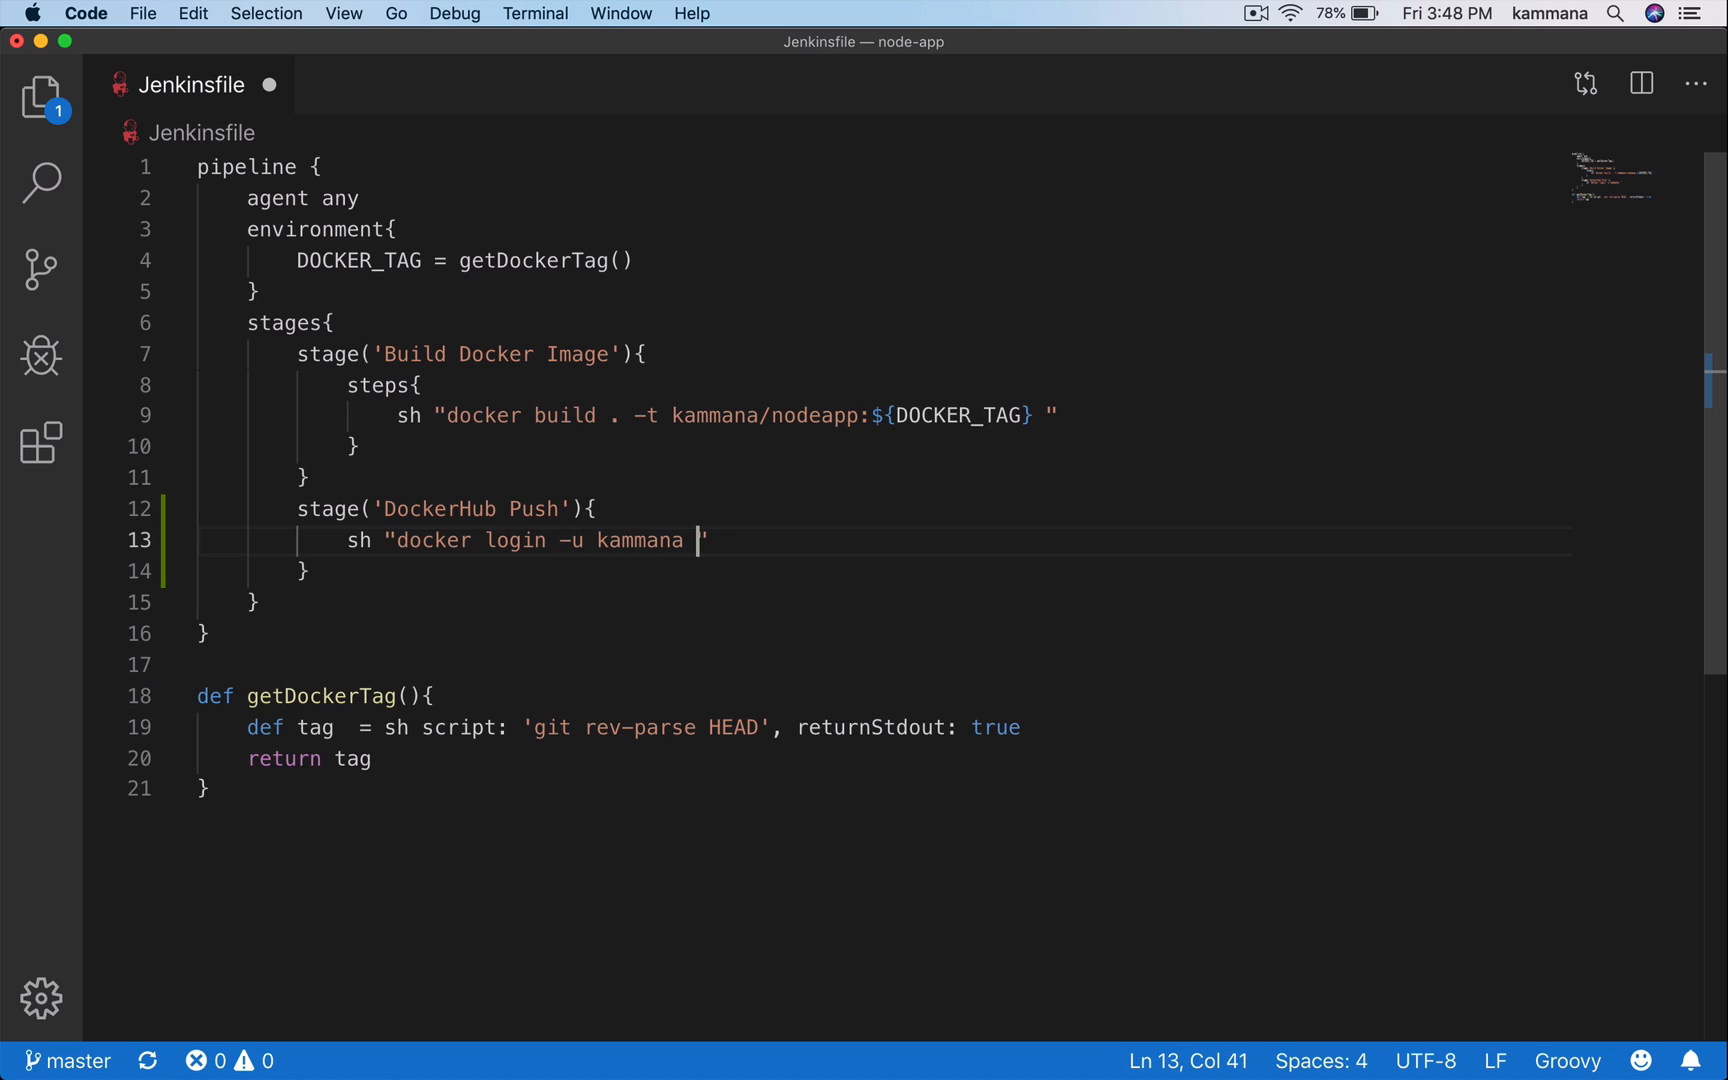
pyautogui.write('-p')
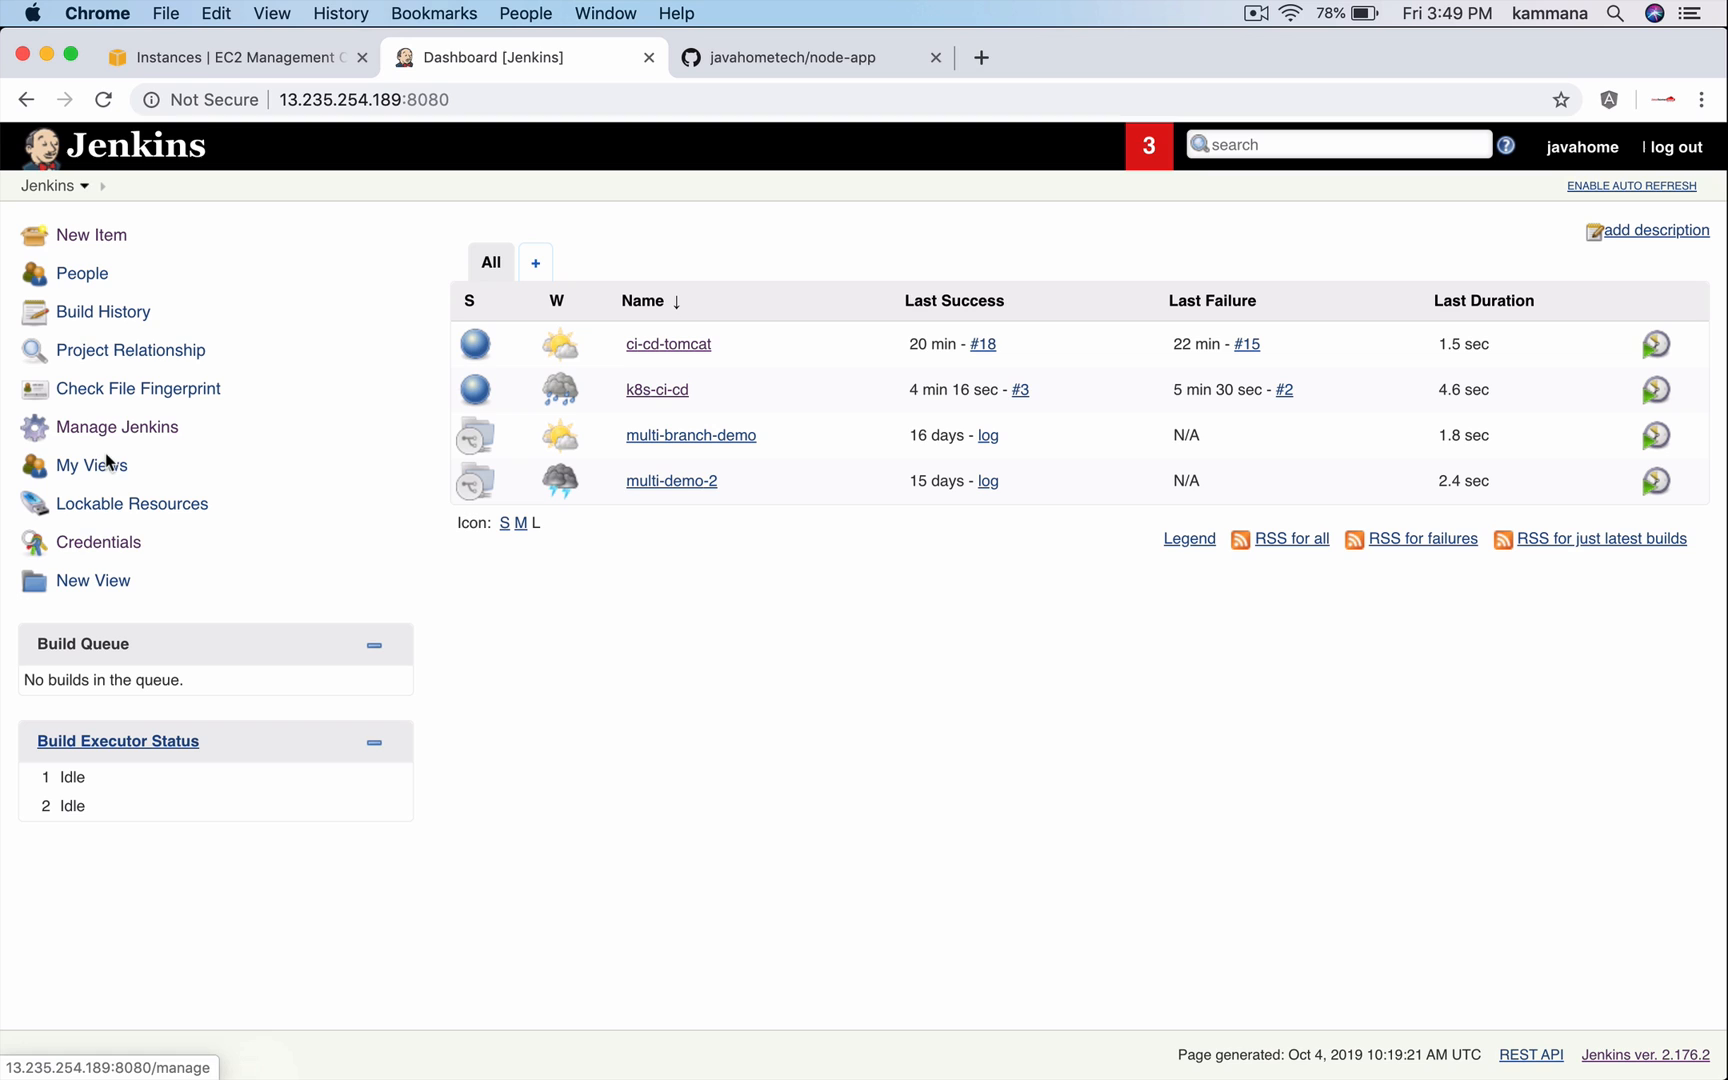
# Start a new global credential of kind Secret text.
pyautogui.click(101, 541)
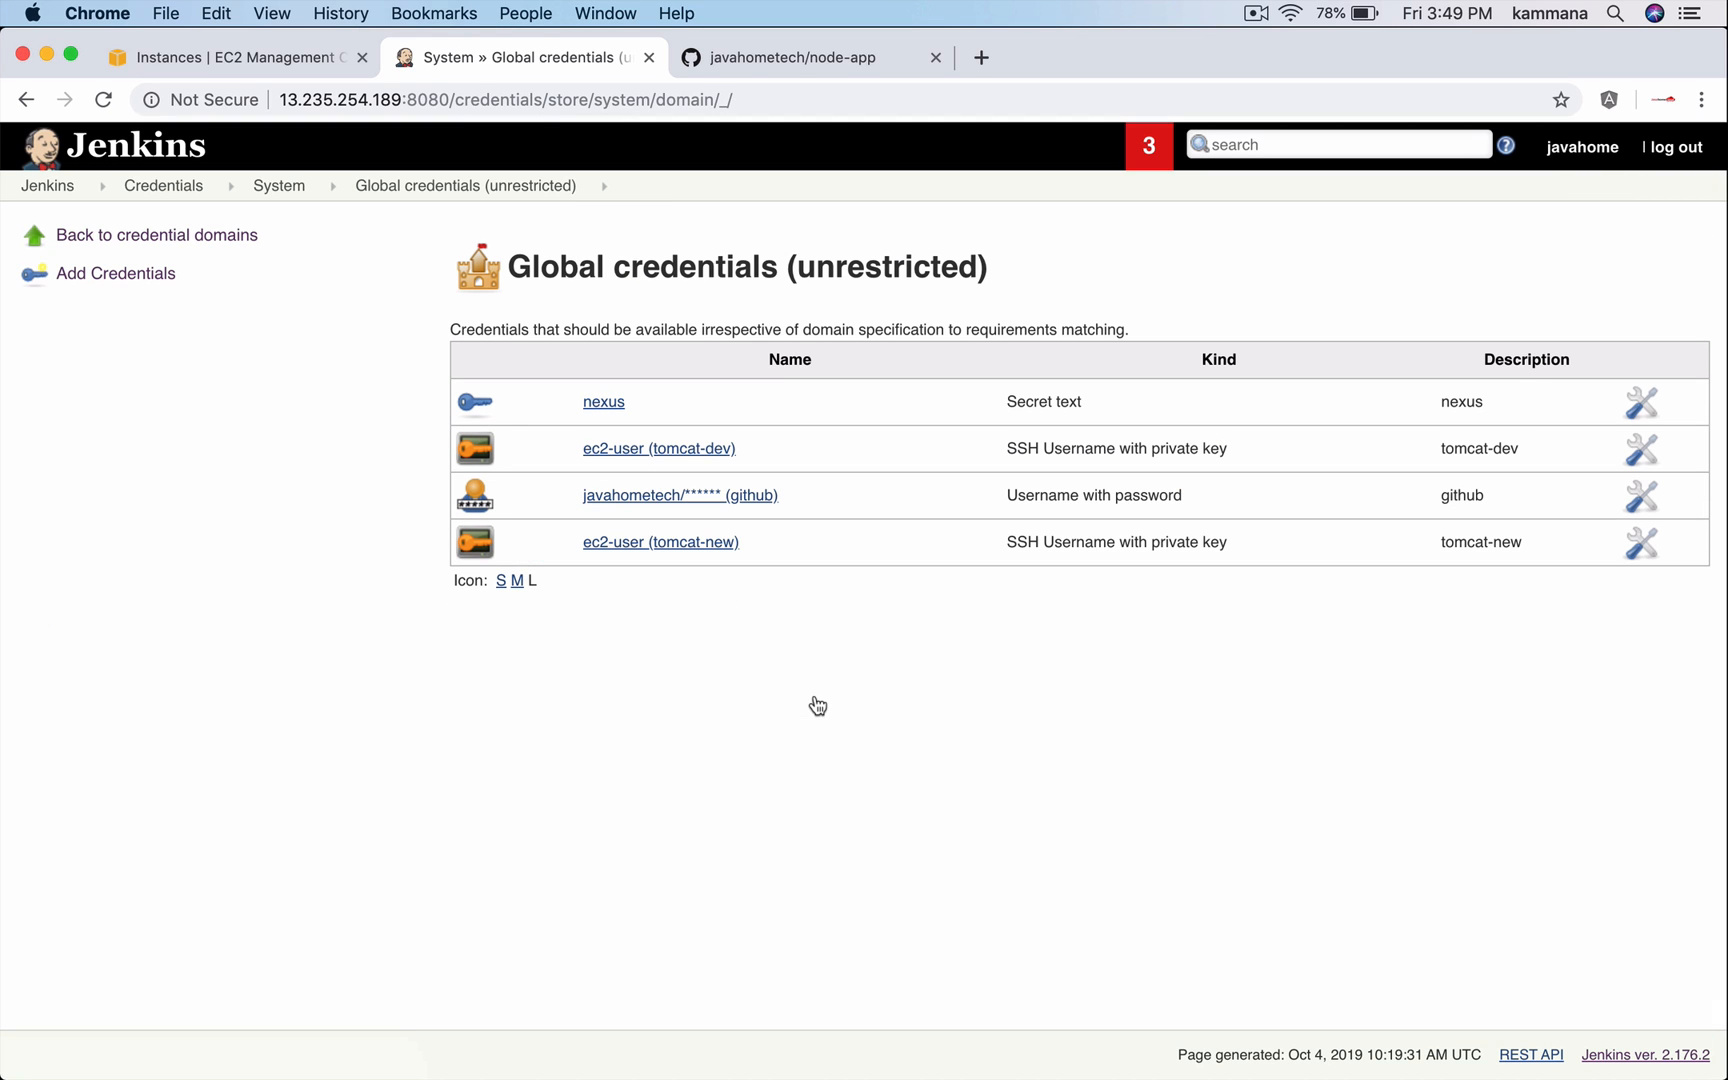
pyautogui.click(114, 272)
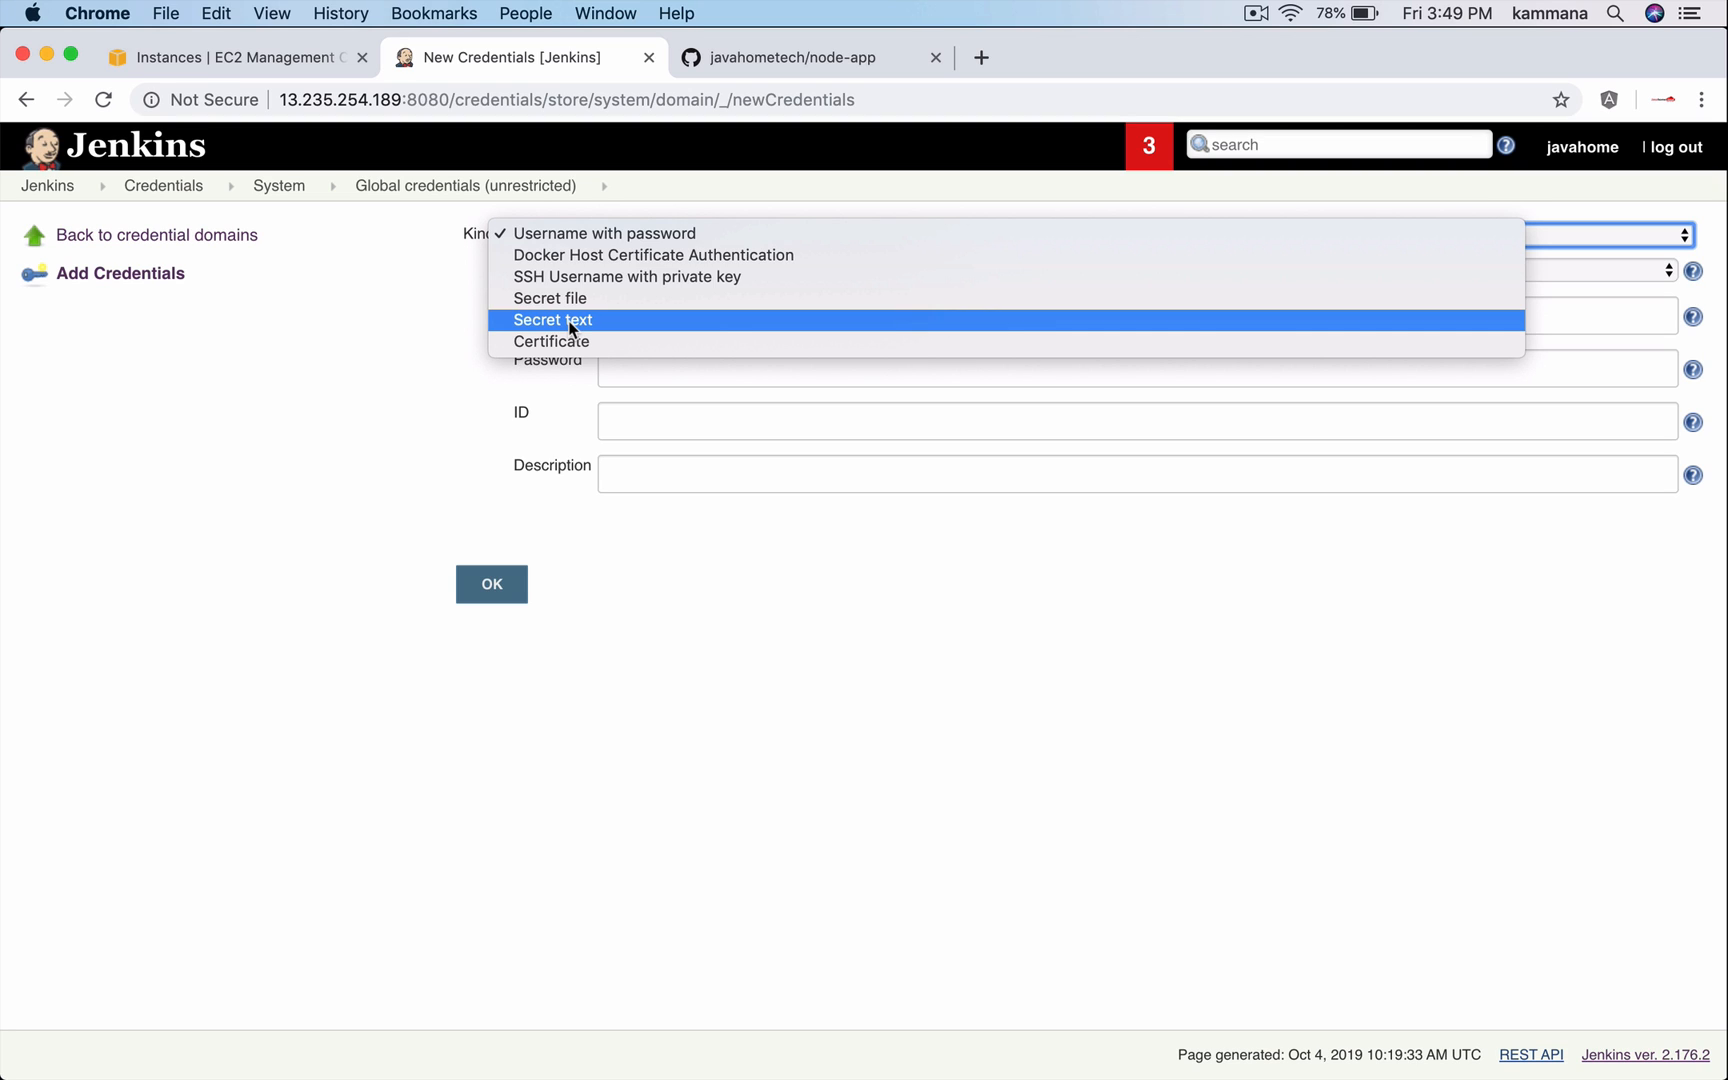
pyautogui.click(552, 320)
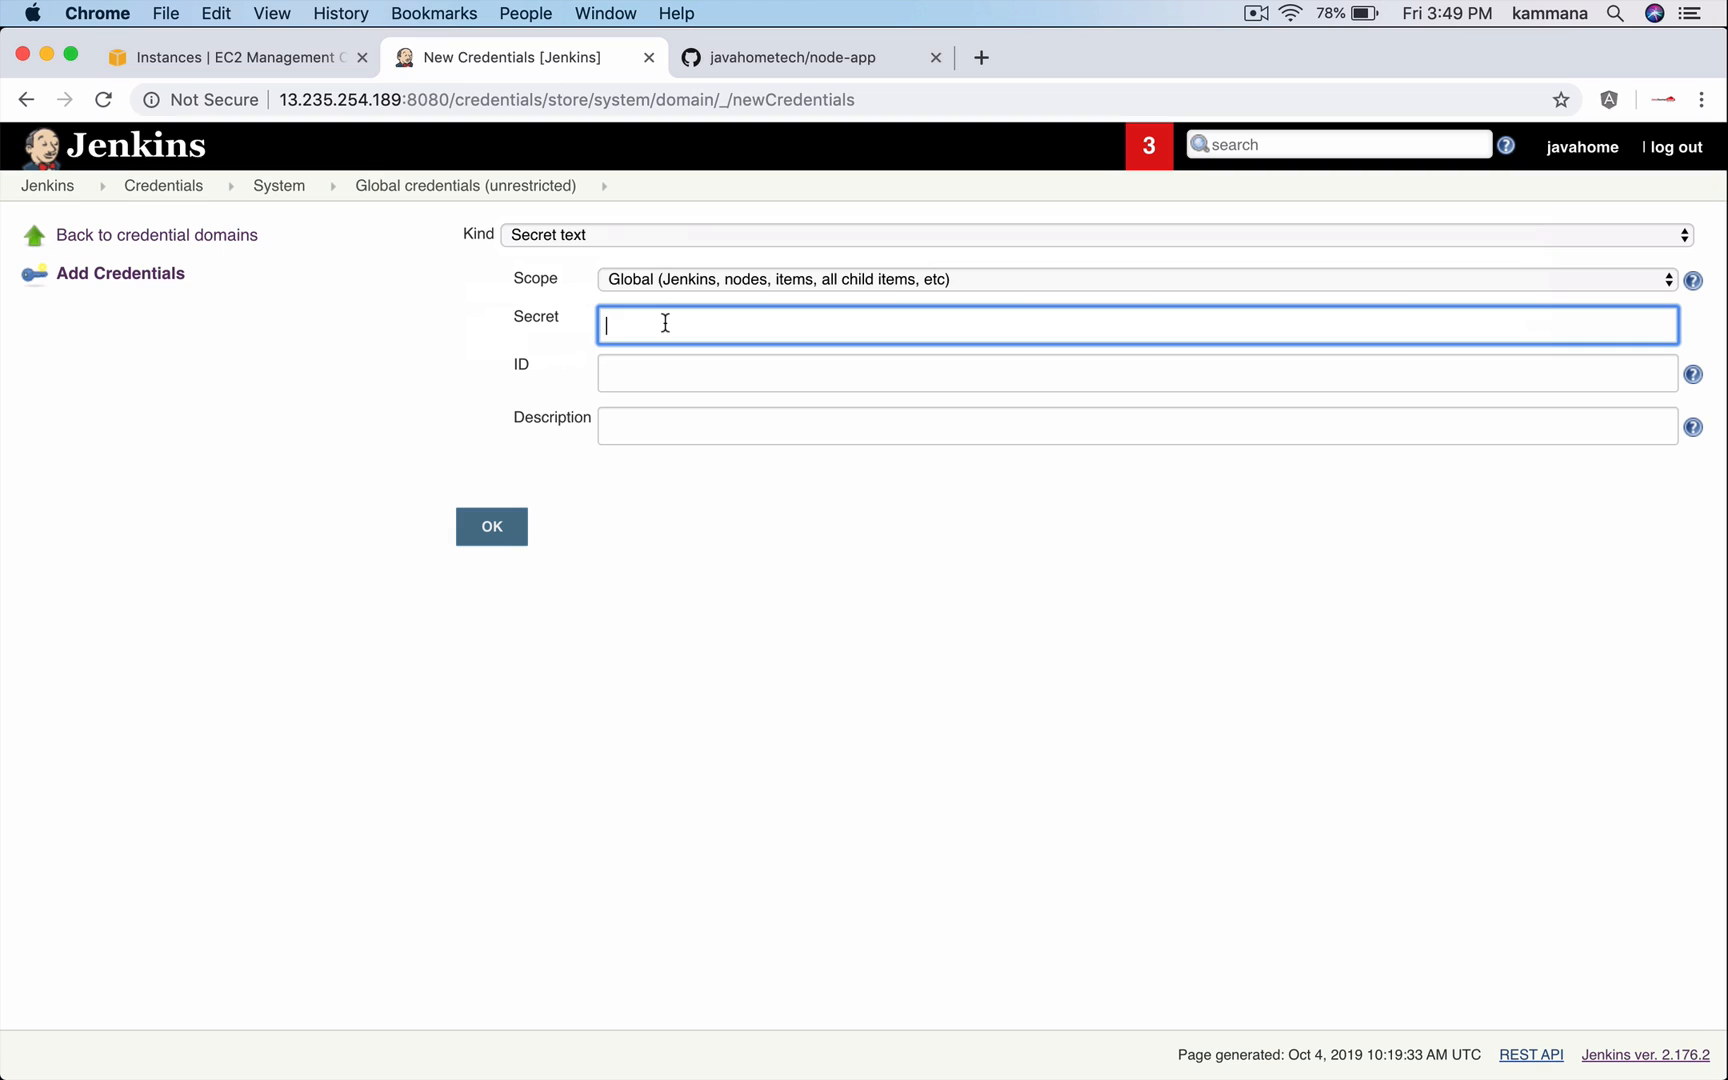
# Enter the secret, set ID and description to docker-hub, and save.
pyautogui.write('secret')
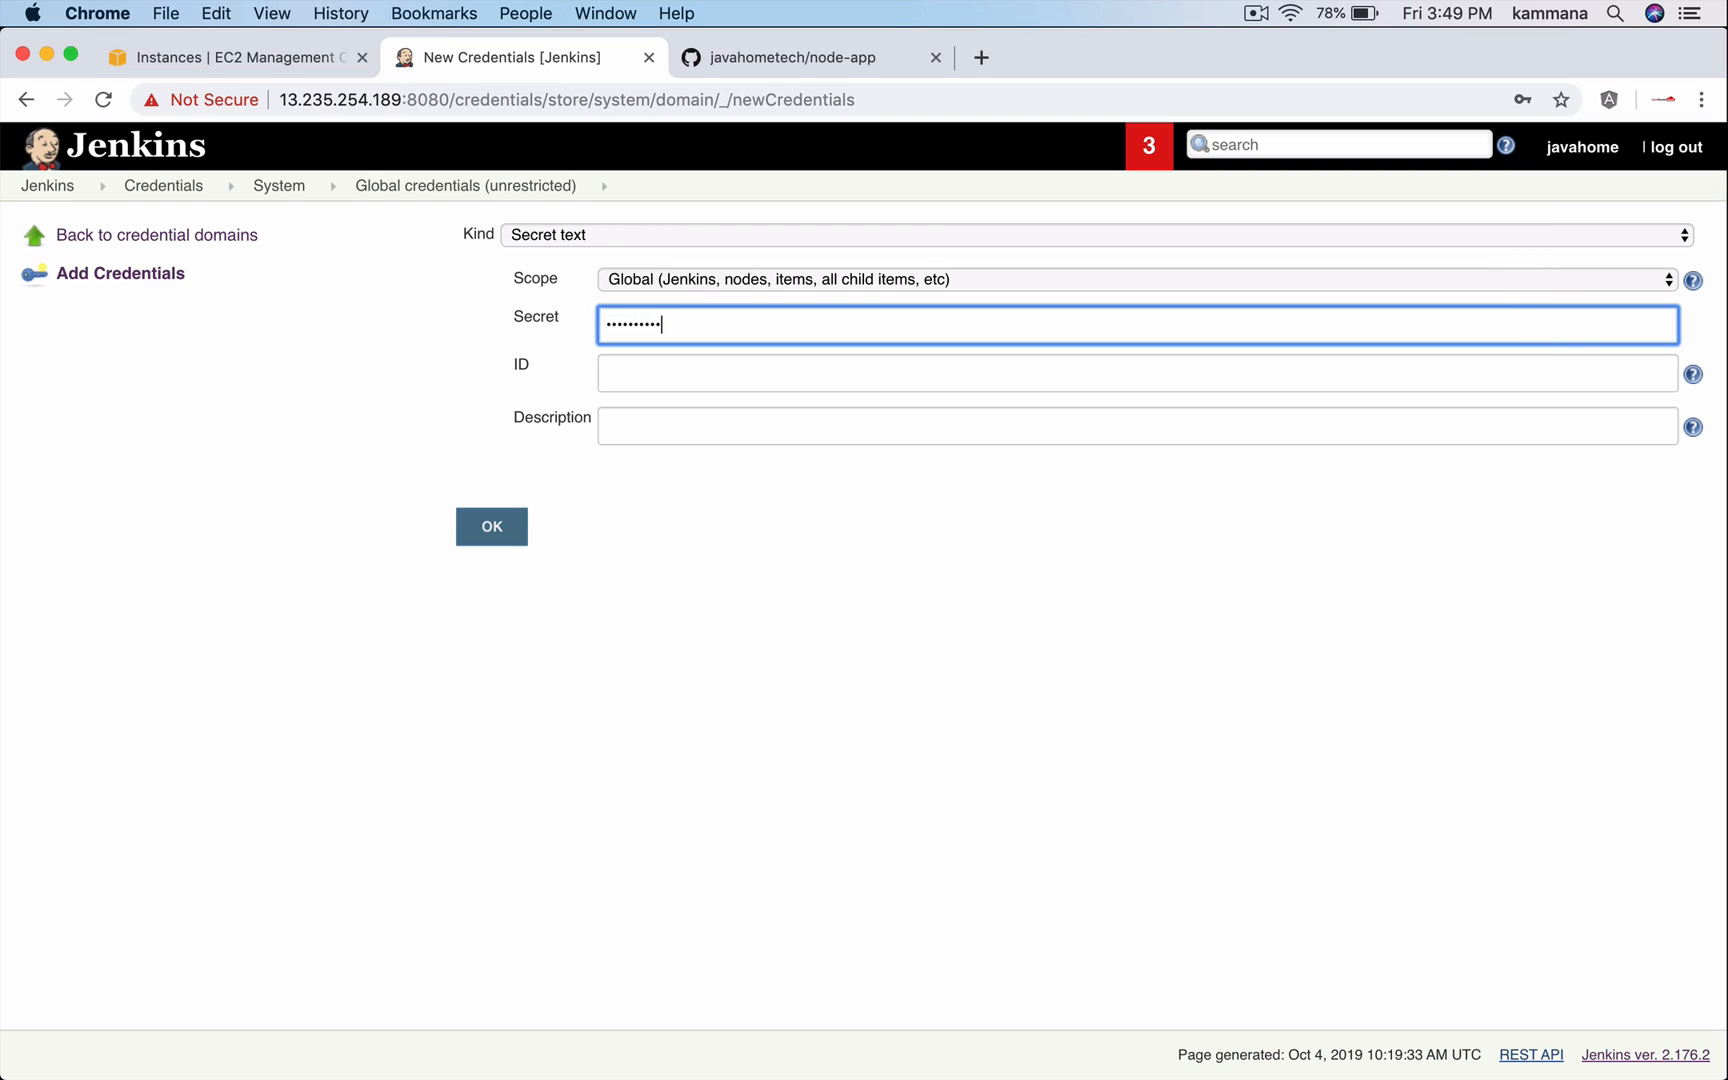
pyautogui.press('backspace')
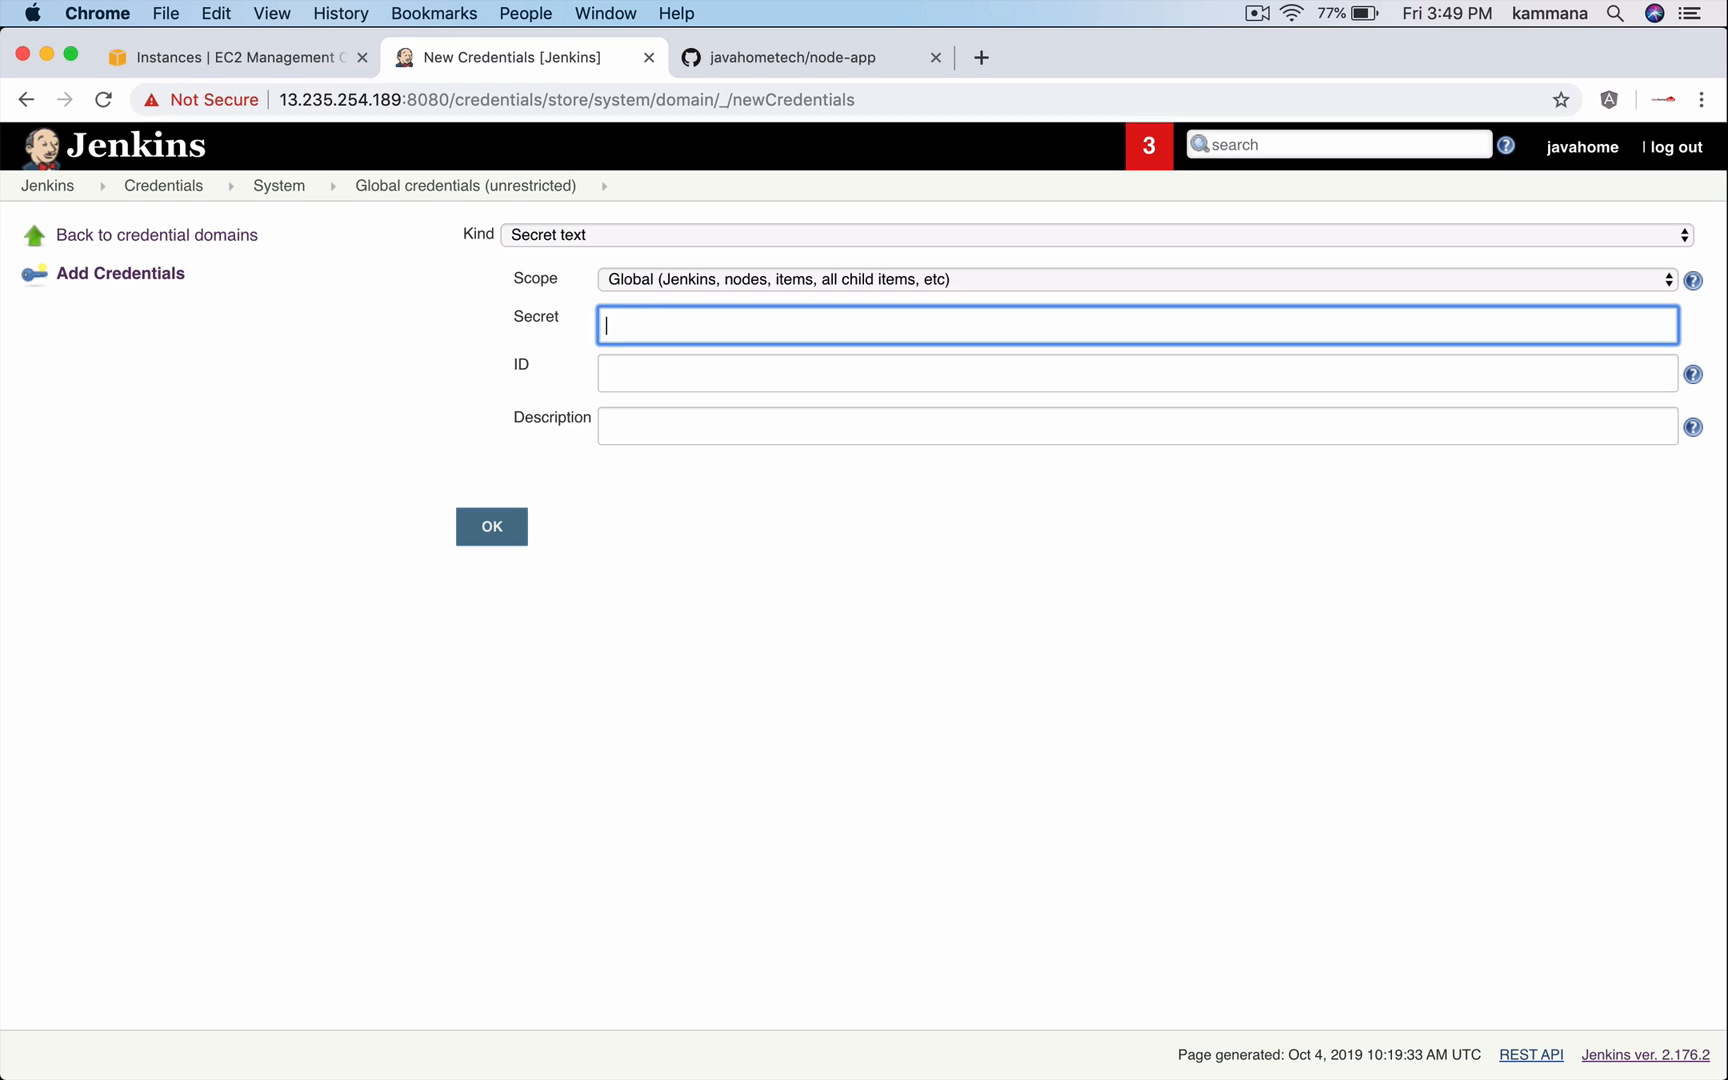
pyautogui.write('•')
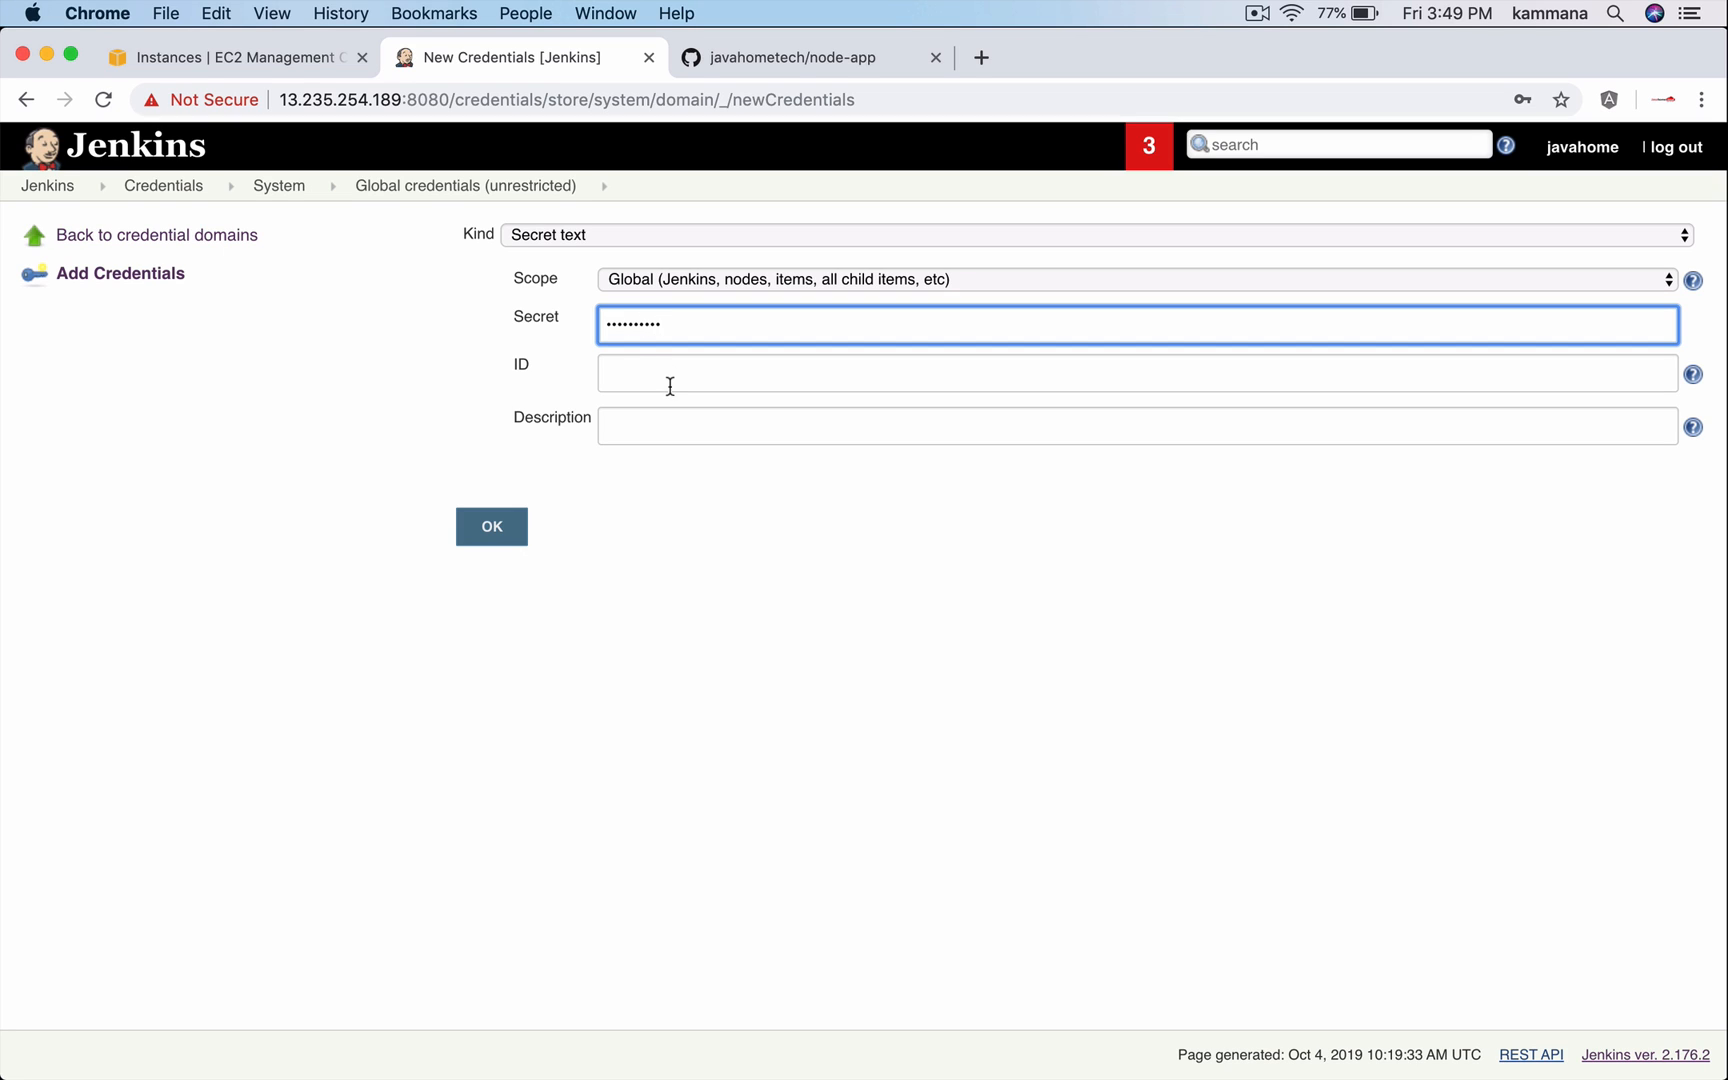
pyautogui.write('docker-')
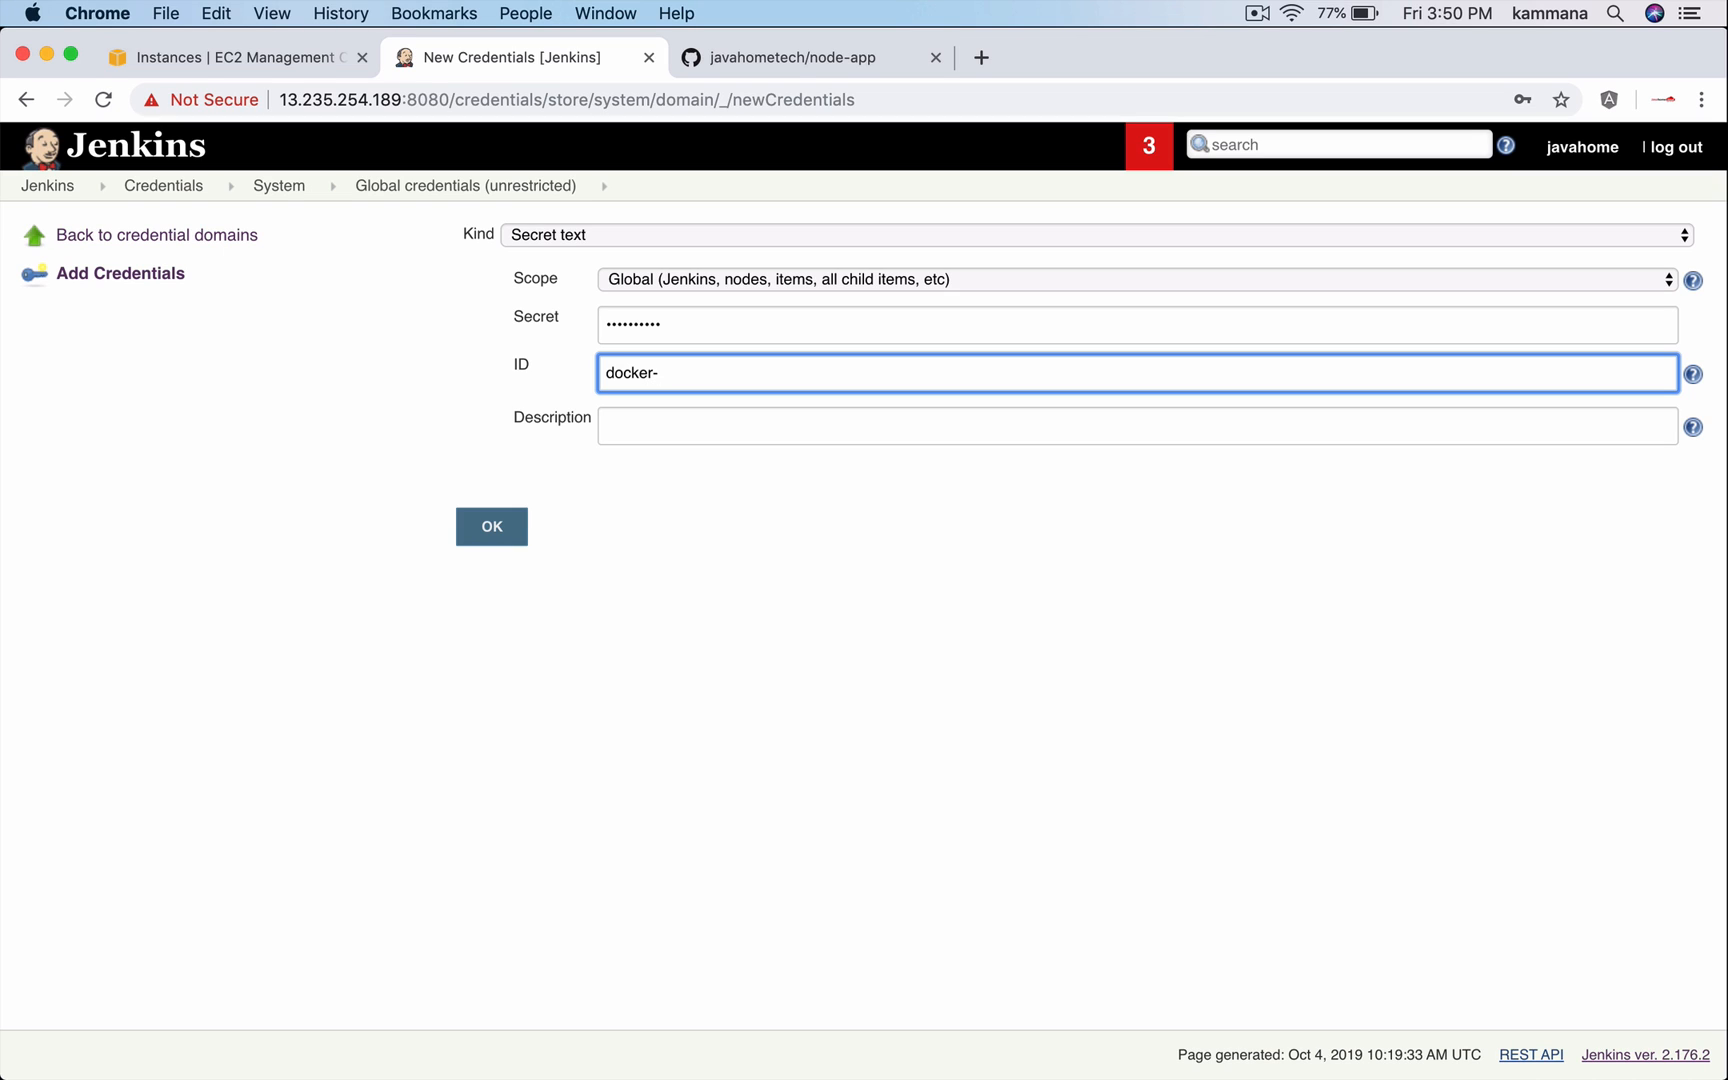
pyautogui.write('hub')
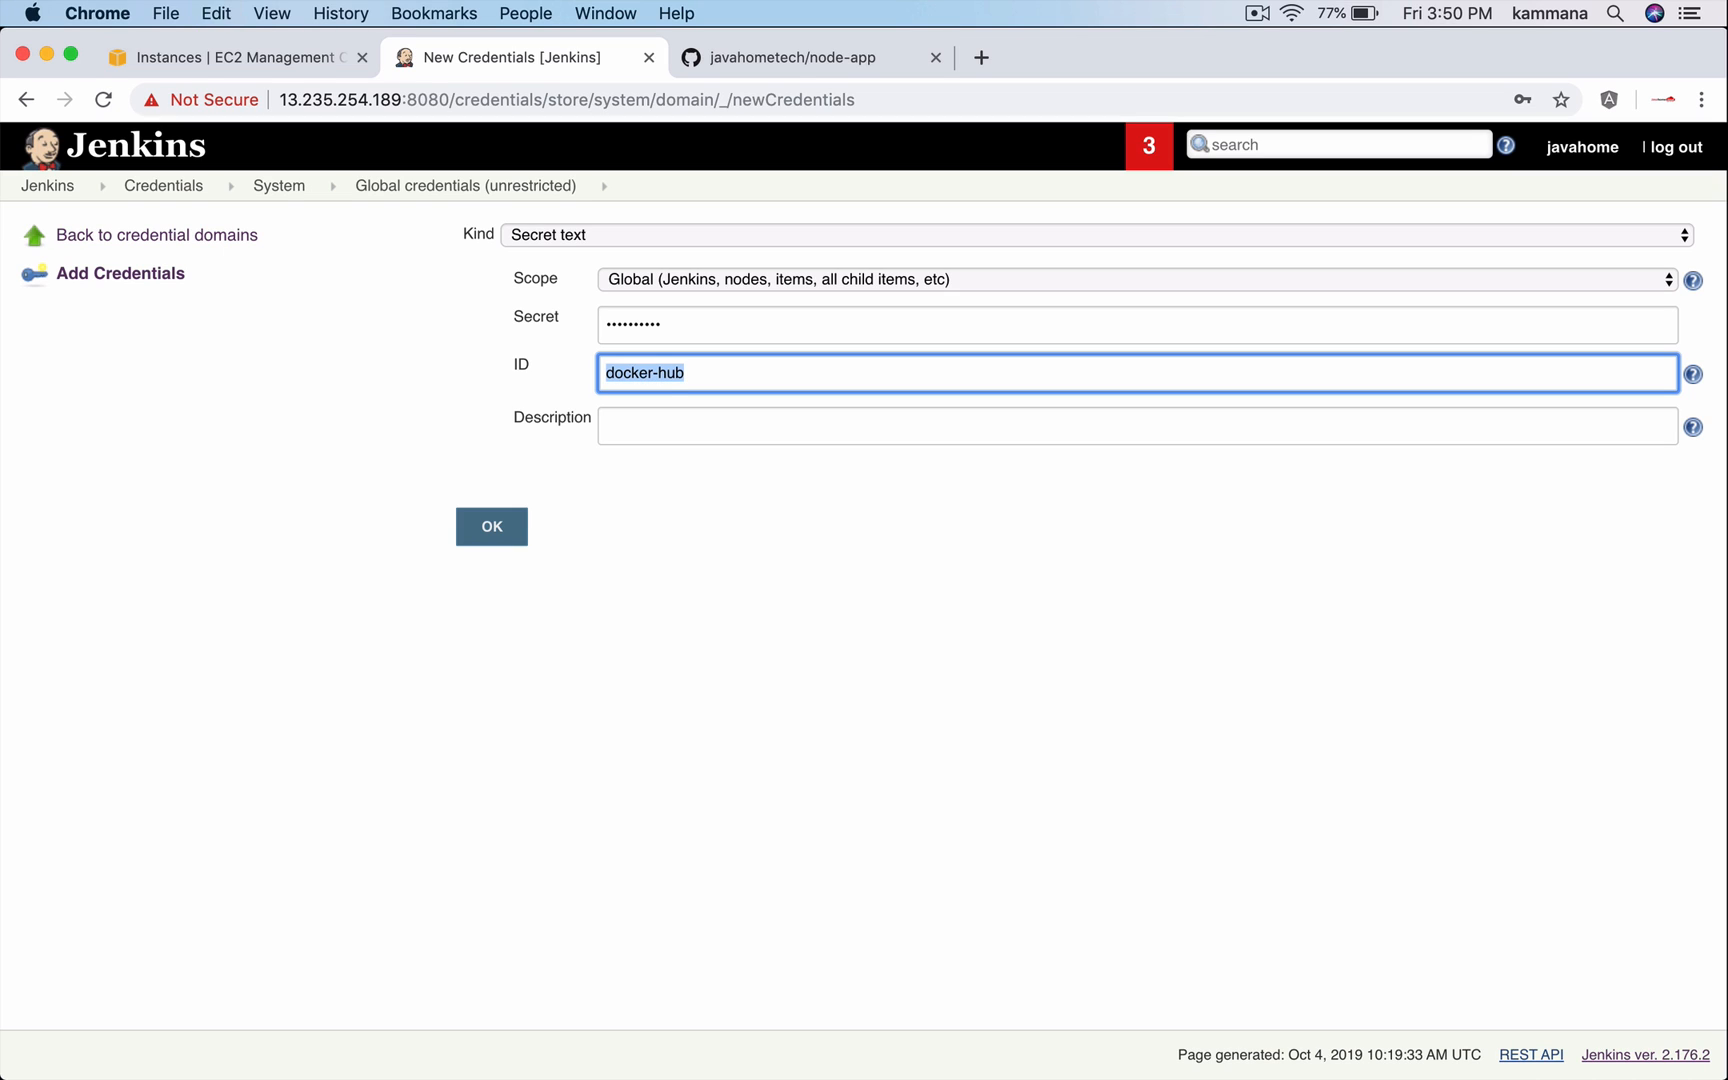
pyautogui.write('docker-hub')
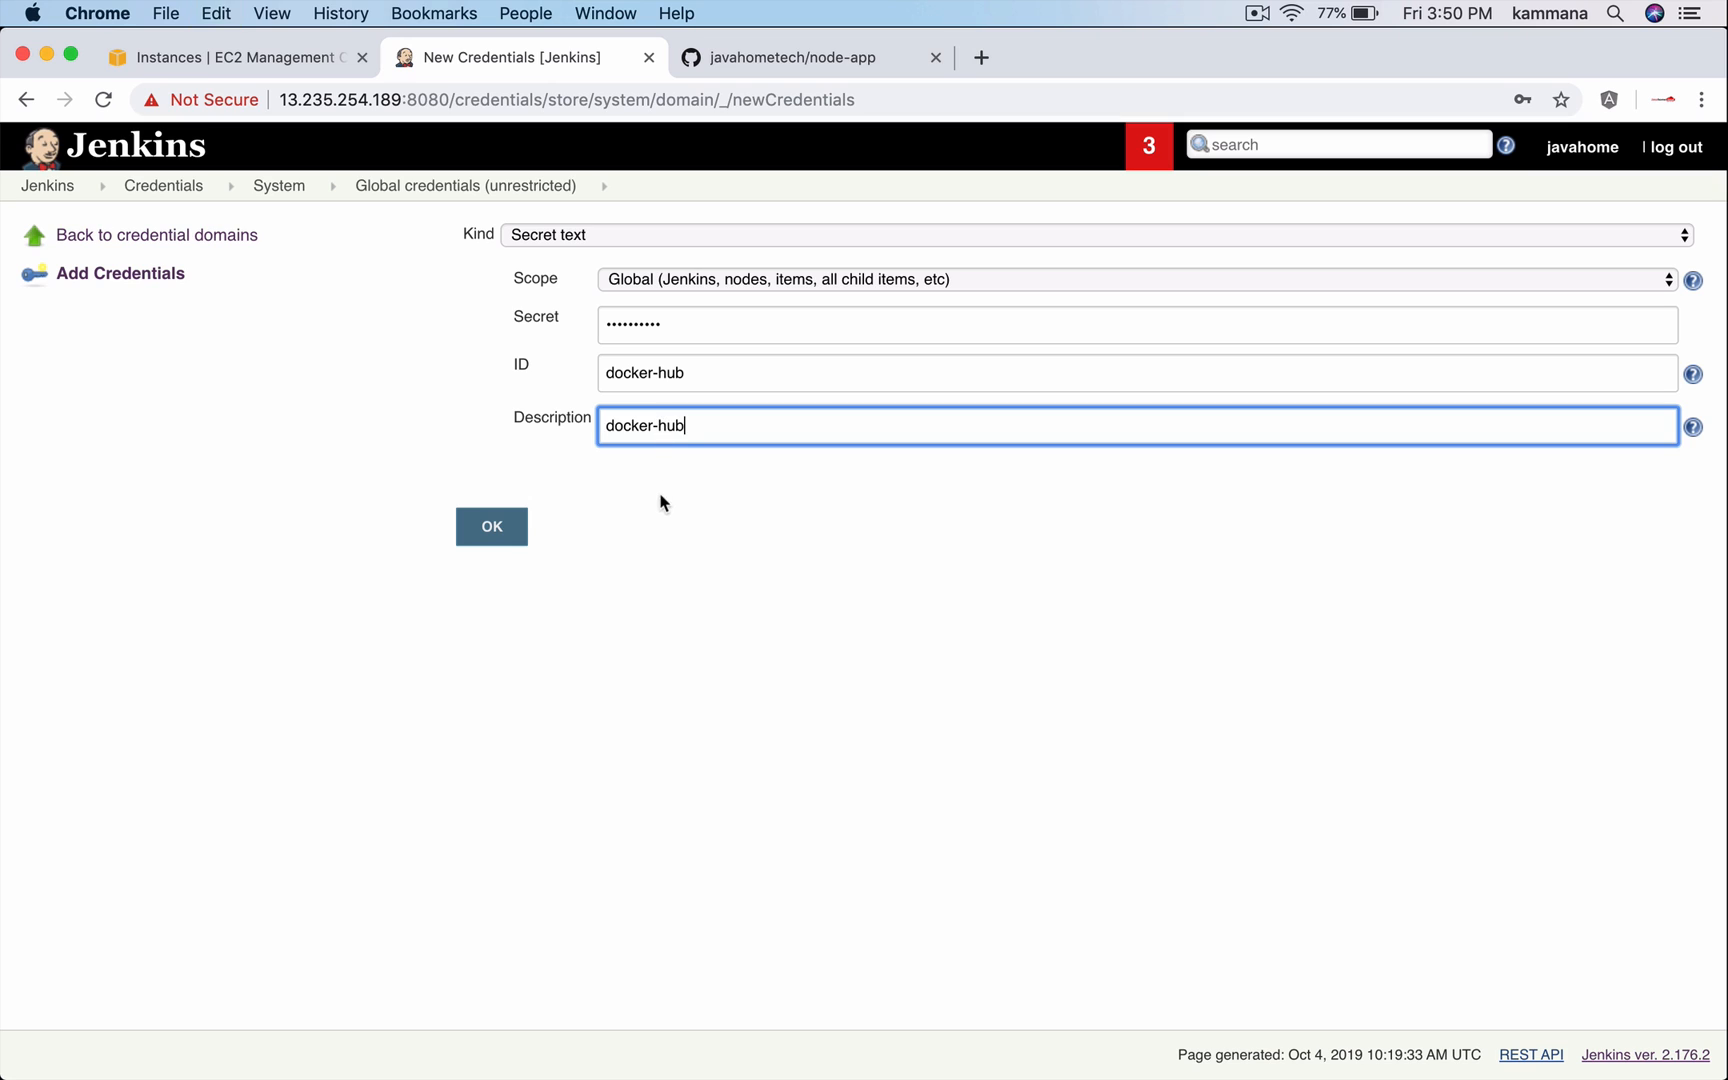
pyautogui.click(490, 526)
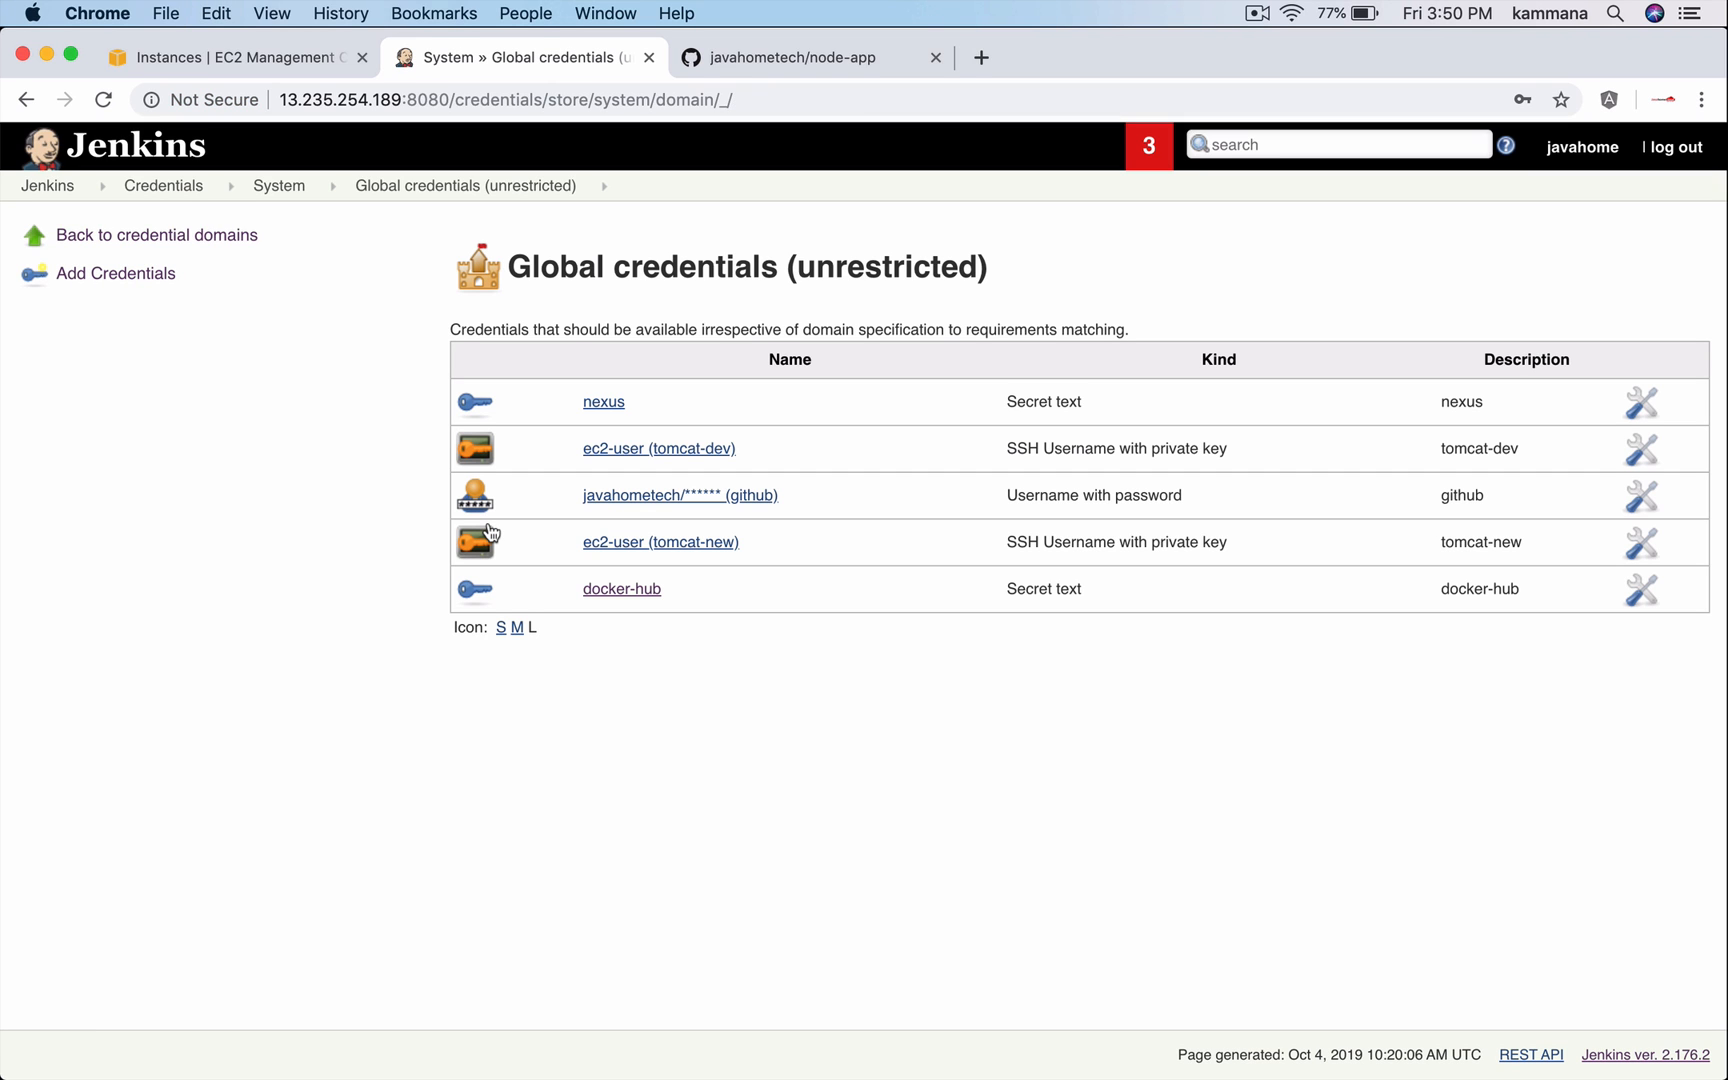
pyautogui.moveTo(635, 225)
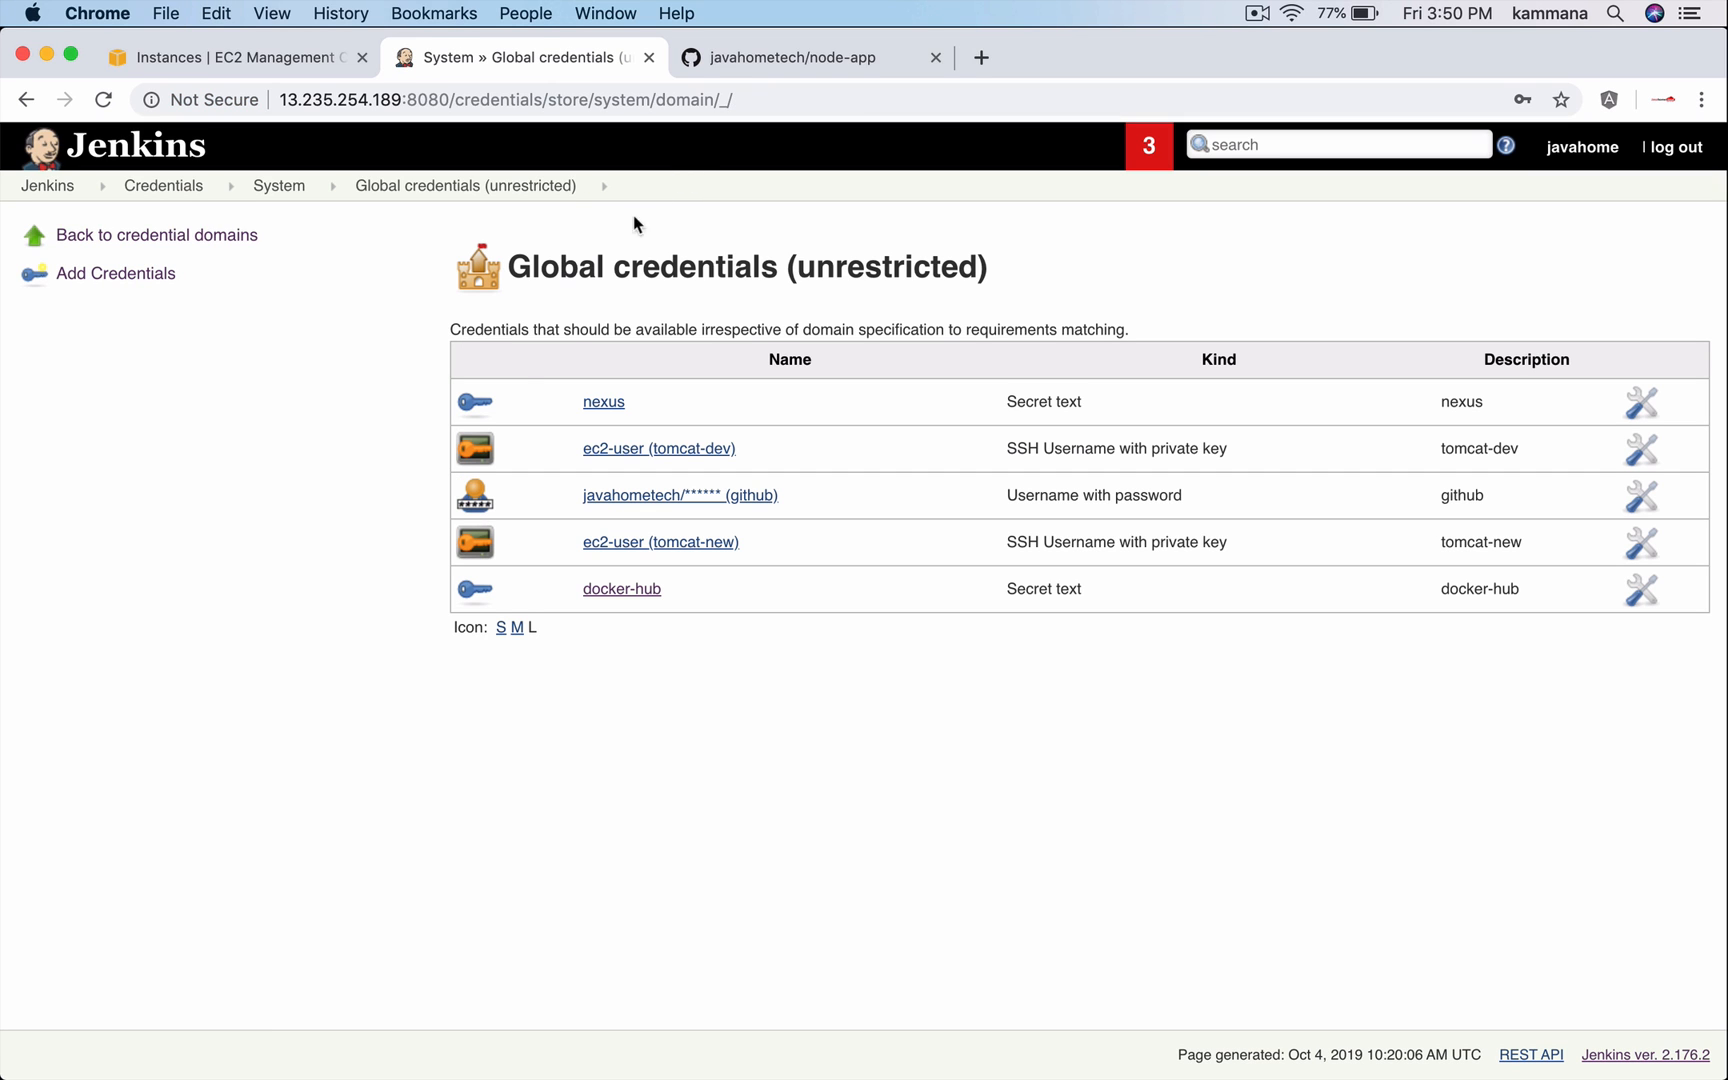
# Return to the Jenkins jobs dashboard via the breadcrumb.
pyautogui.click(47, 185)
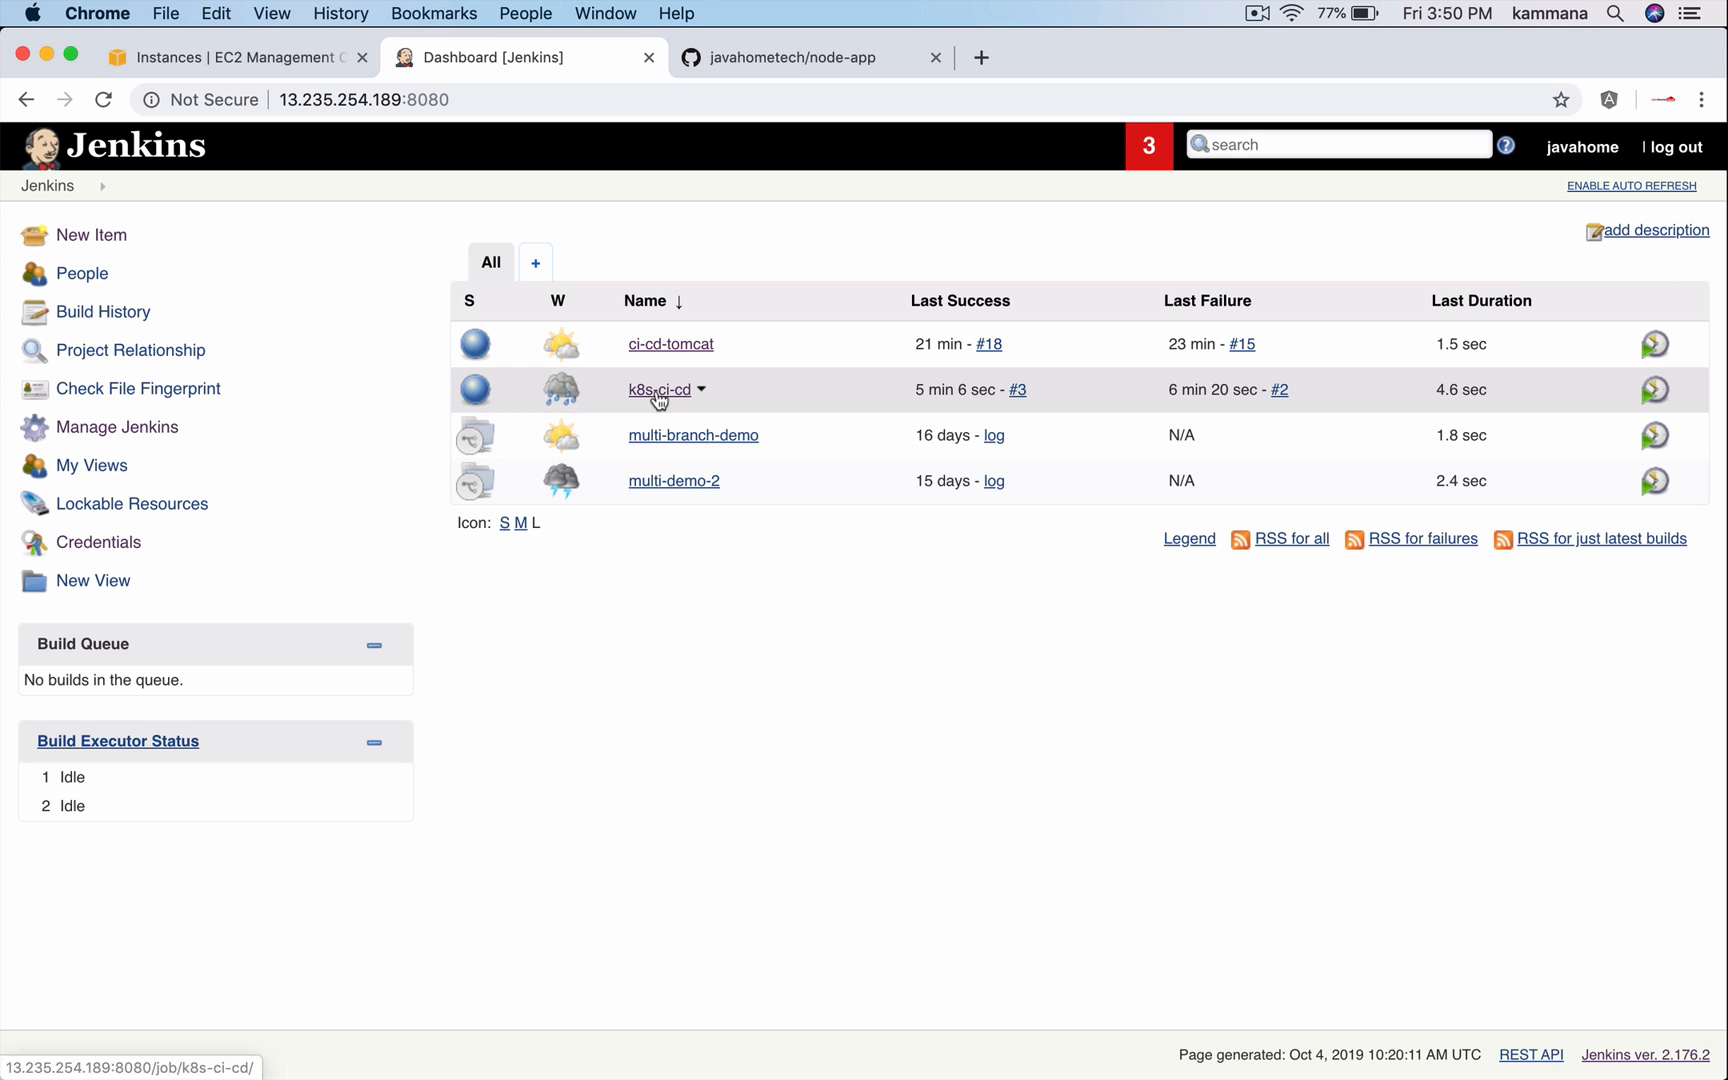
# Open the k8s-ci-cd job's Pipeline Syntax snippet generator.
pyautogui.click(657, 389)
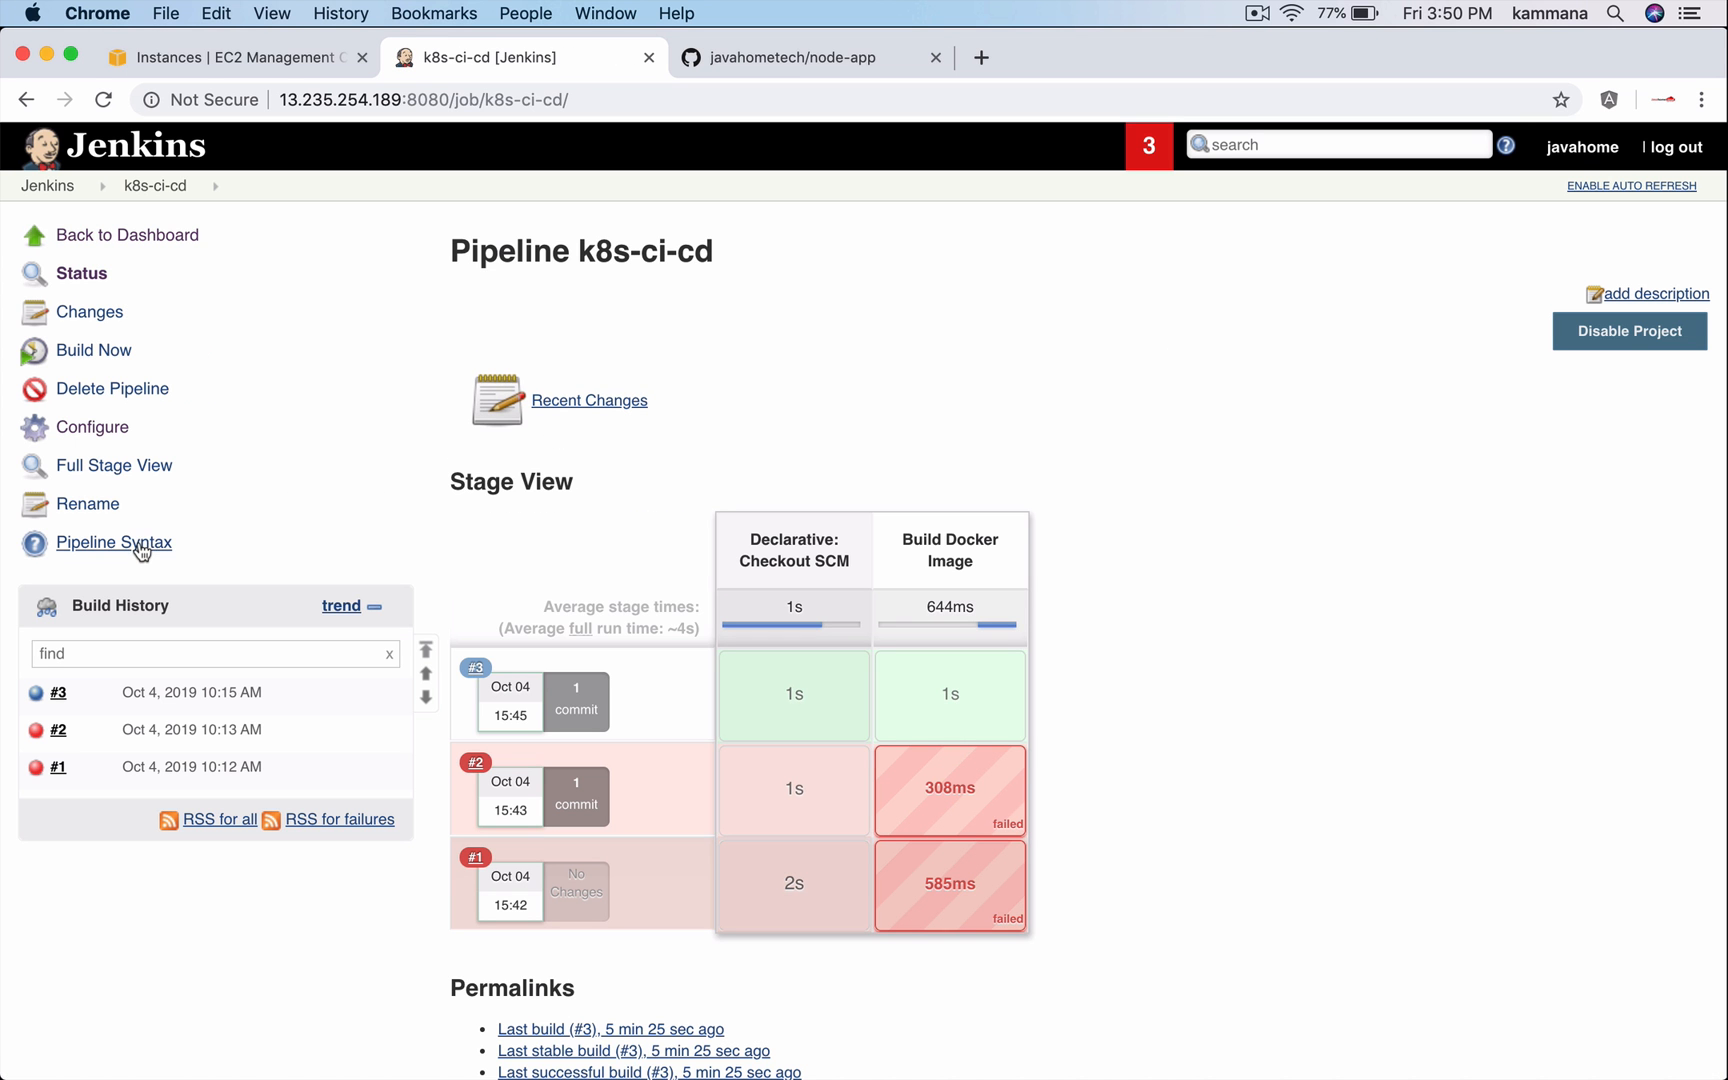
pyautogui.click(114, 542)
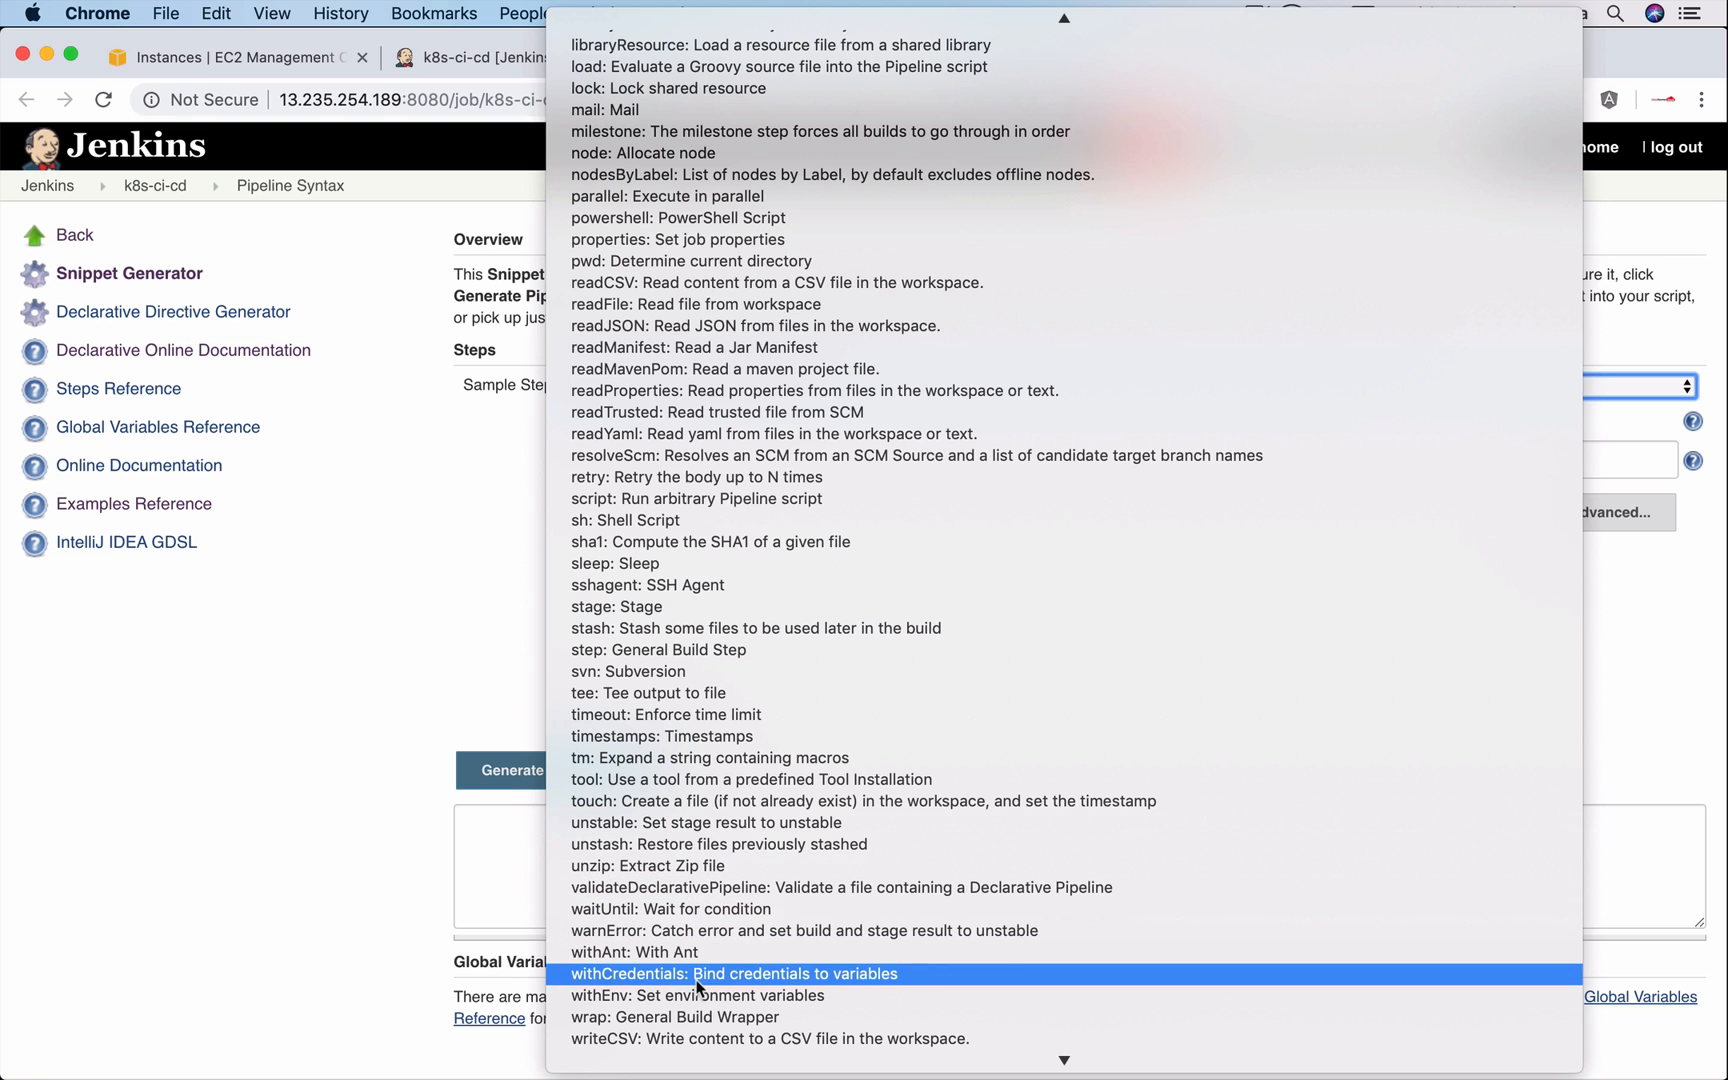
pyautogui.moveTo(642, 980)
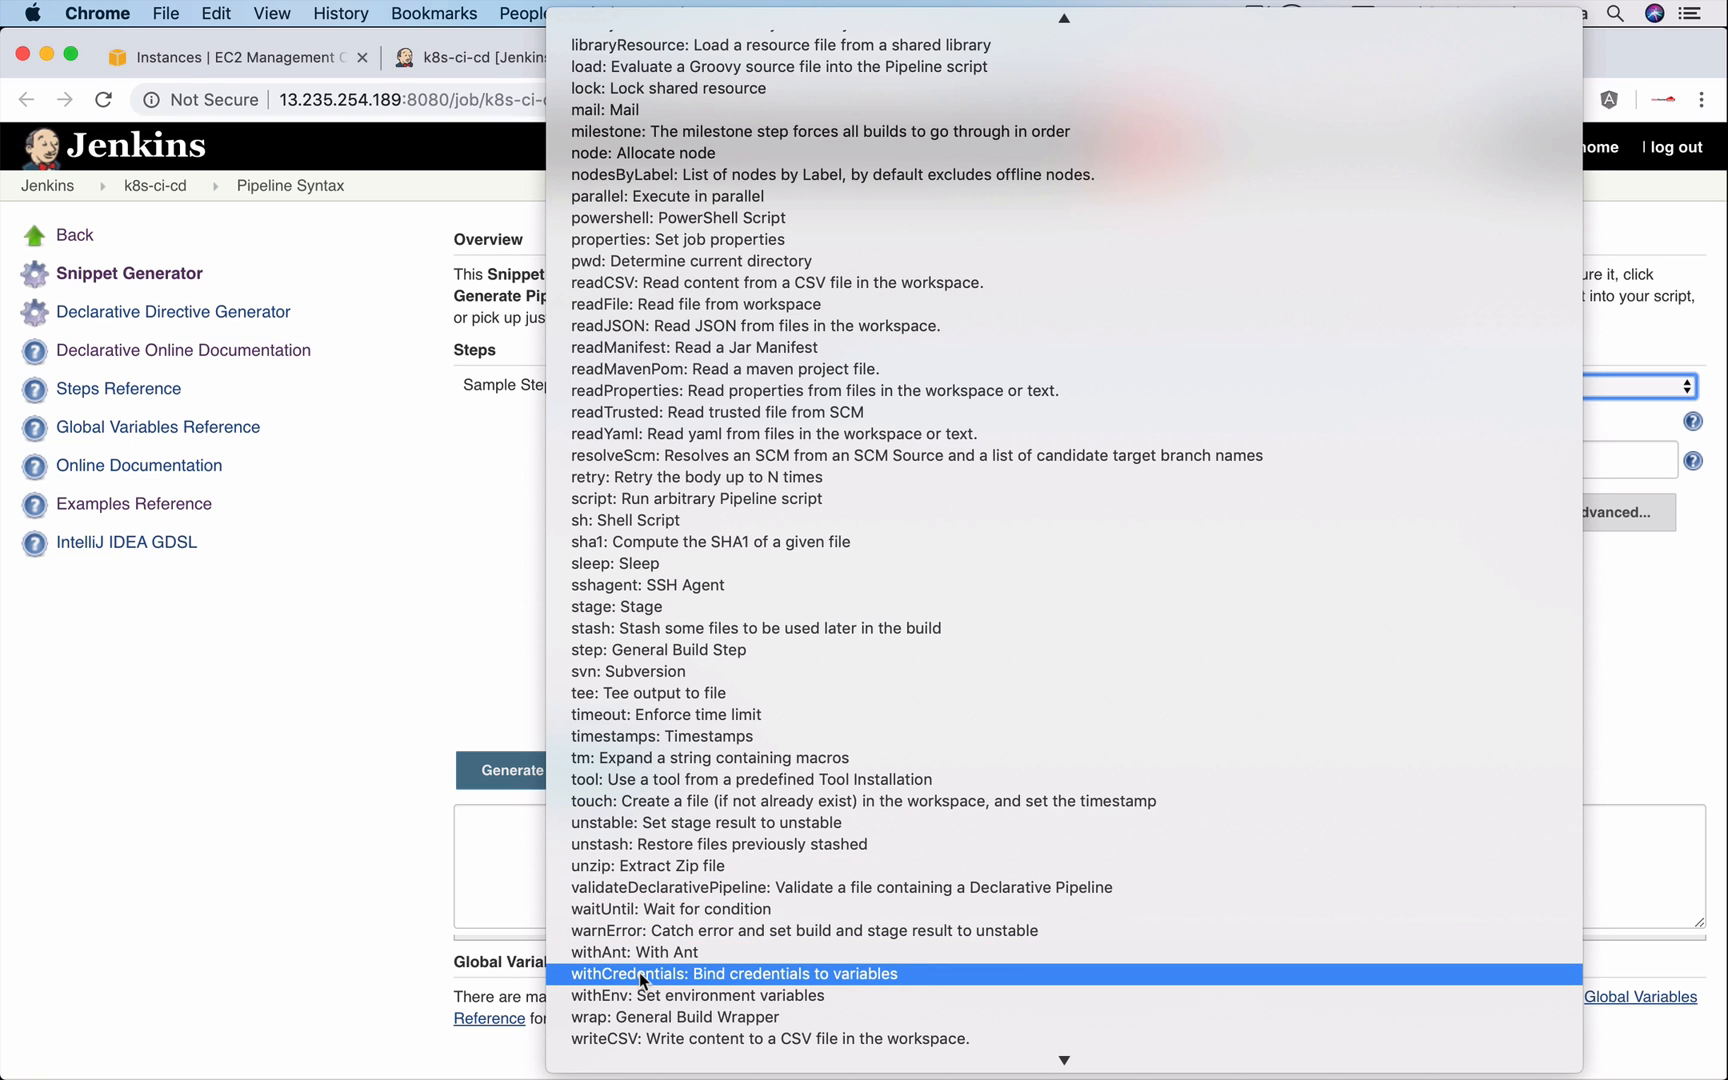
# Generate a withCredentials Secret text snippet binding docker-hub to variable dockerHubPwd.
pyautogui.click(733, 973)
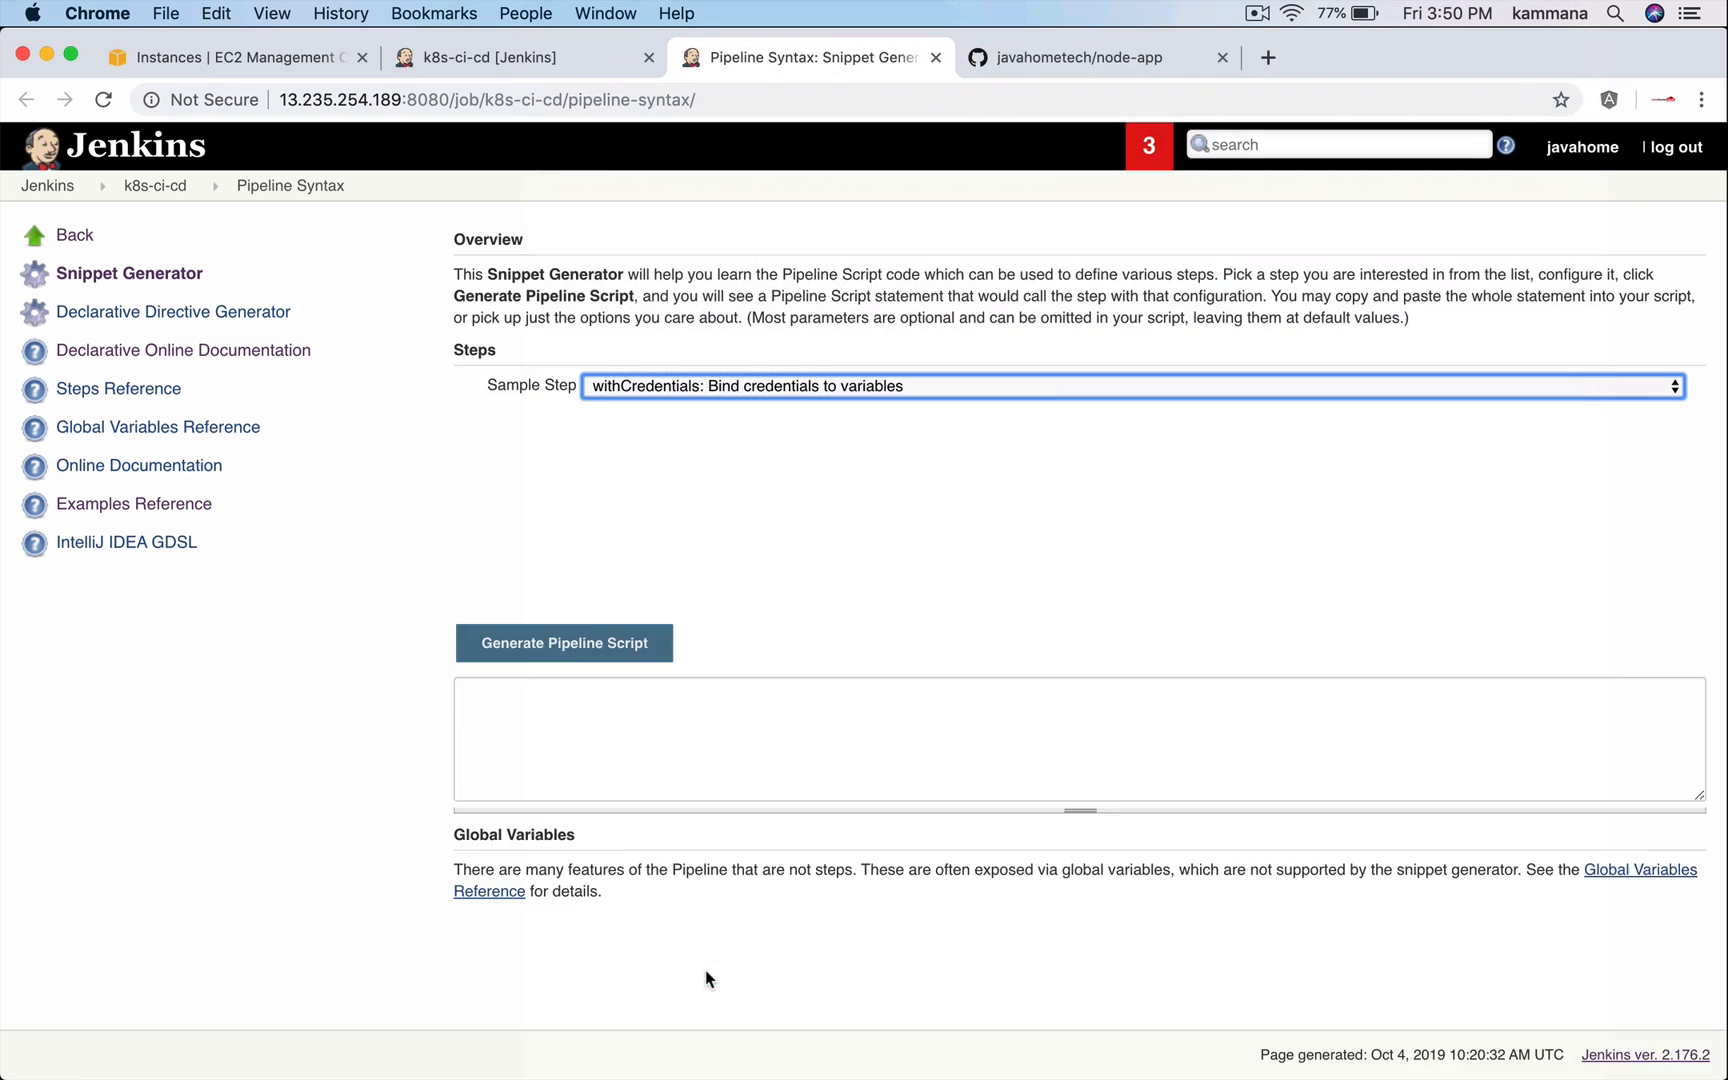
pyautogui.click(1131, 386)
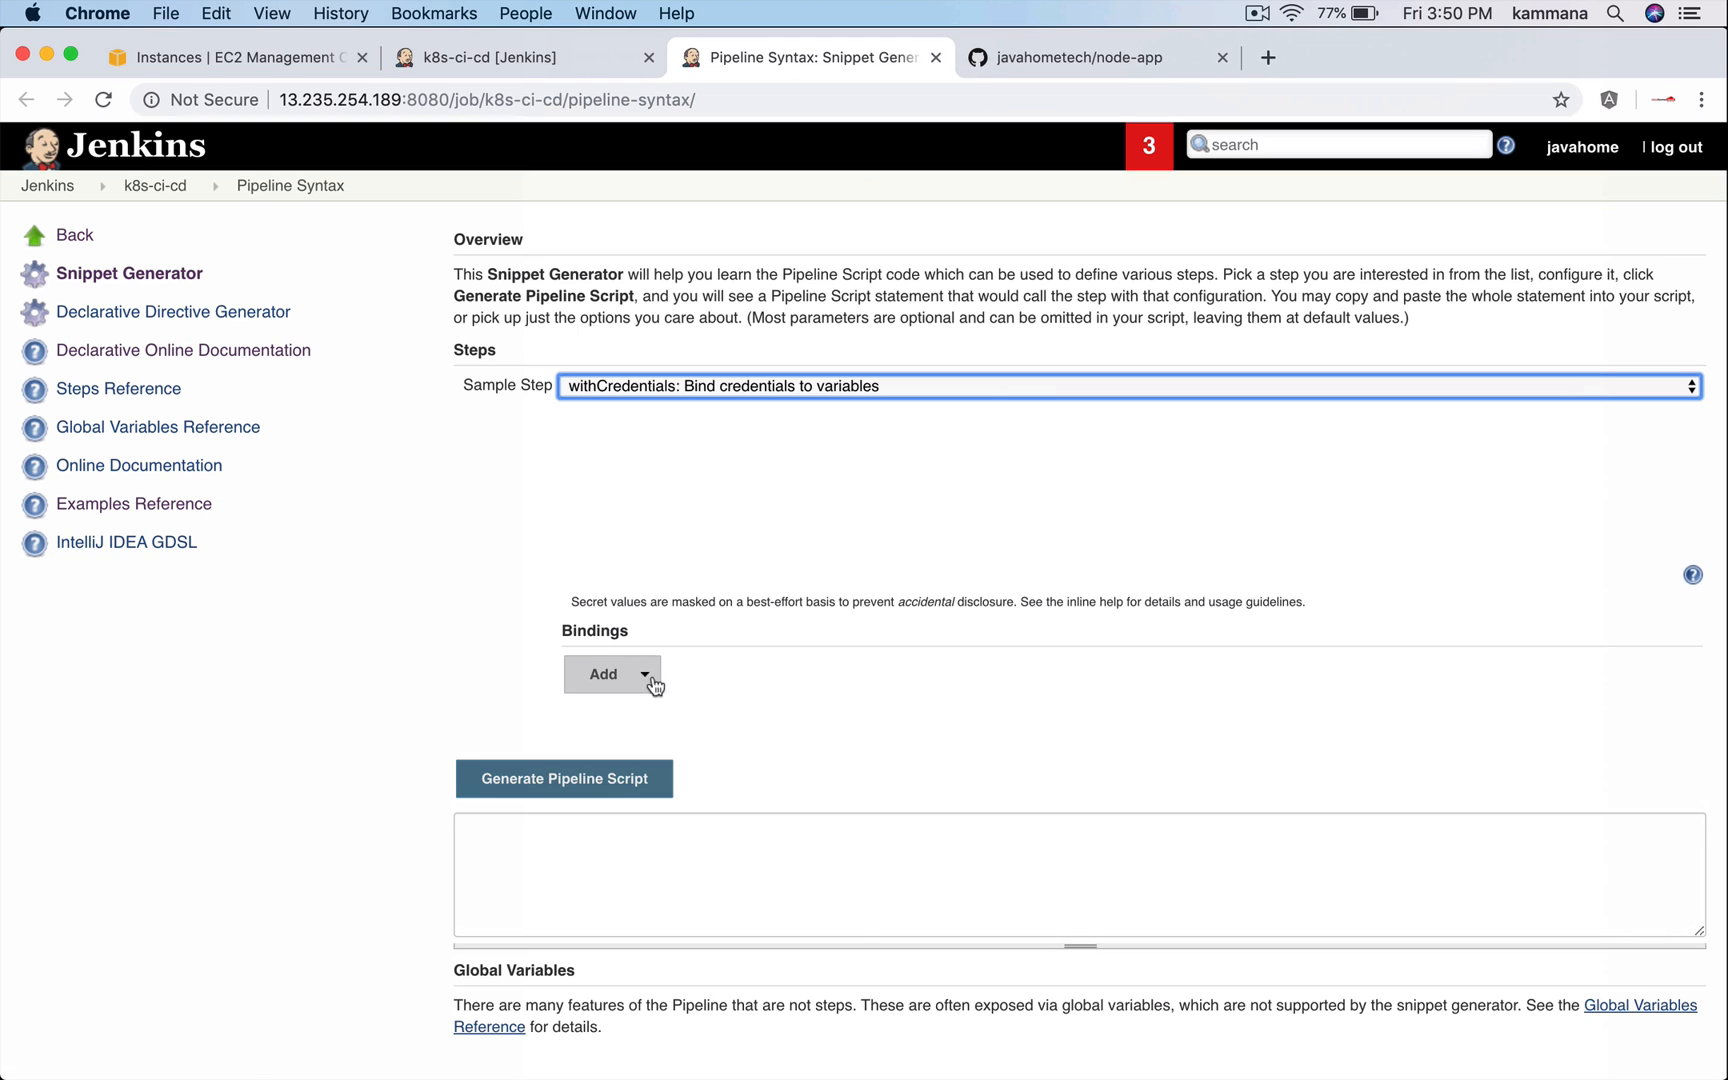
pyautogui.click(603, 673)
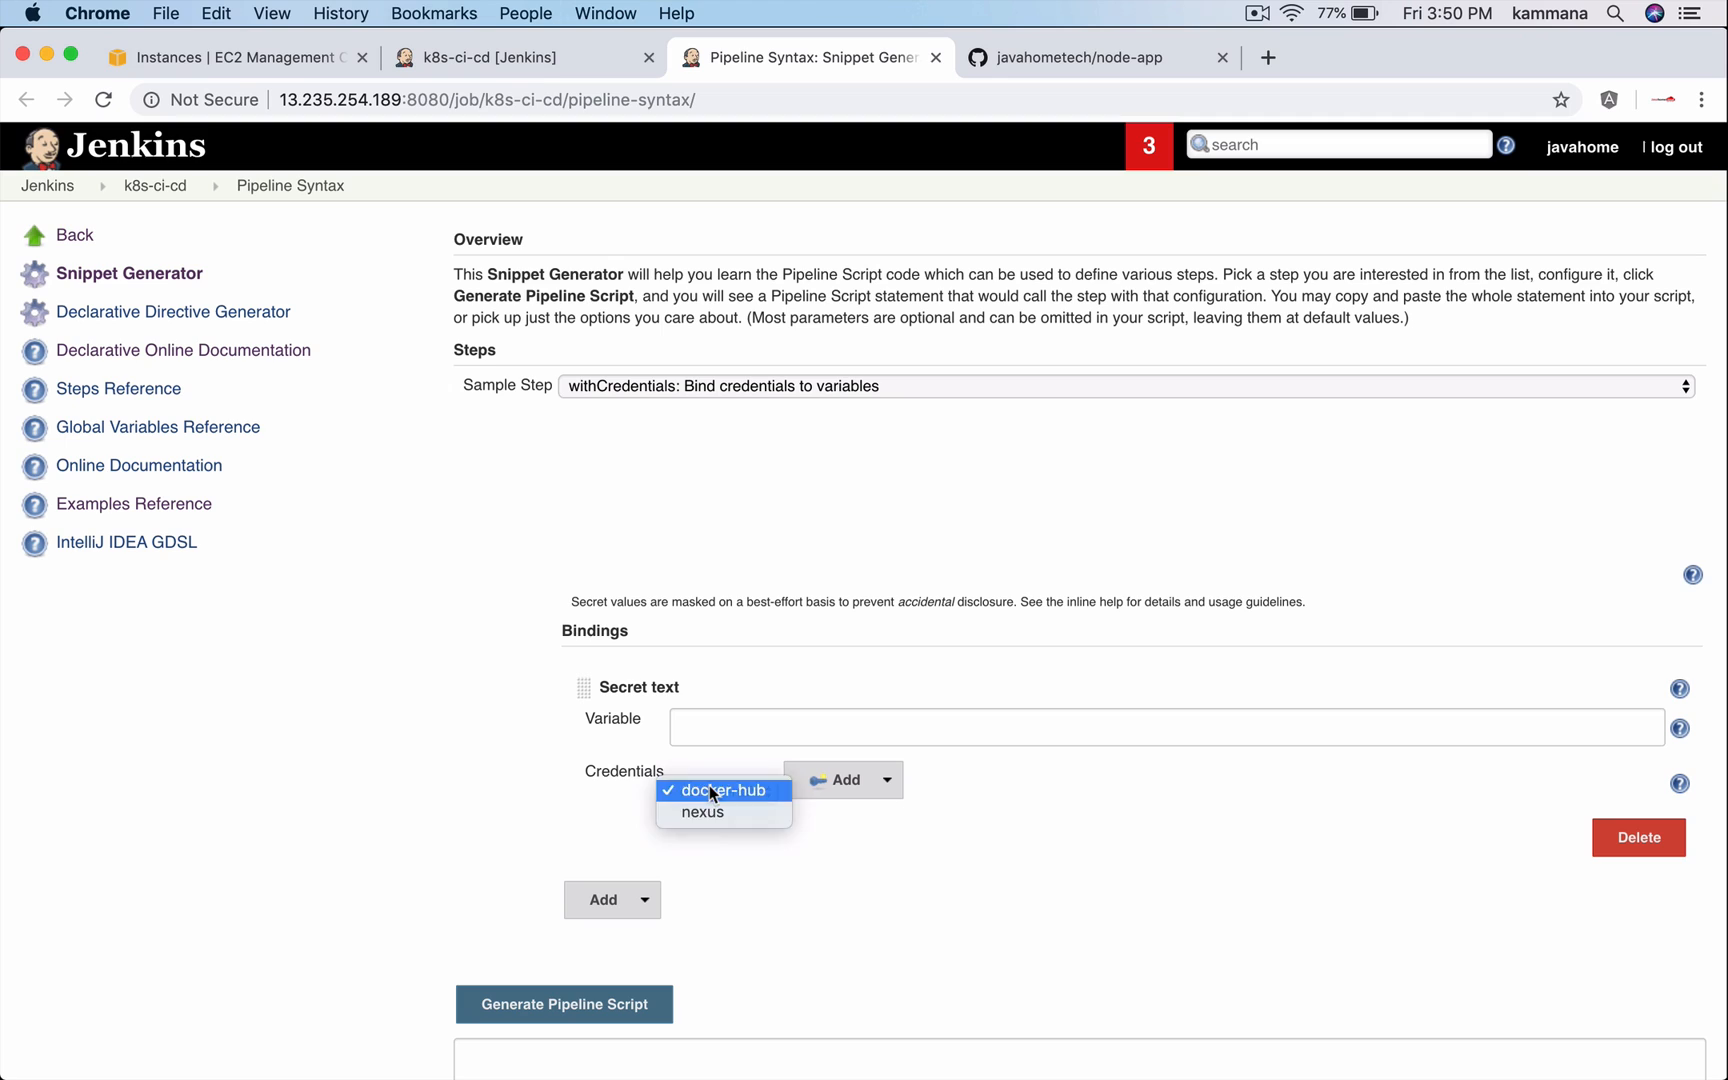
pyautogui.click(722, 789)
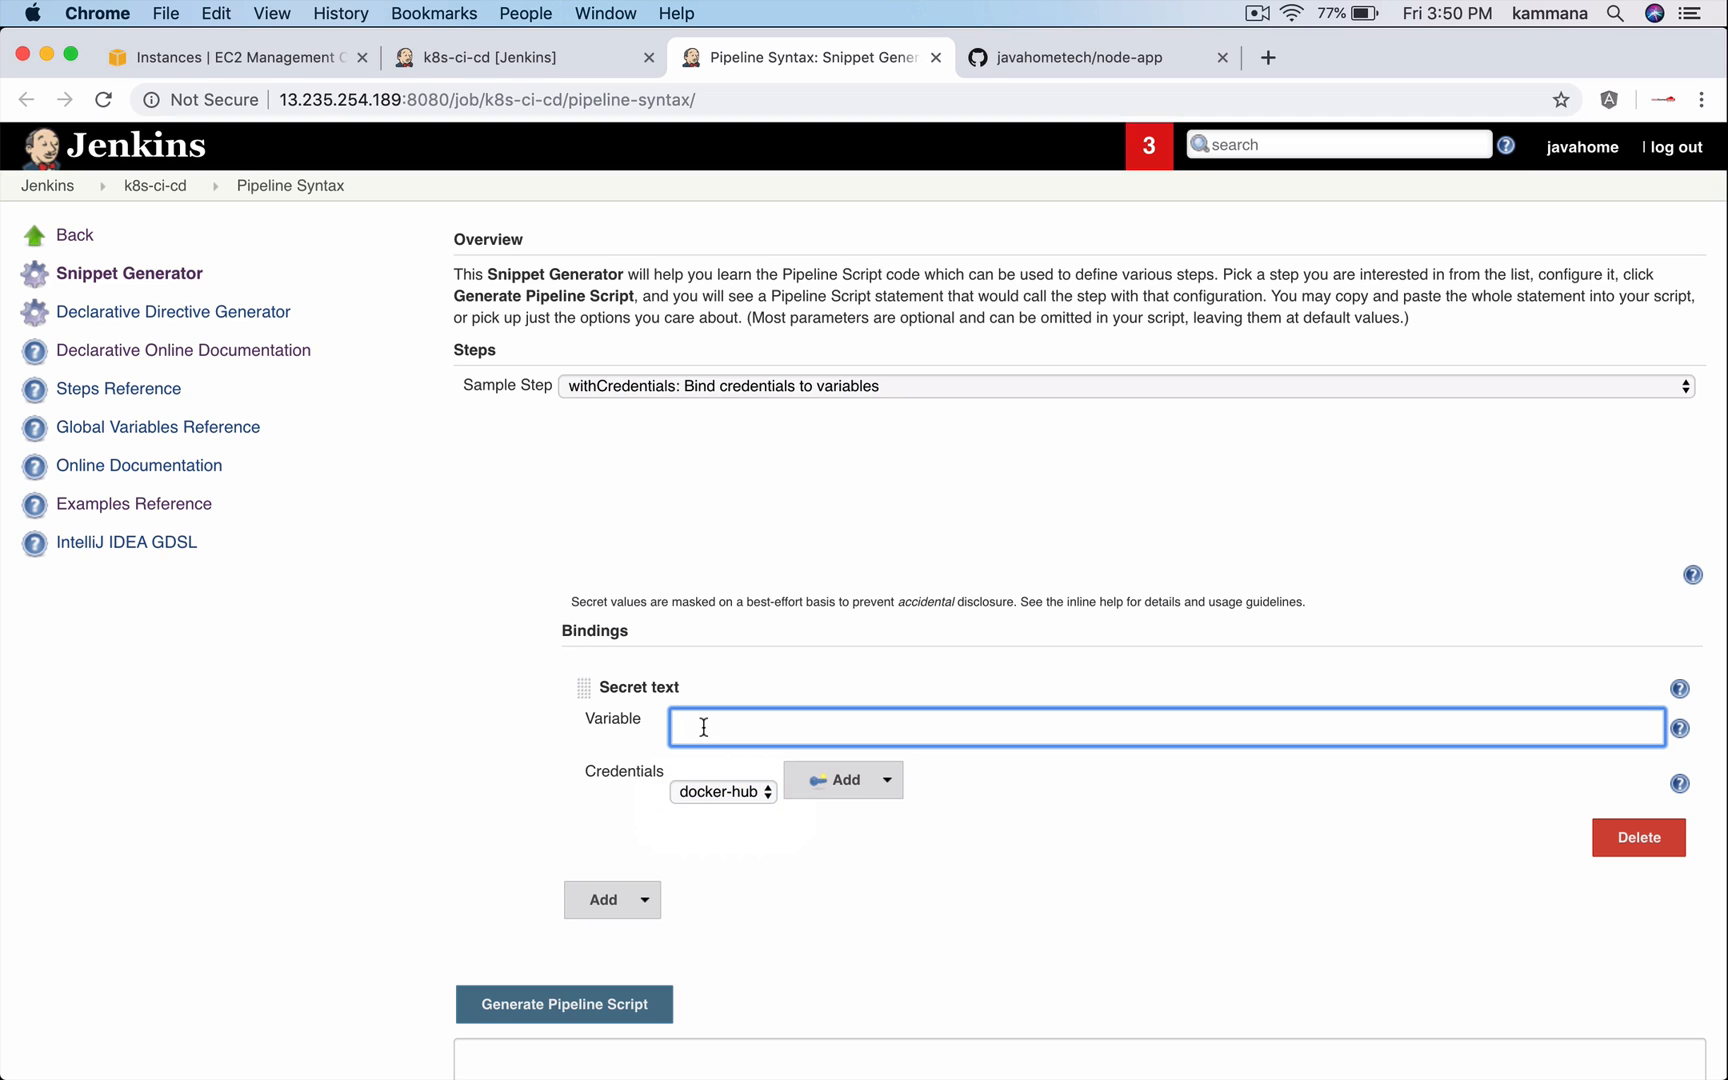
pyautogui.write('docke')
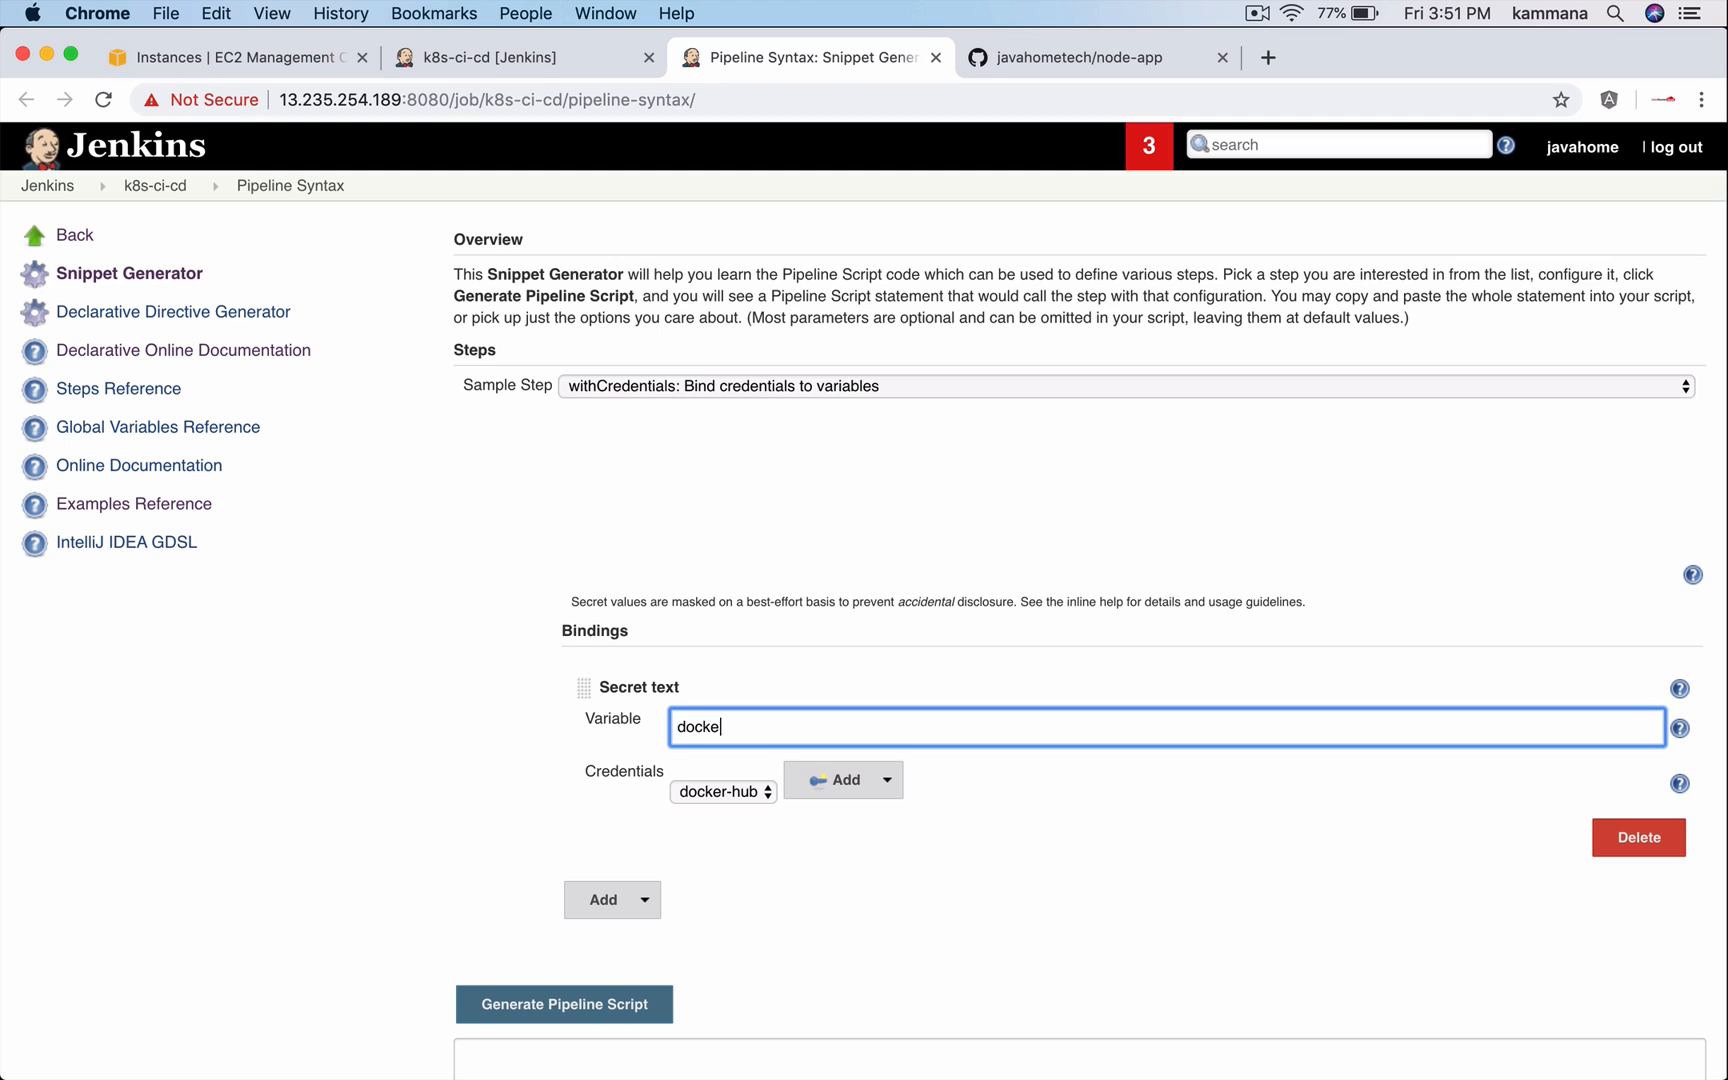
pyautogui.write('rHubP')
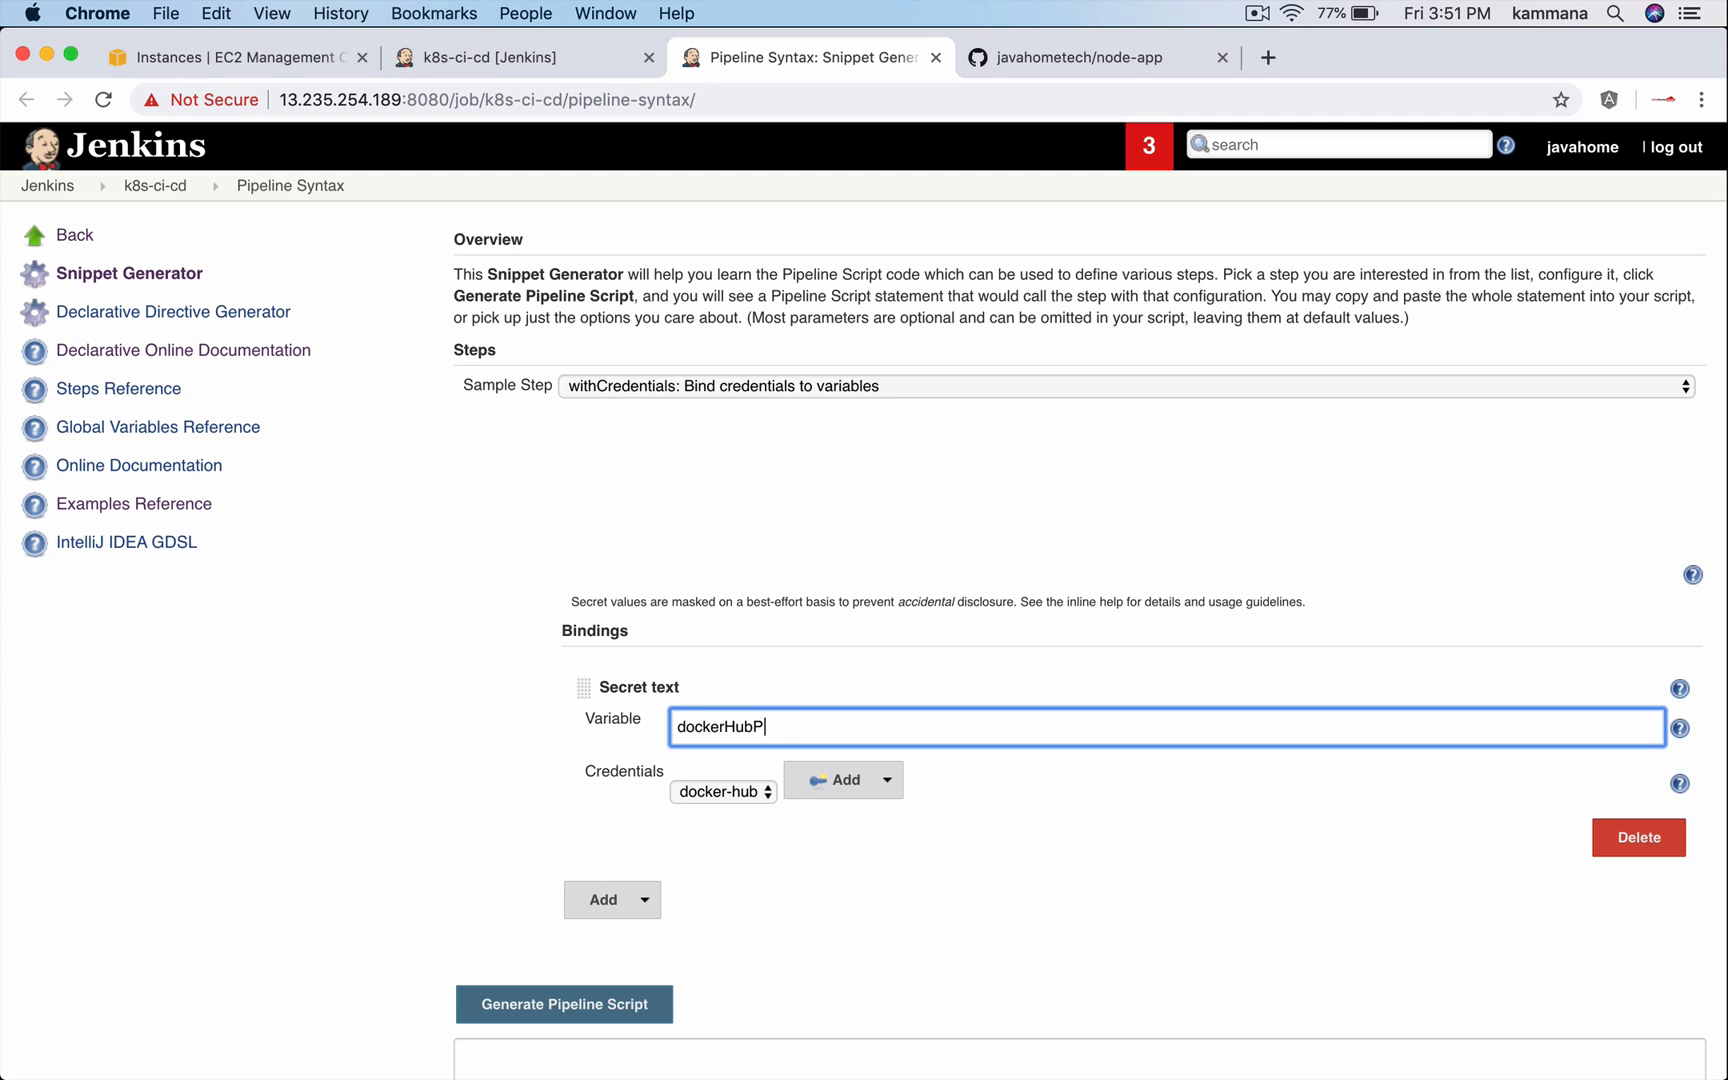
pyautogui.write('wd')
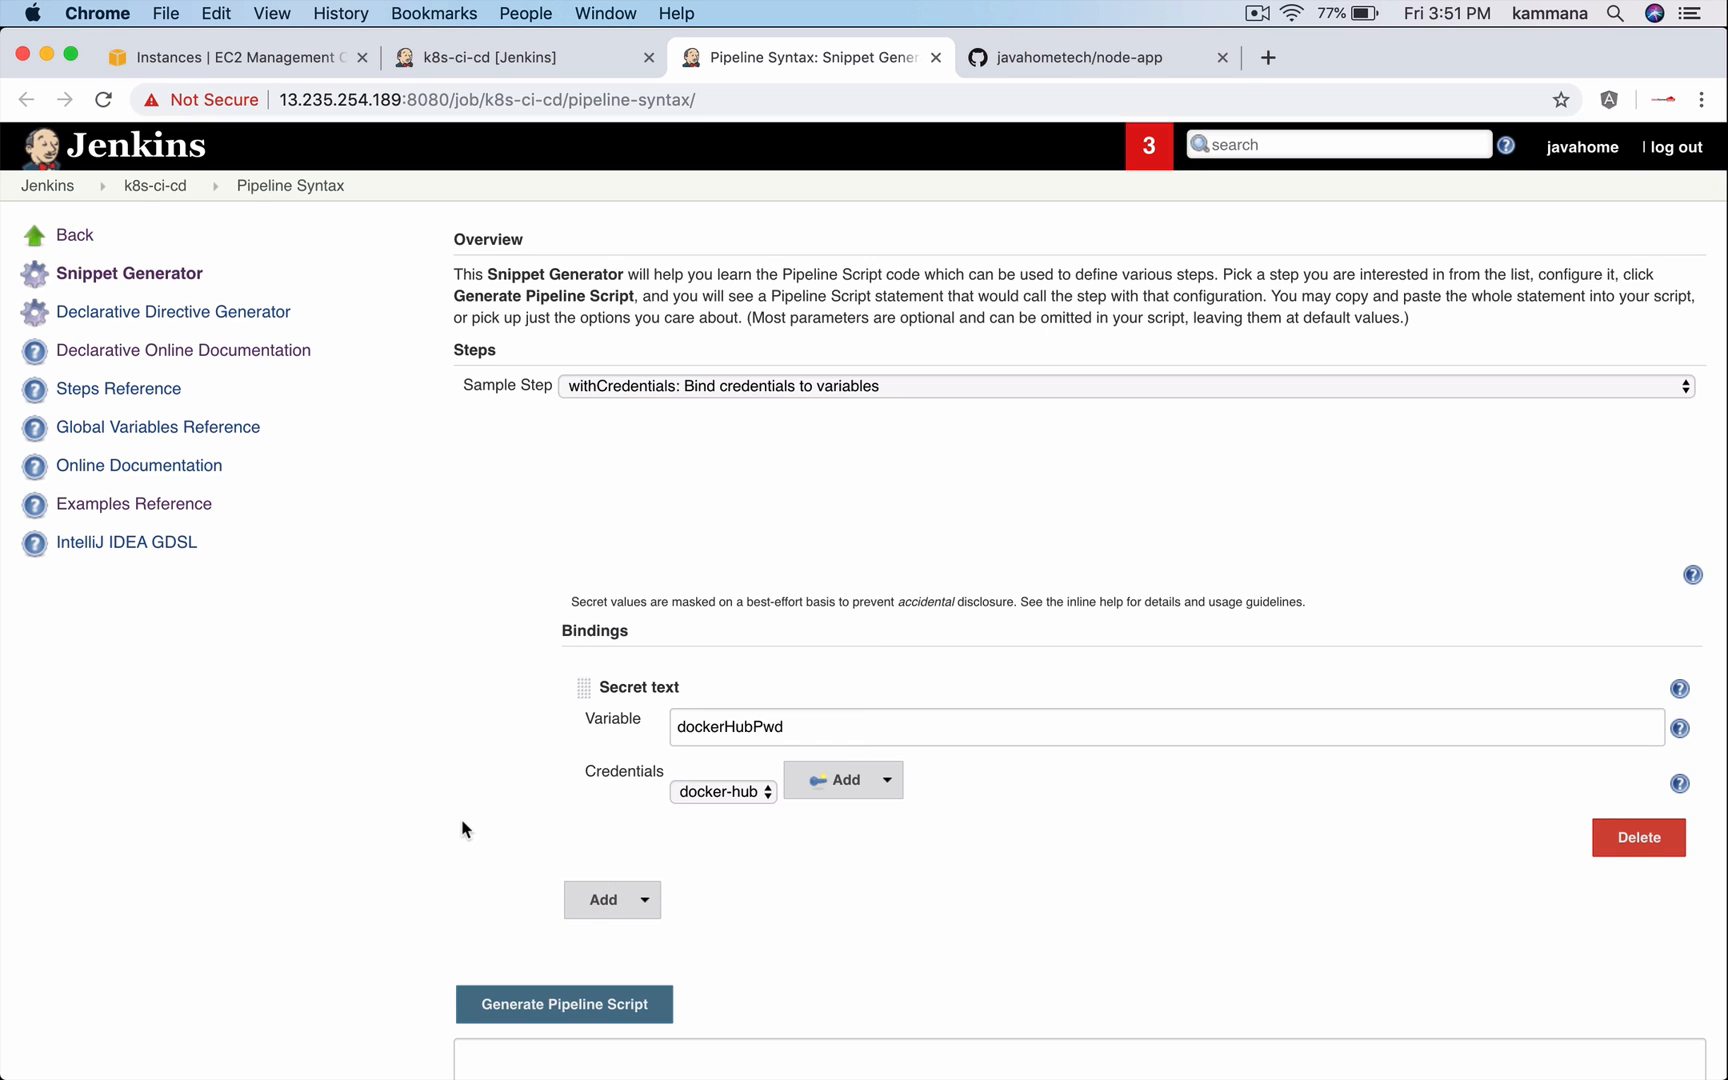
pyautogui.click(563, 1004)
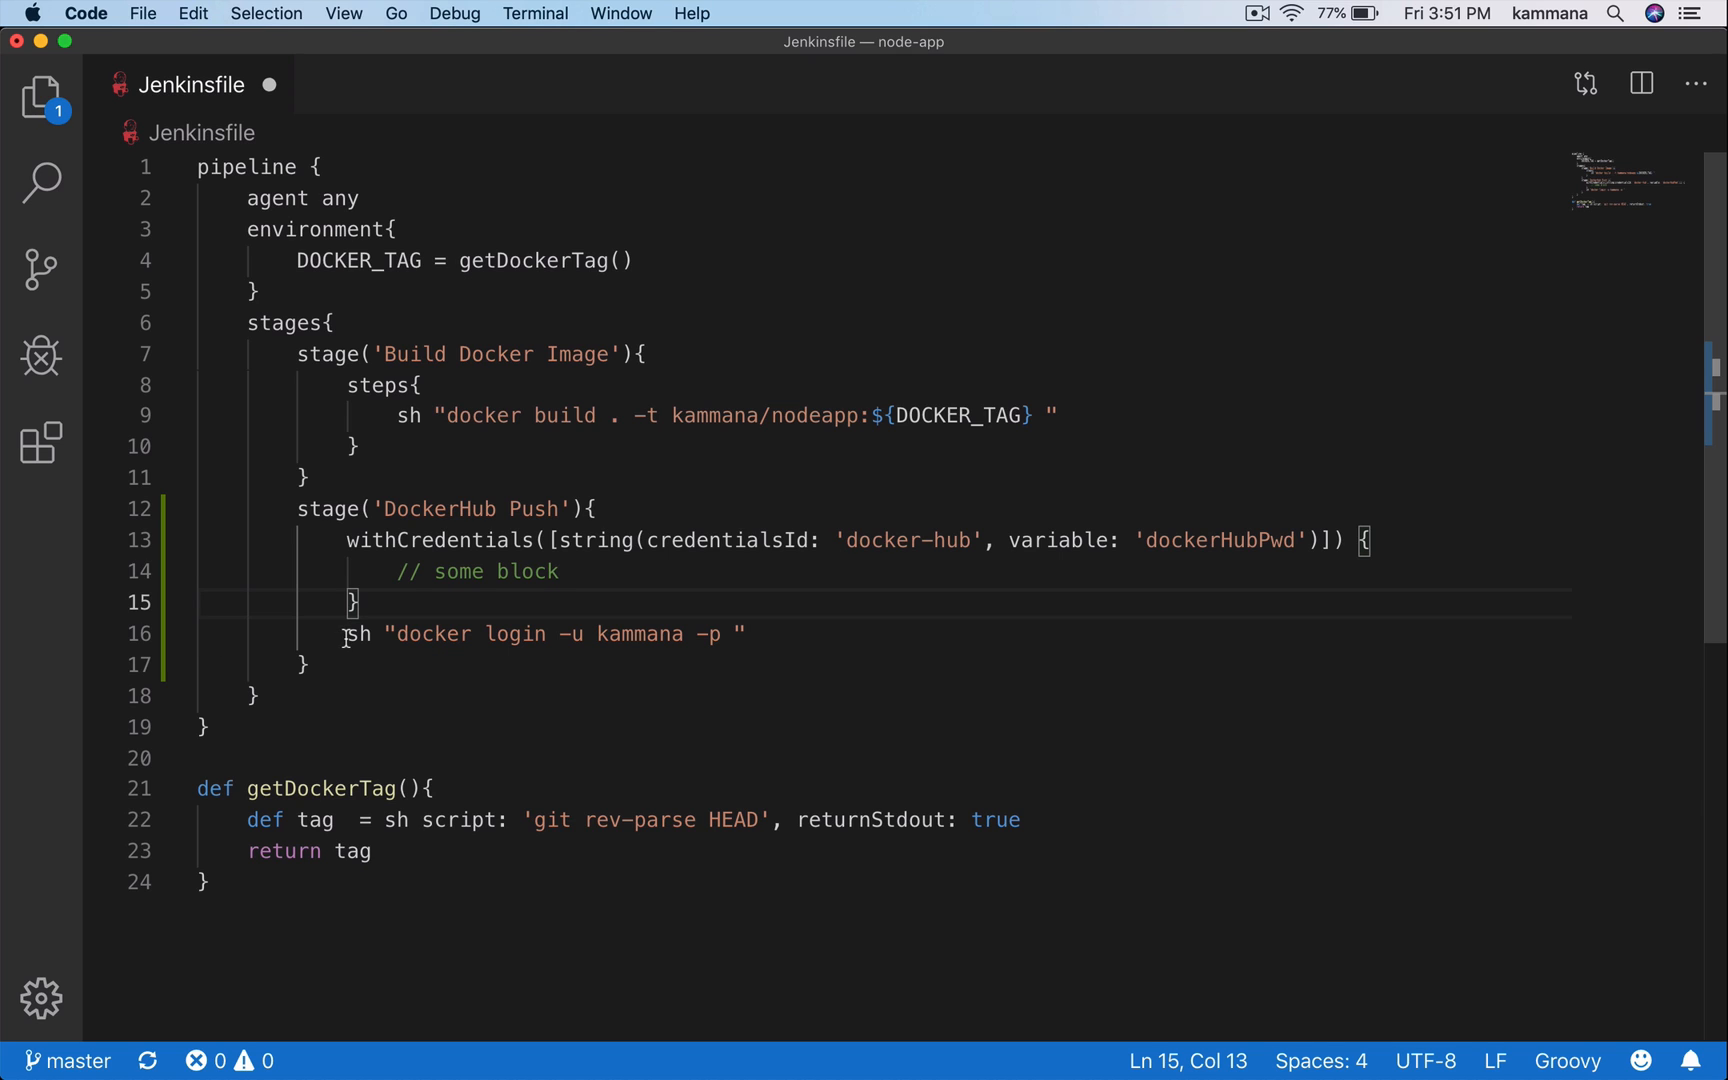
# Move the docker login line into the withCredentials body, appending ${dockerHubPwd} as password.
pyautogui.moveTo(346, 634); pyautogui.dragTo(747, 634)
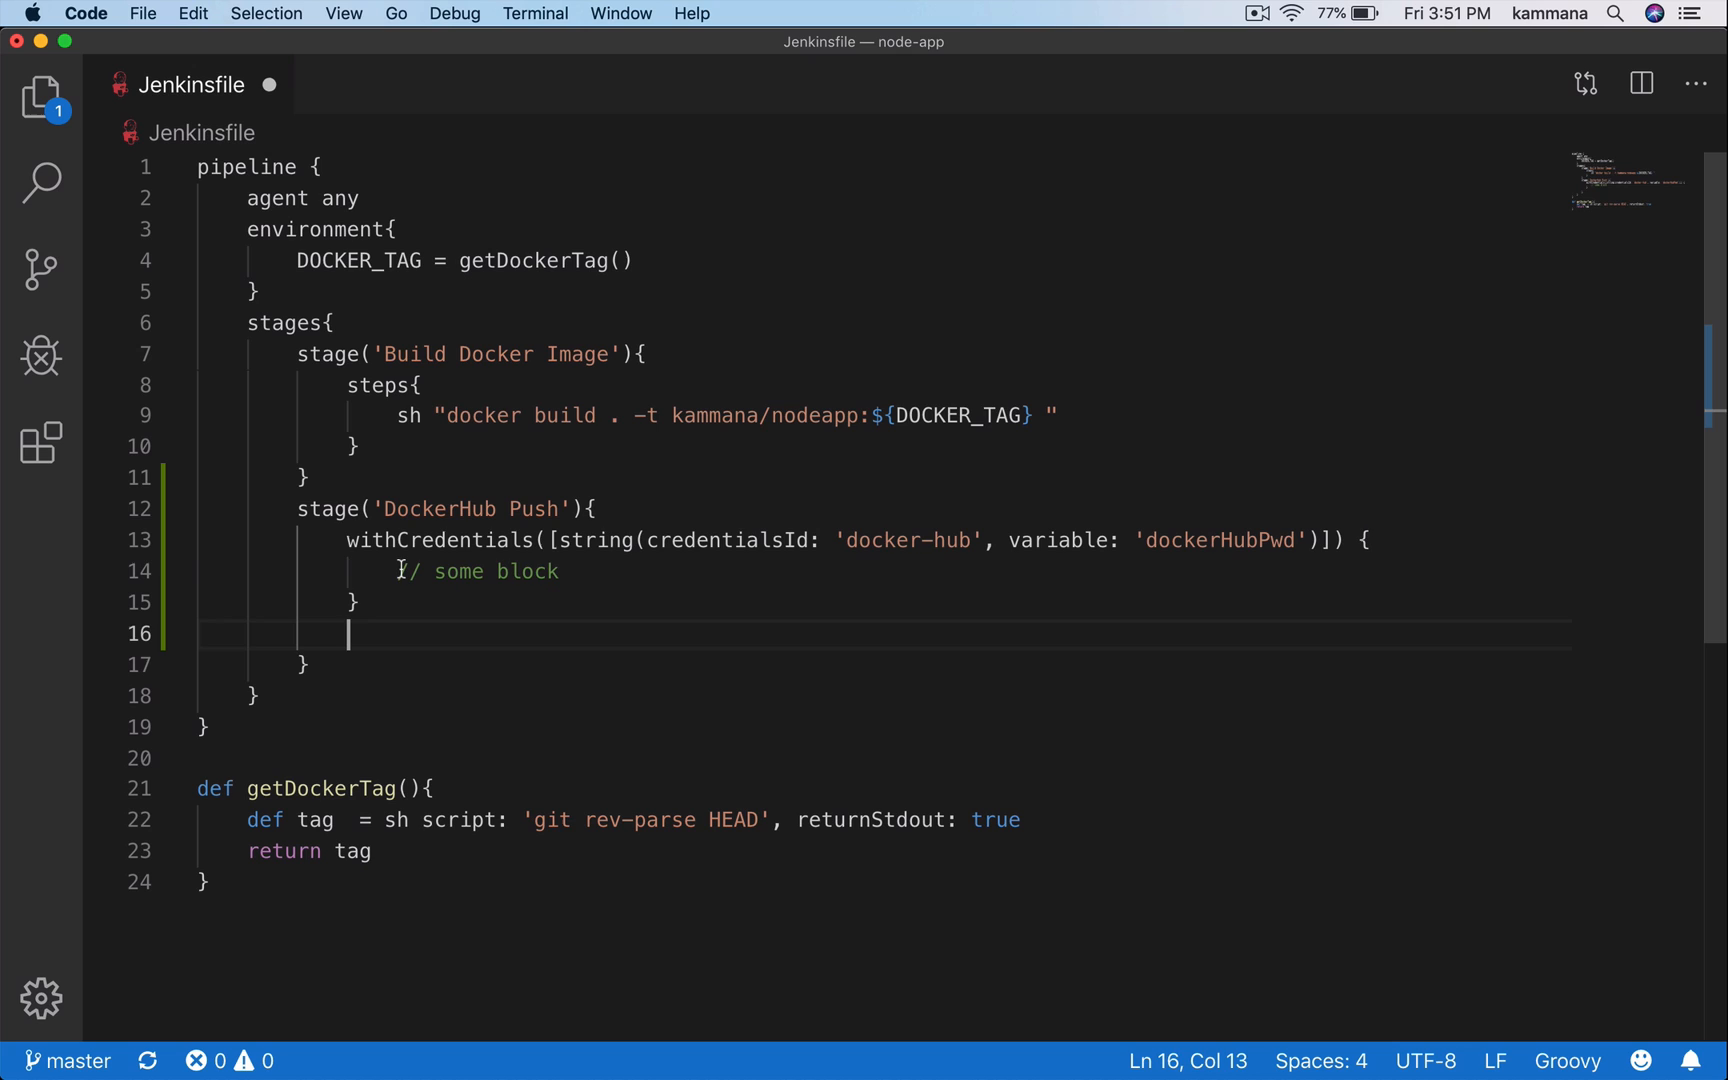
pyautogui.moveTo(400, 571); pyautogui.dragTo(559, 571)
pyautogui.write('sh "docker login -u kammana -p')
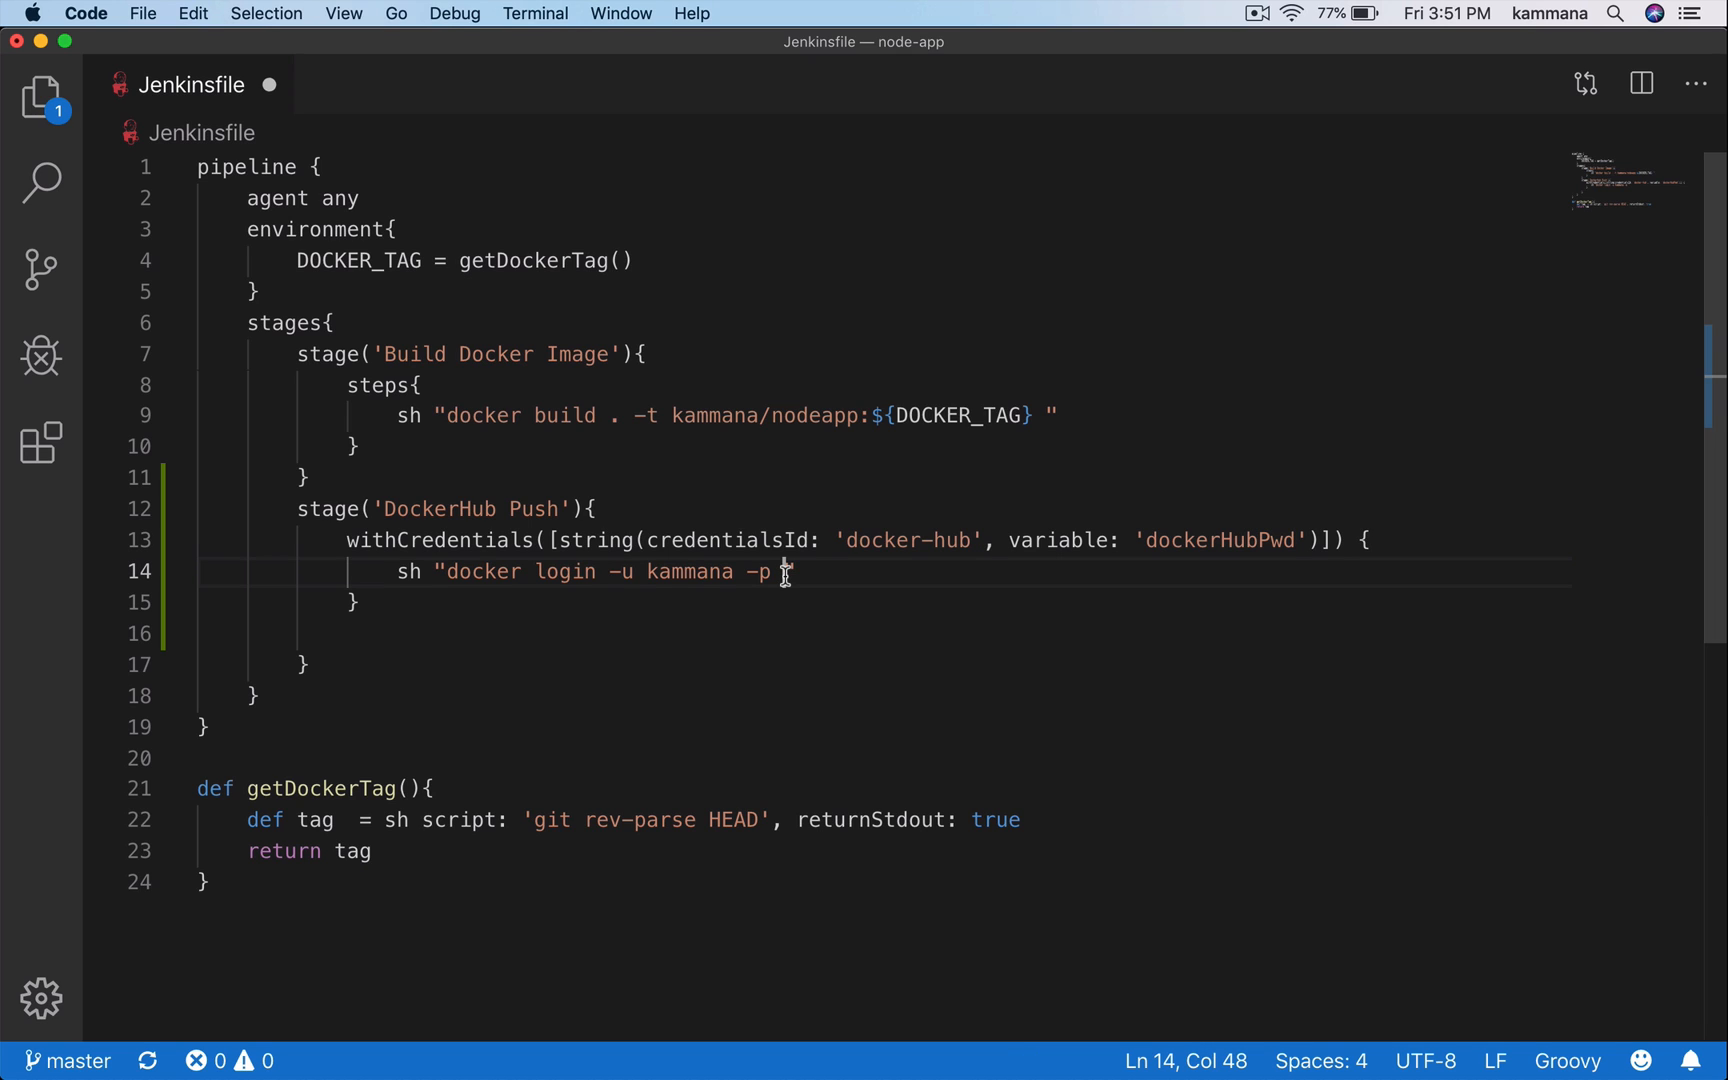
pyautogui.write('${')
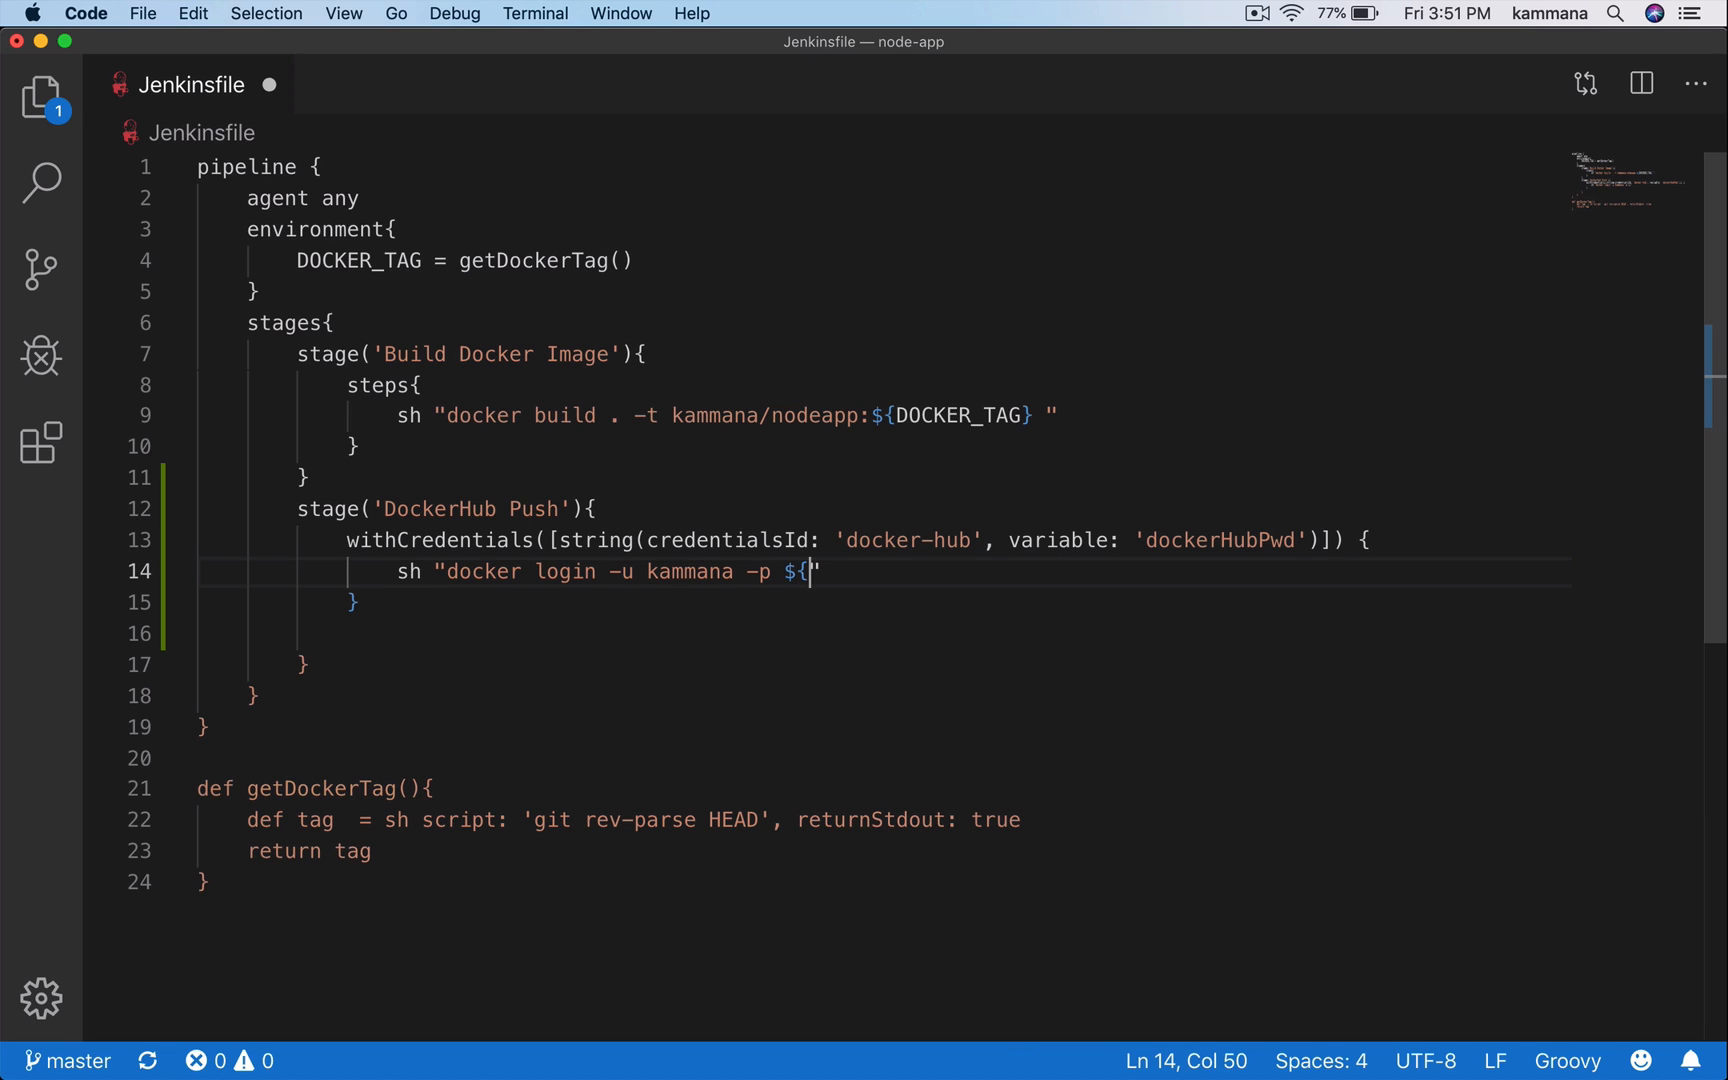
pyautogui.write('dockerHubPwd}')
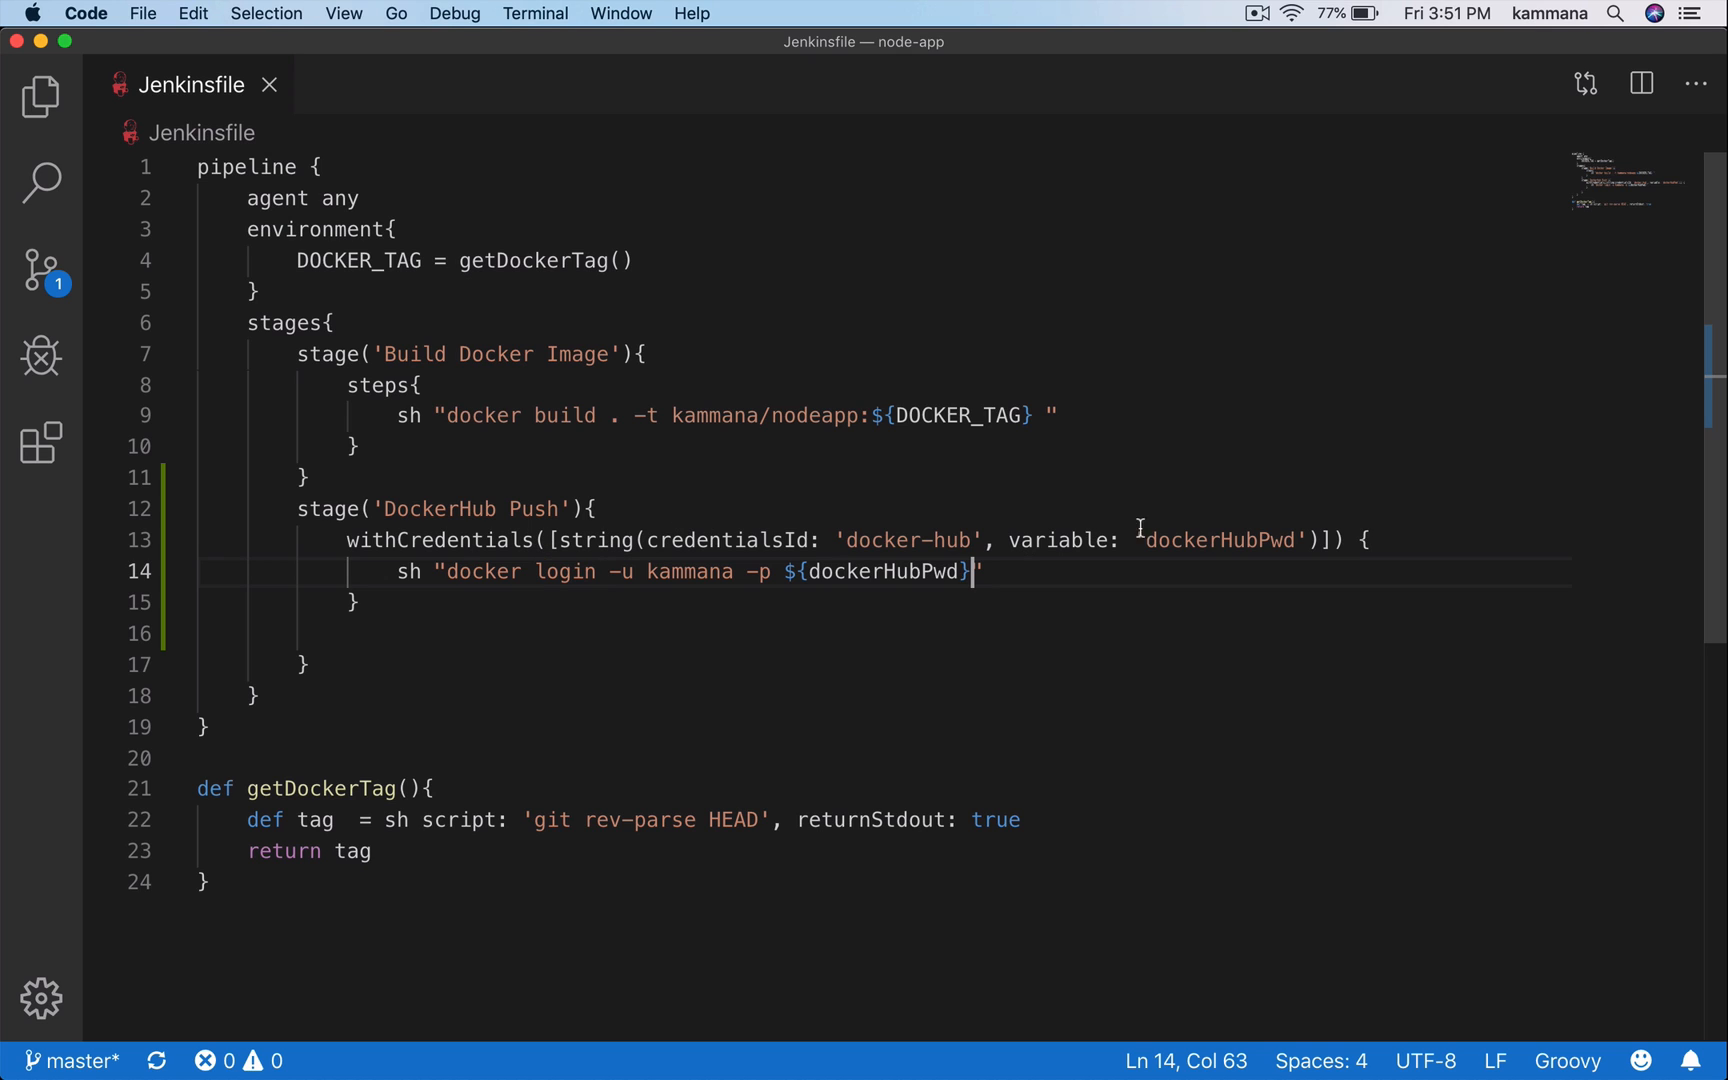
pyautogui.doubleClick(1219, 540)
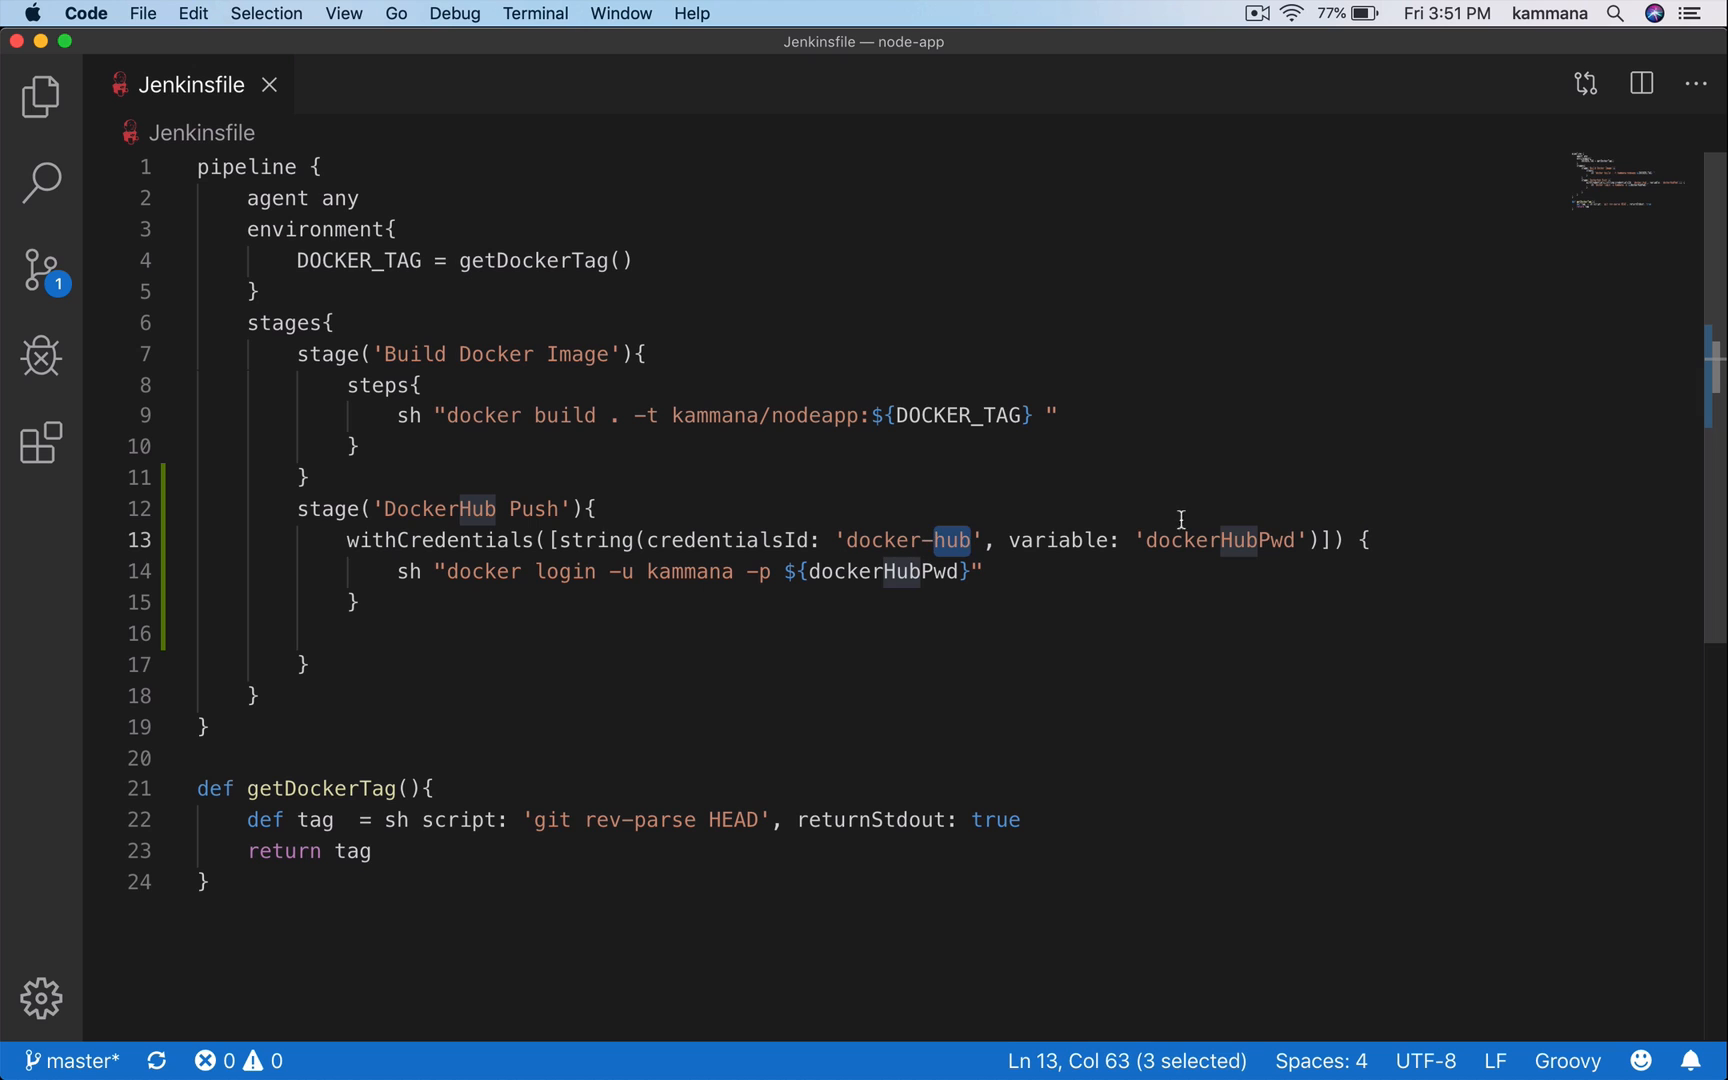
pyautogui.doubleClick(1219, 540)
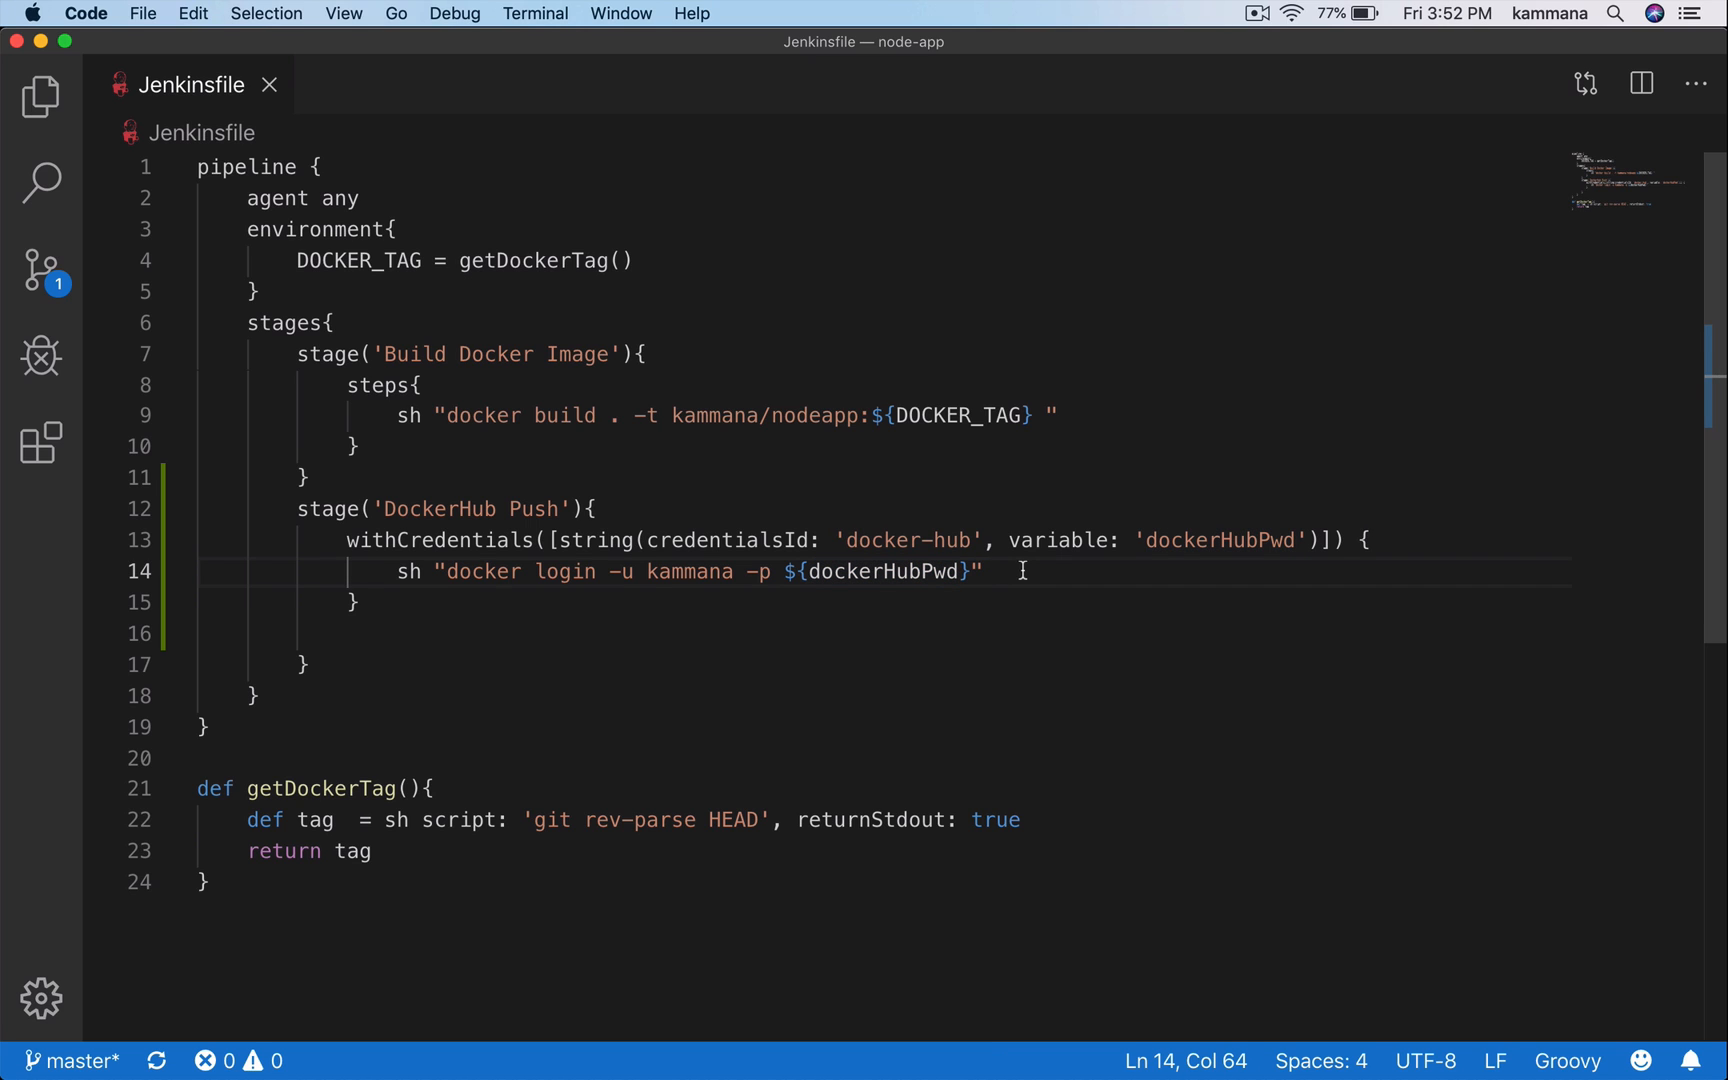
# Add sh "docker push kammana/nodeapp:${DOCKER_TAG}" after the login line.
pyautogui.write('sh')
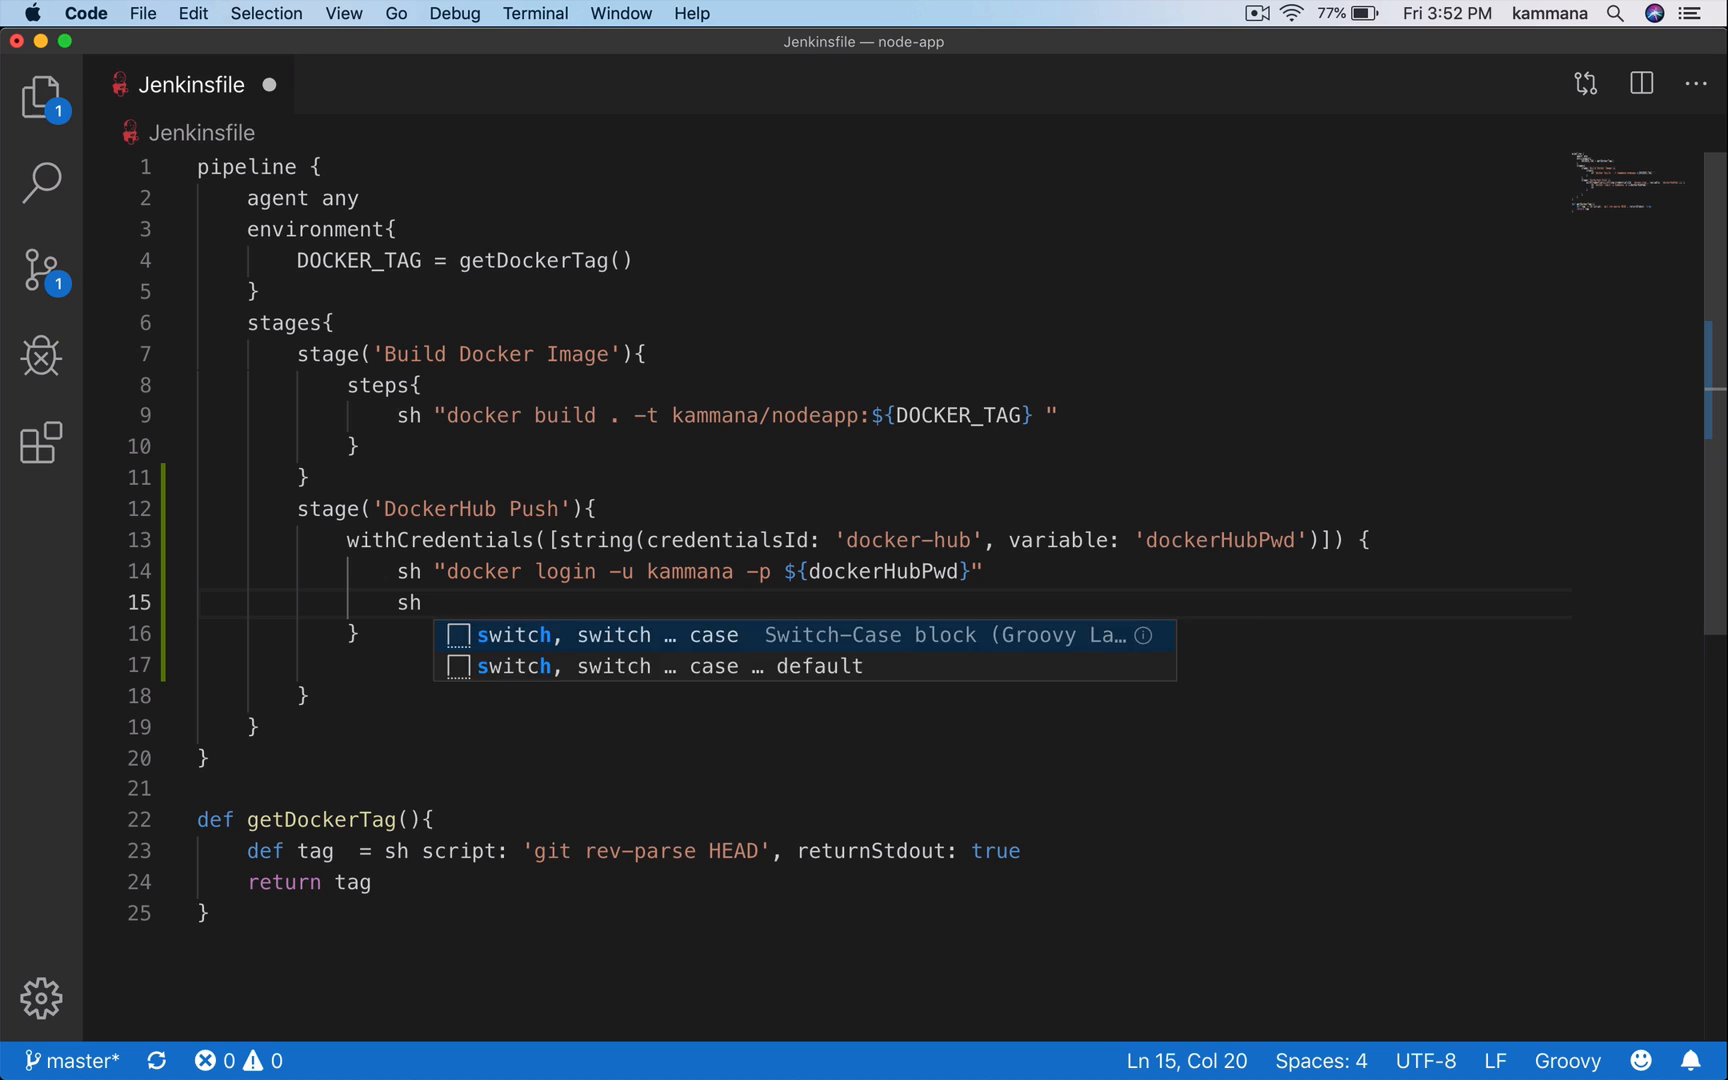
pyautogui.write('"docker"')
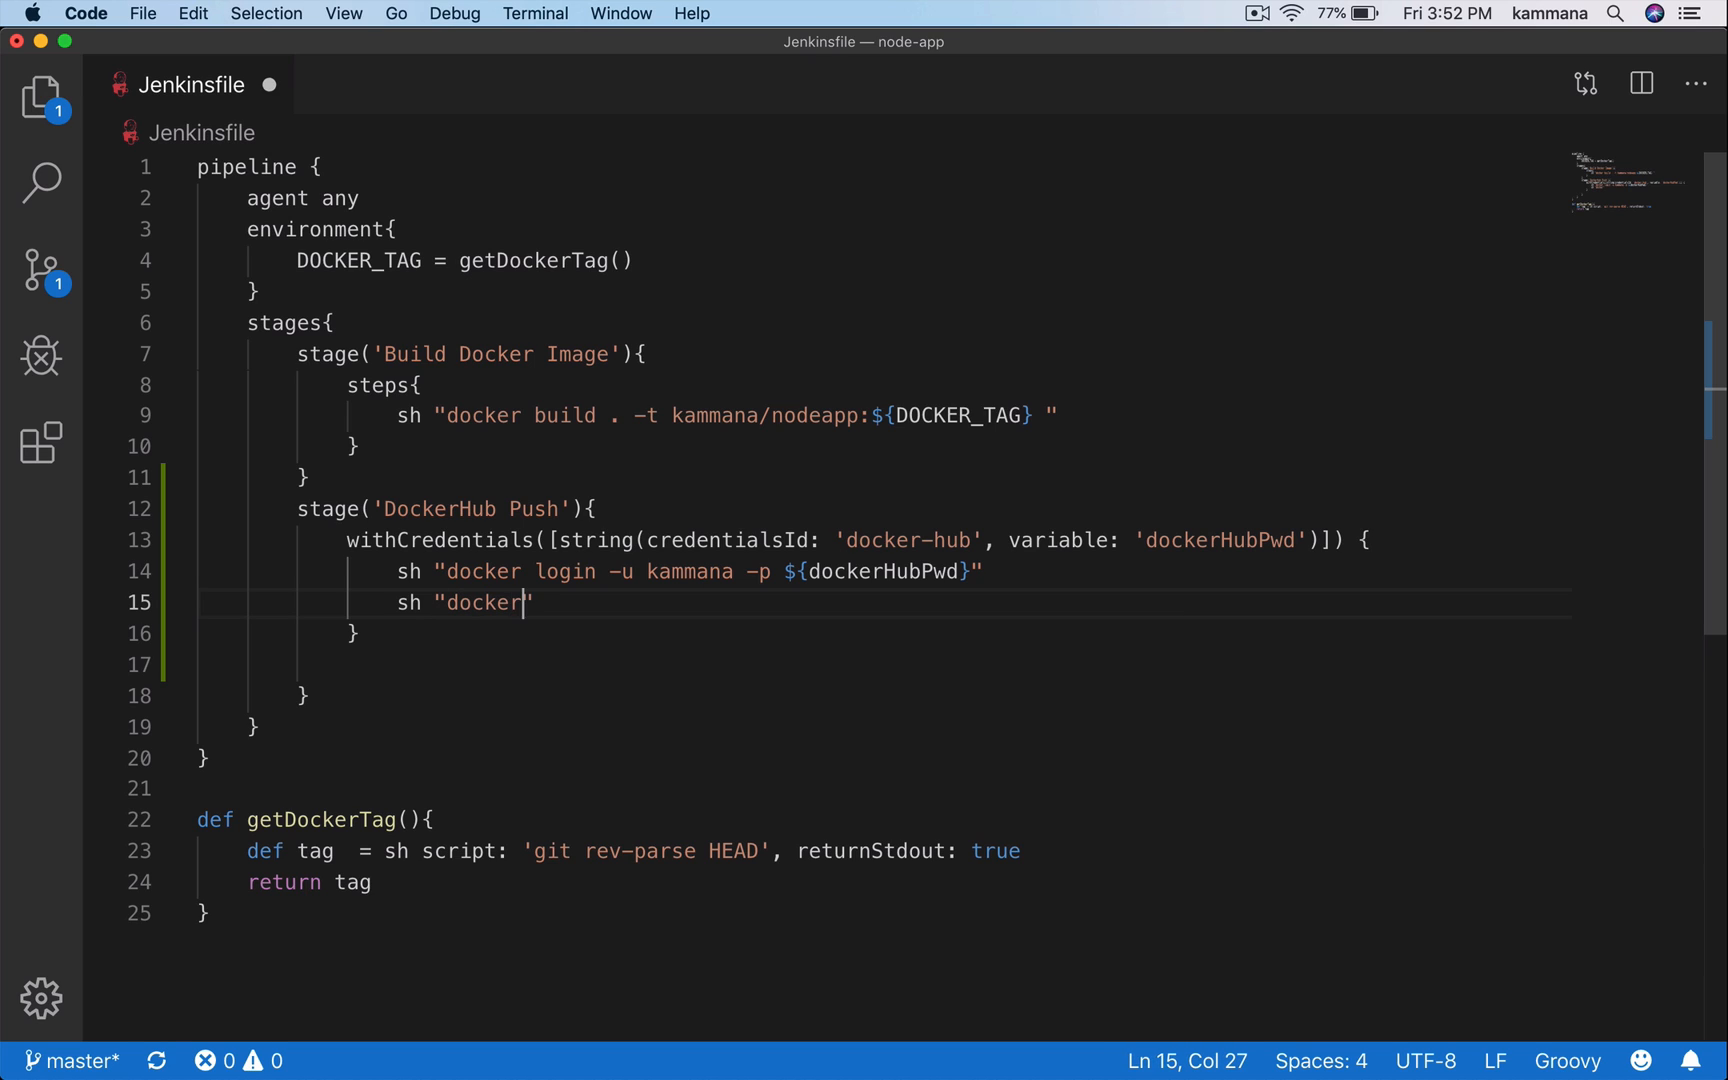
pyautogui.write('push')
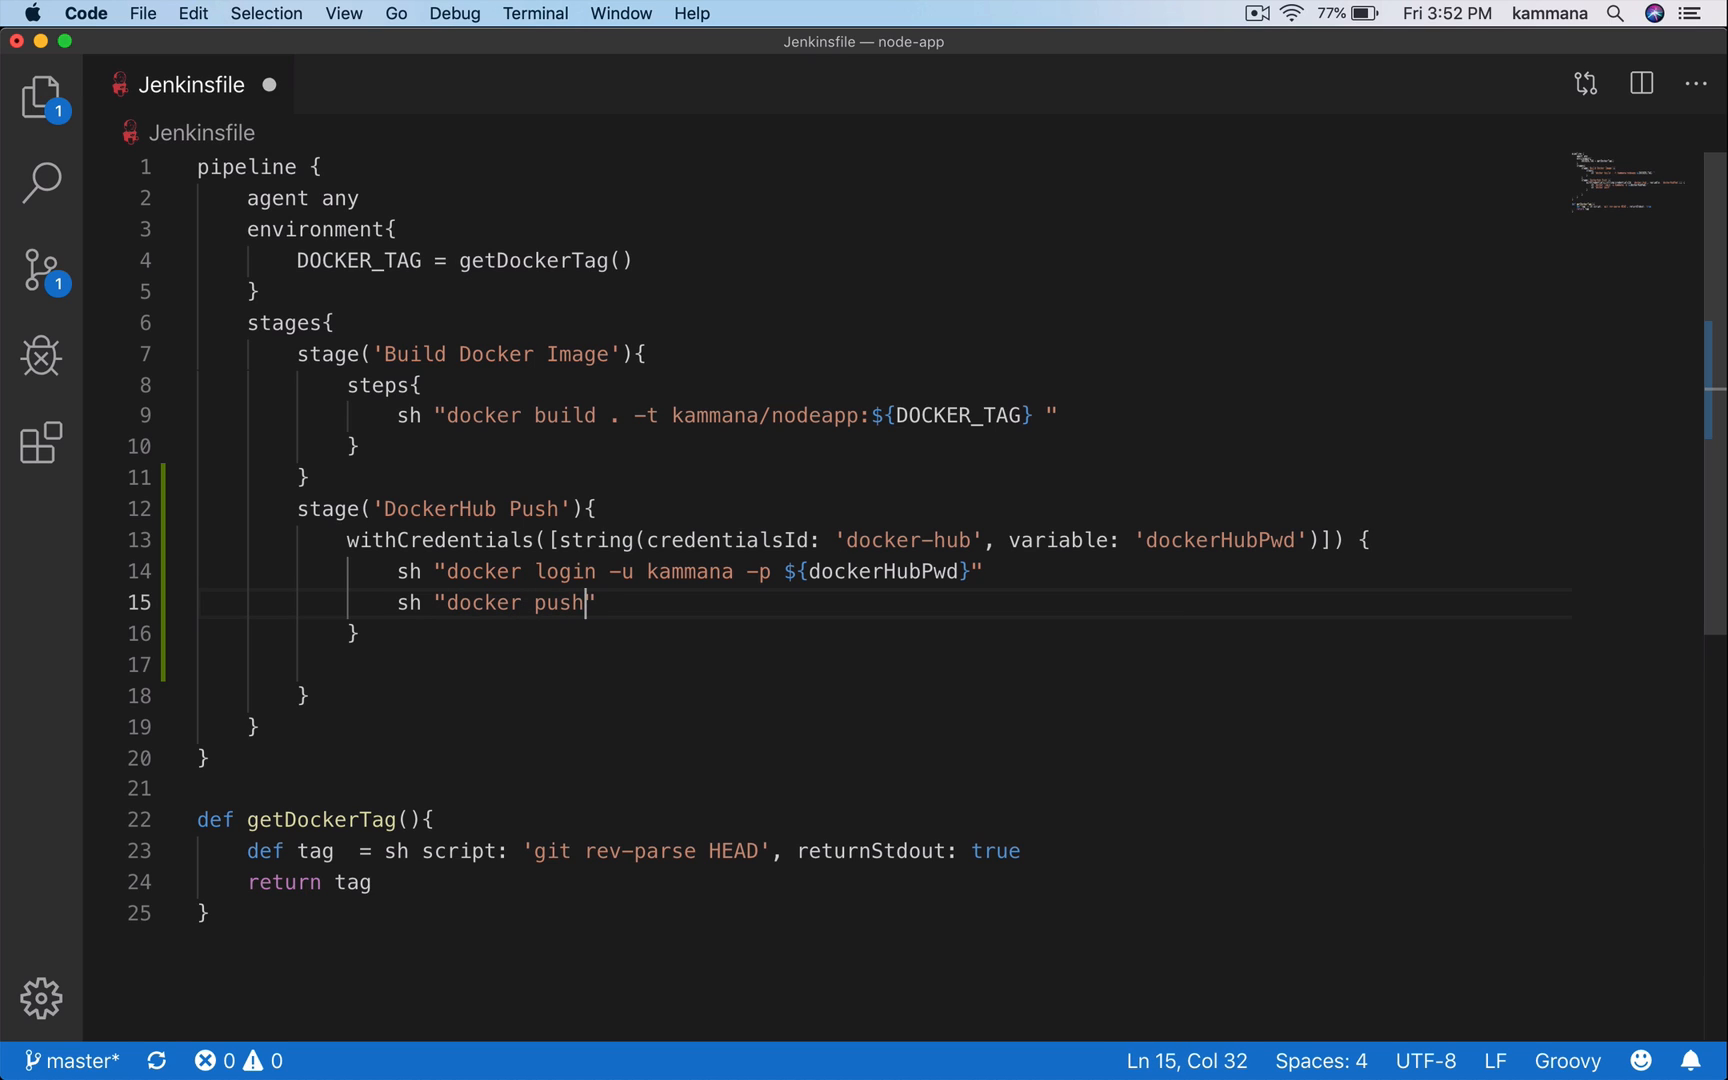
pyautogui.write('ka')
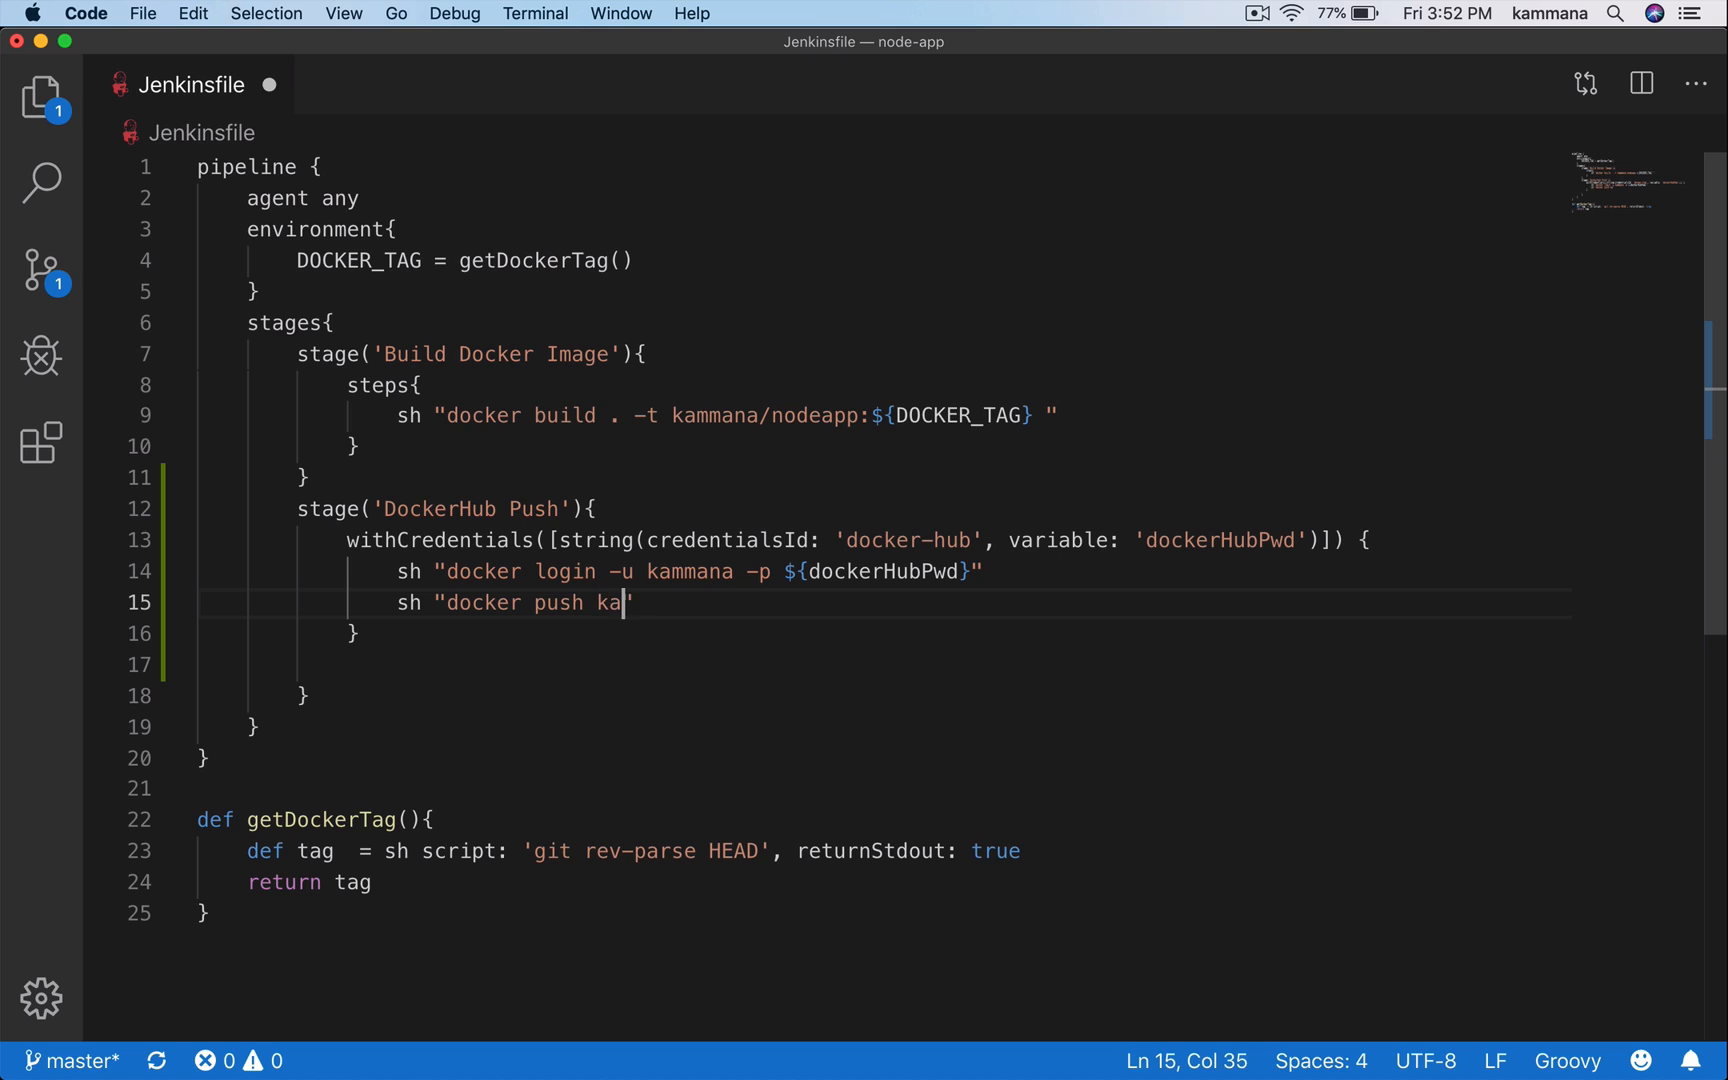
pyautogui.write('mmana/')
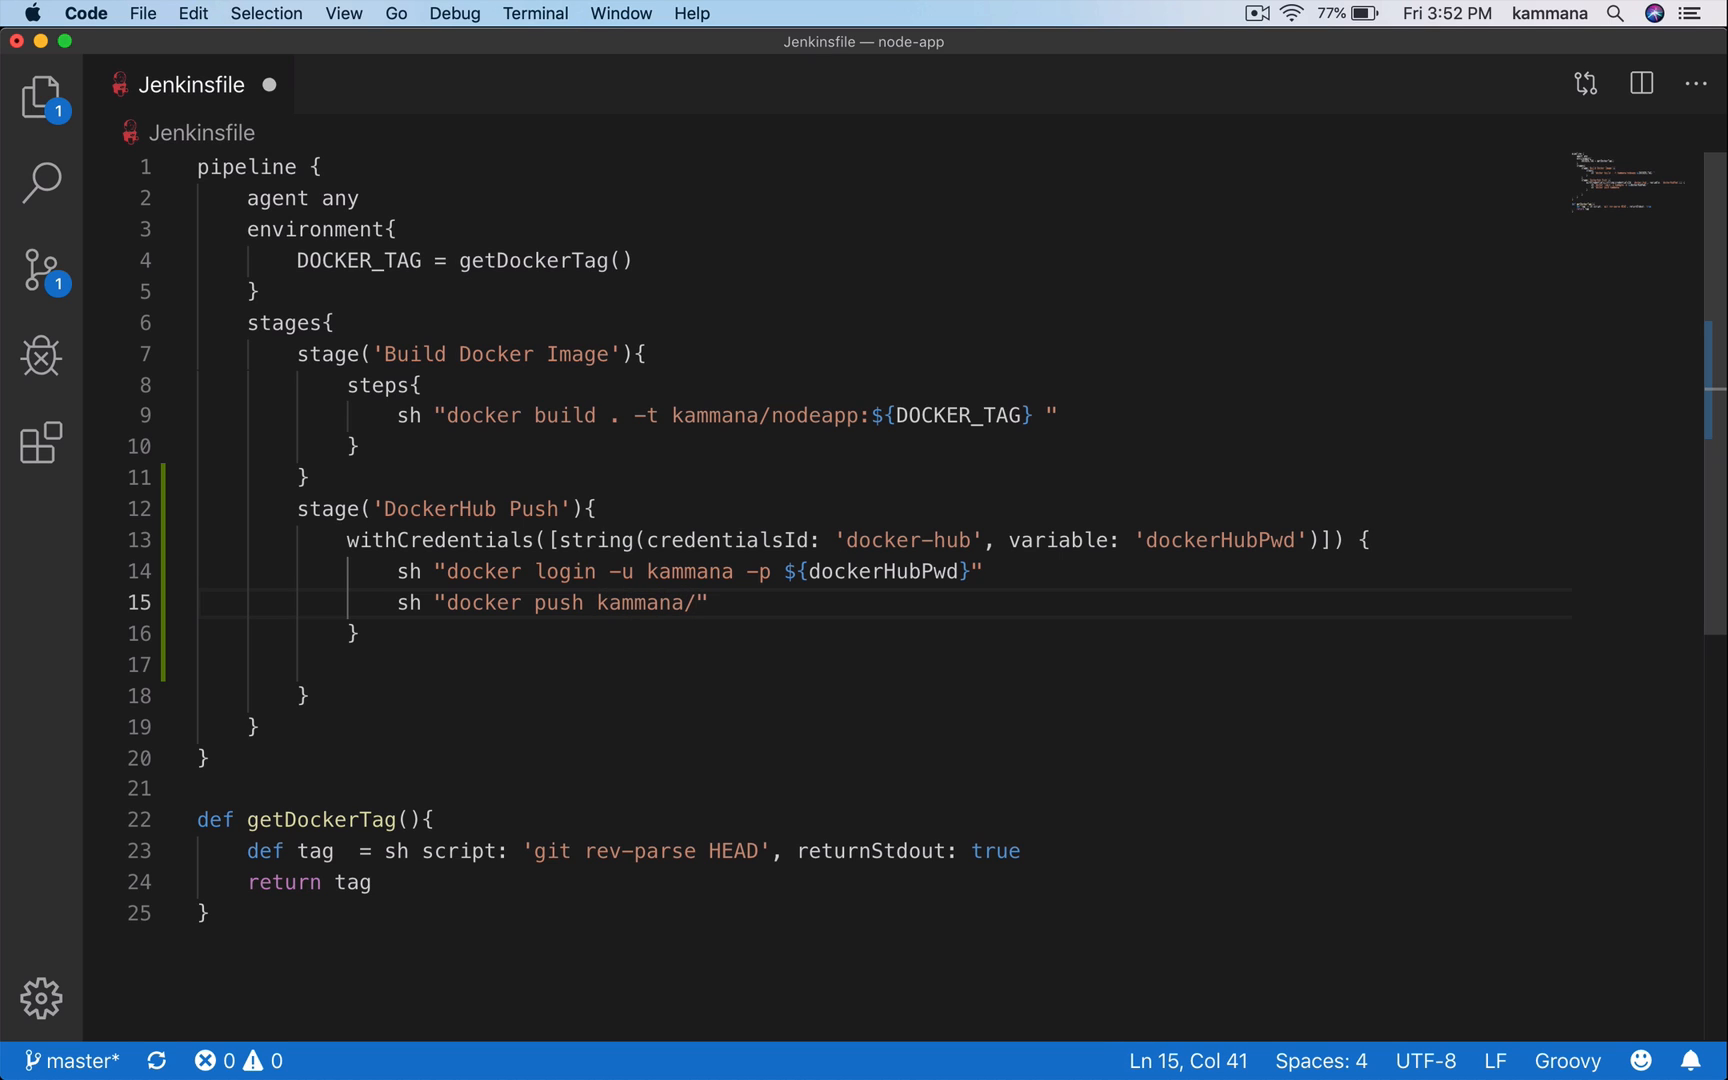
pyautogui.write('nodeapp')
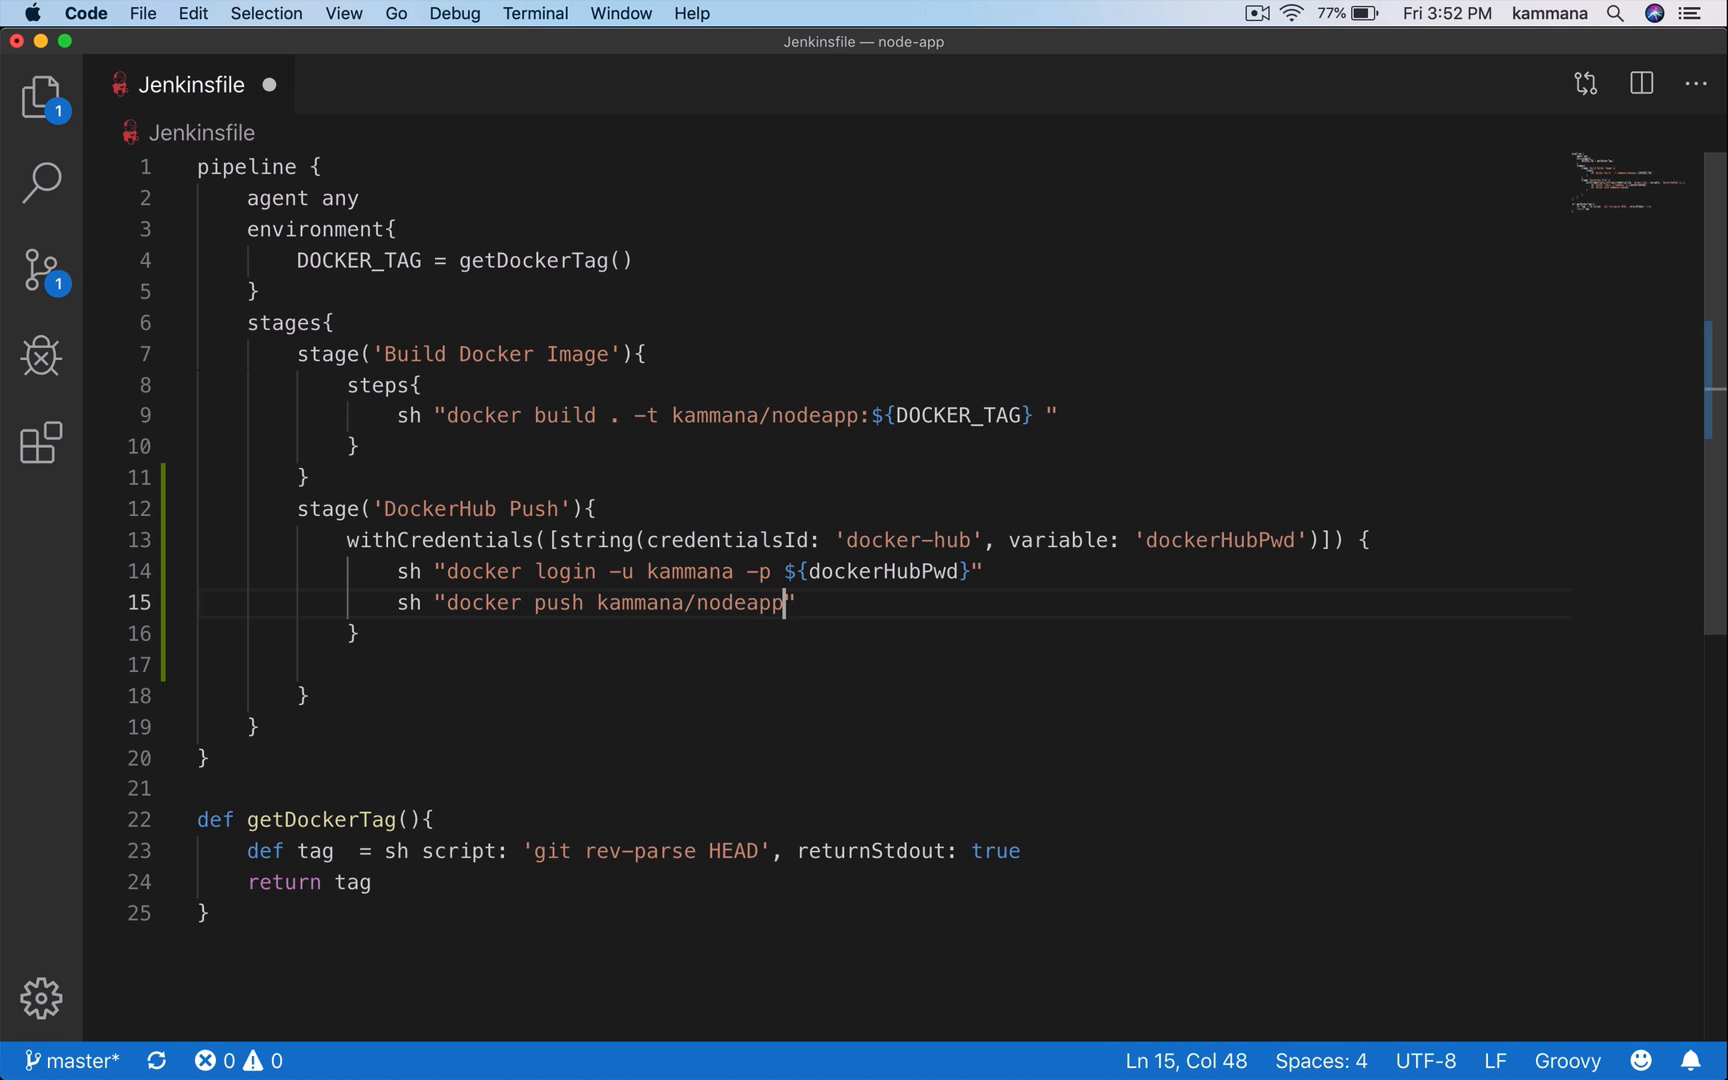
pyautogui.write(':')
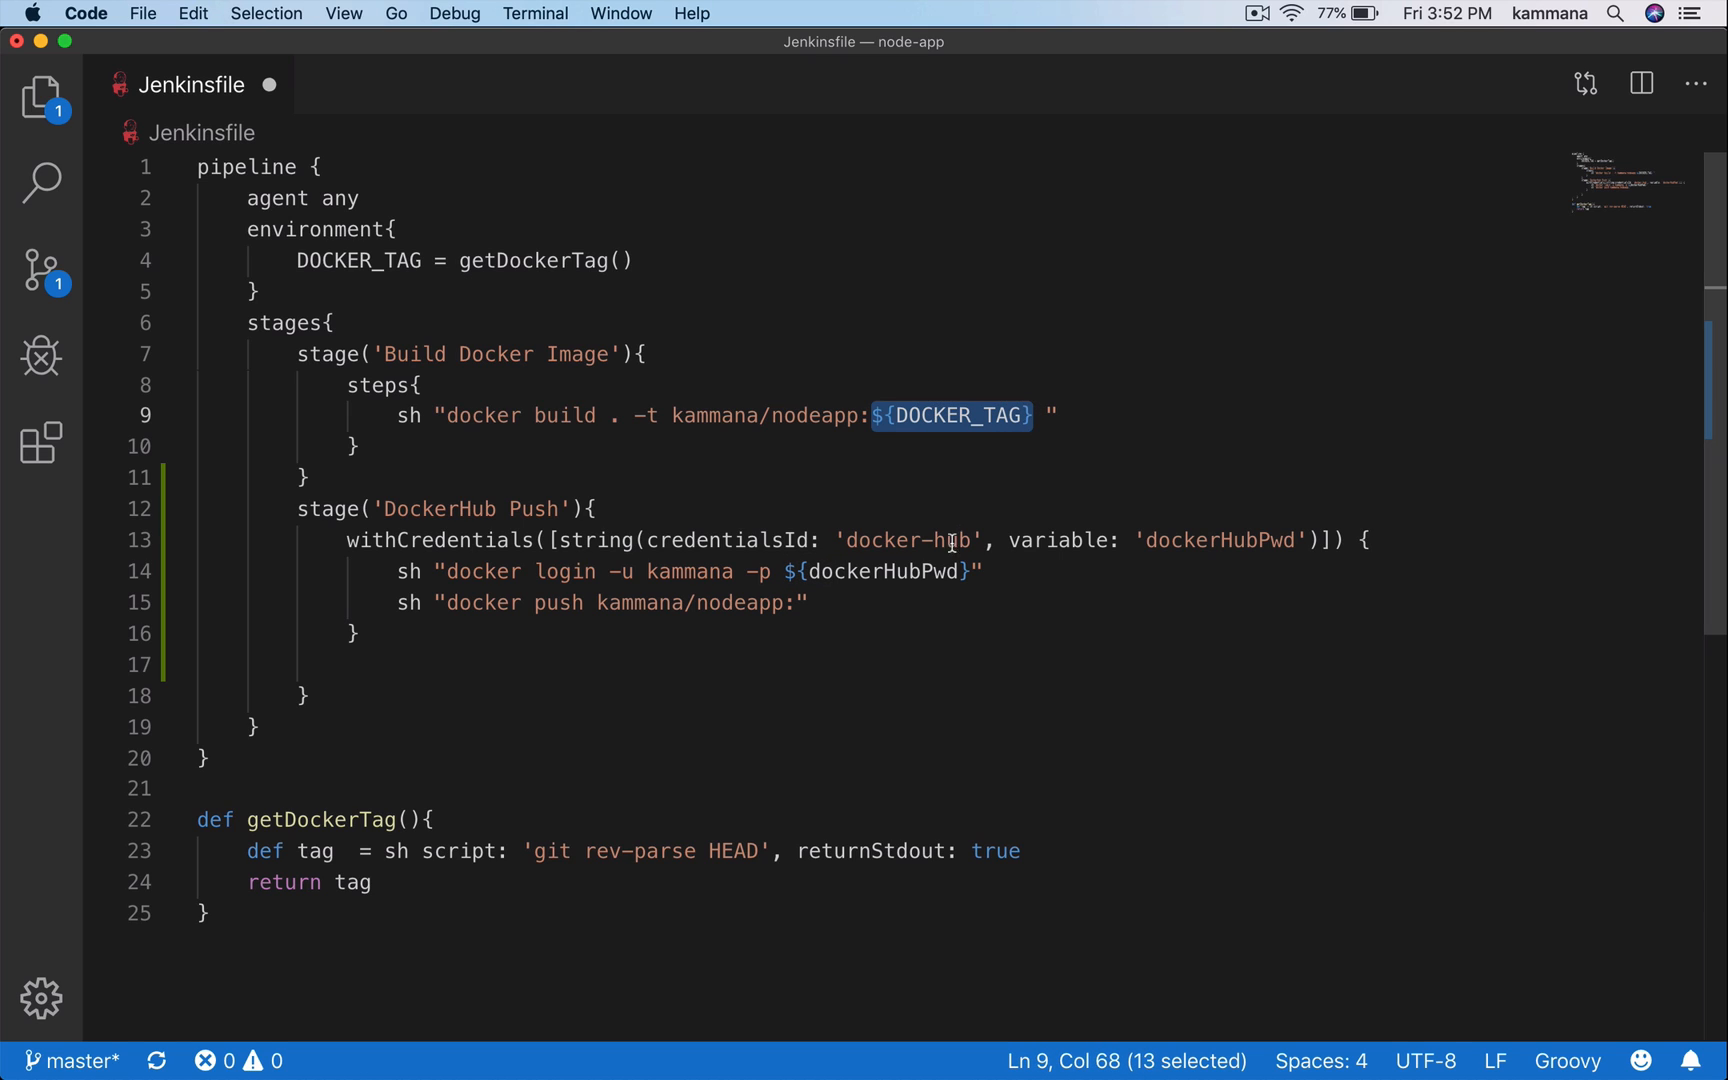
pyautogui.click(791, 602)
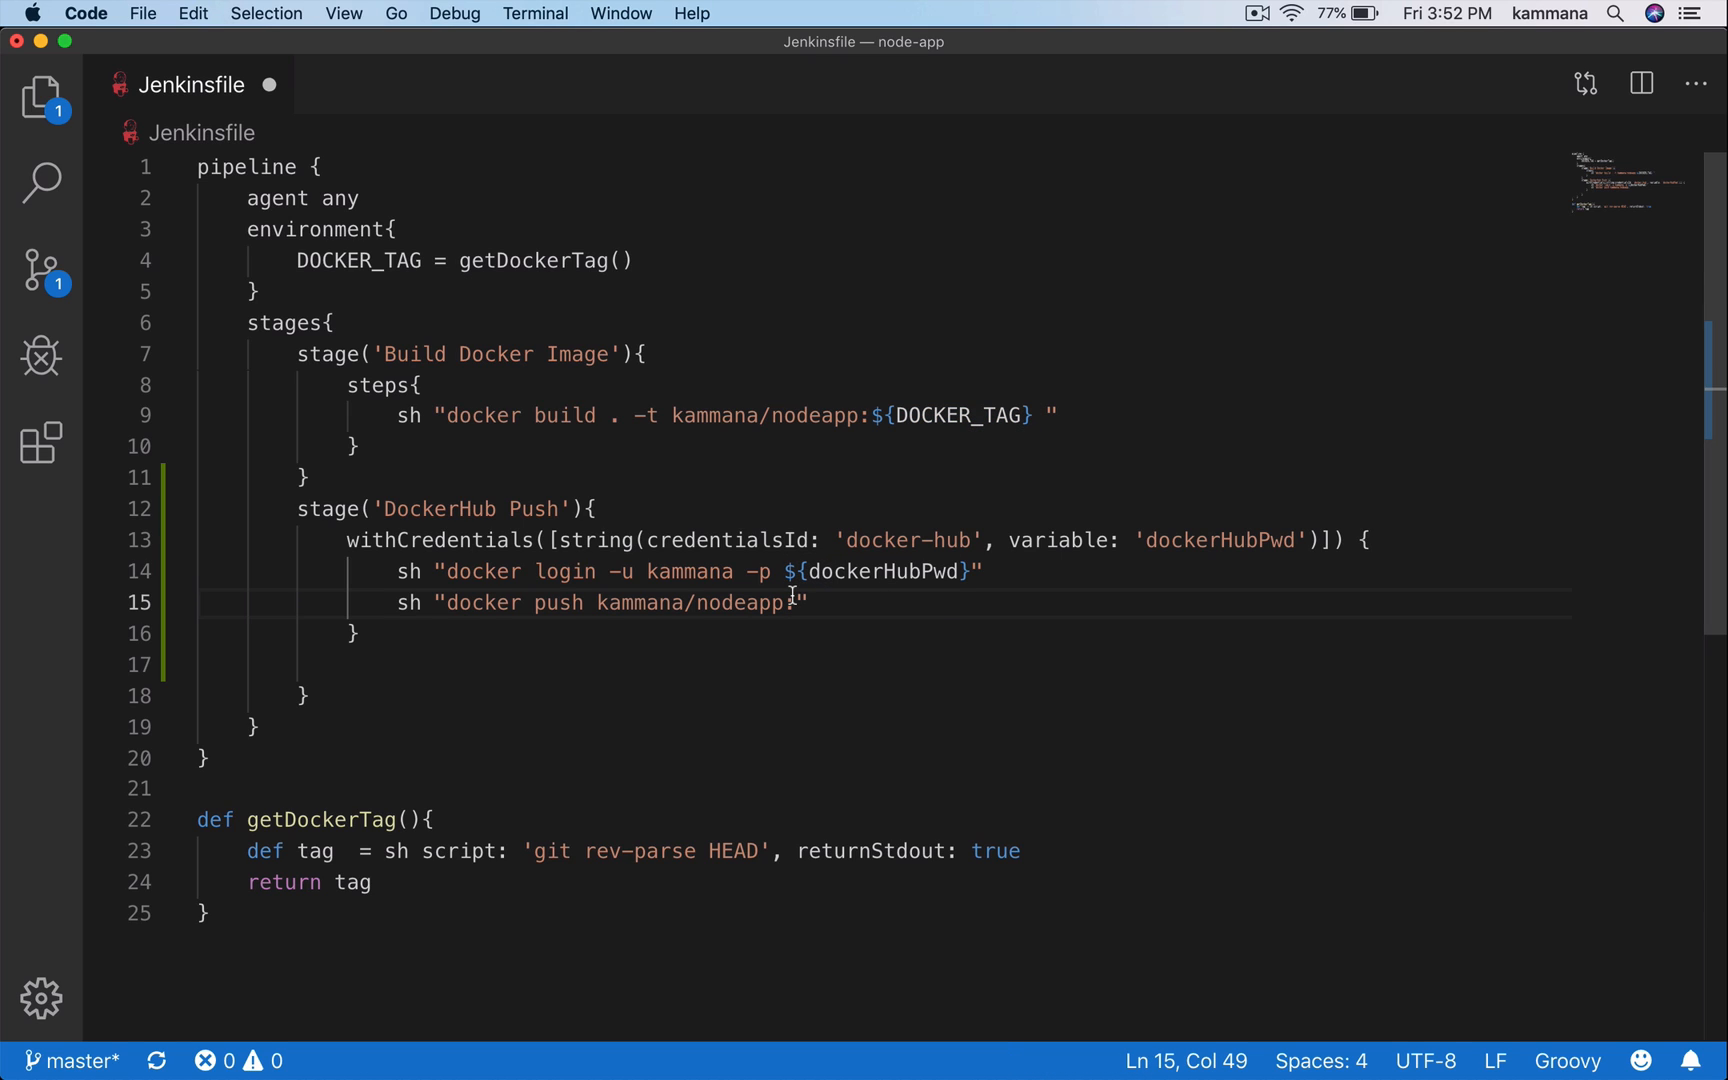
pyautogui.write('${DOCKER_TAG}')
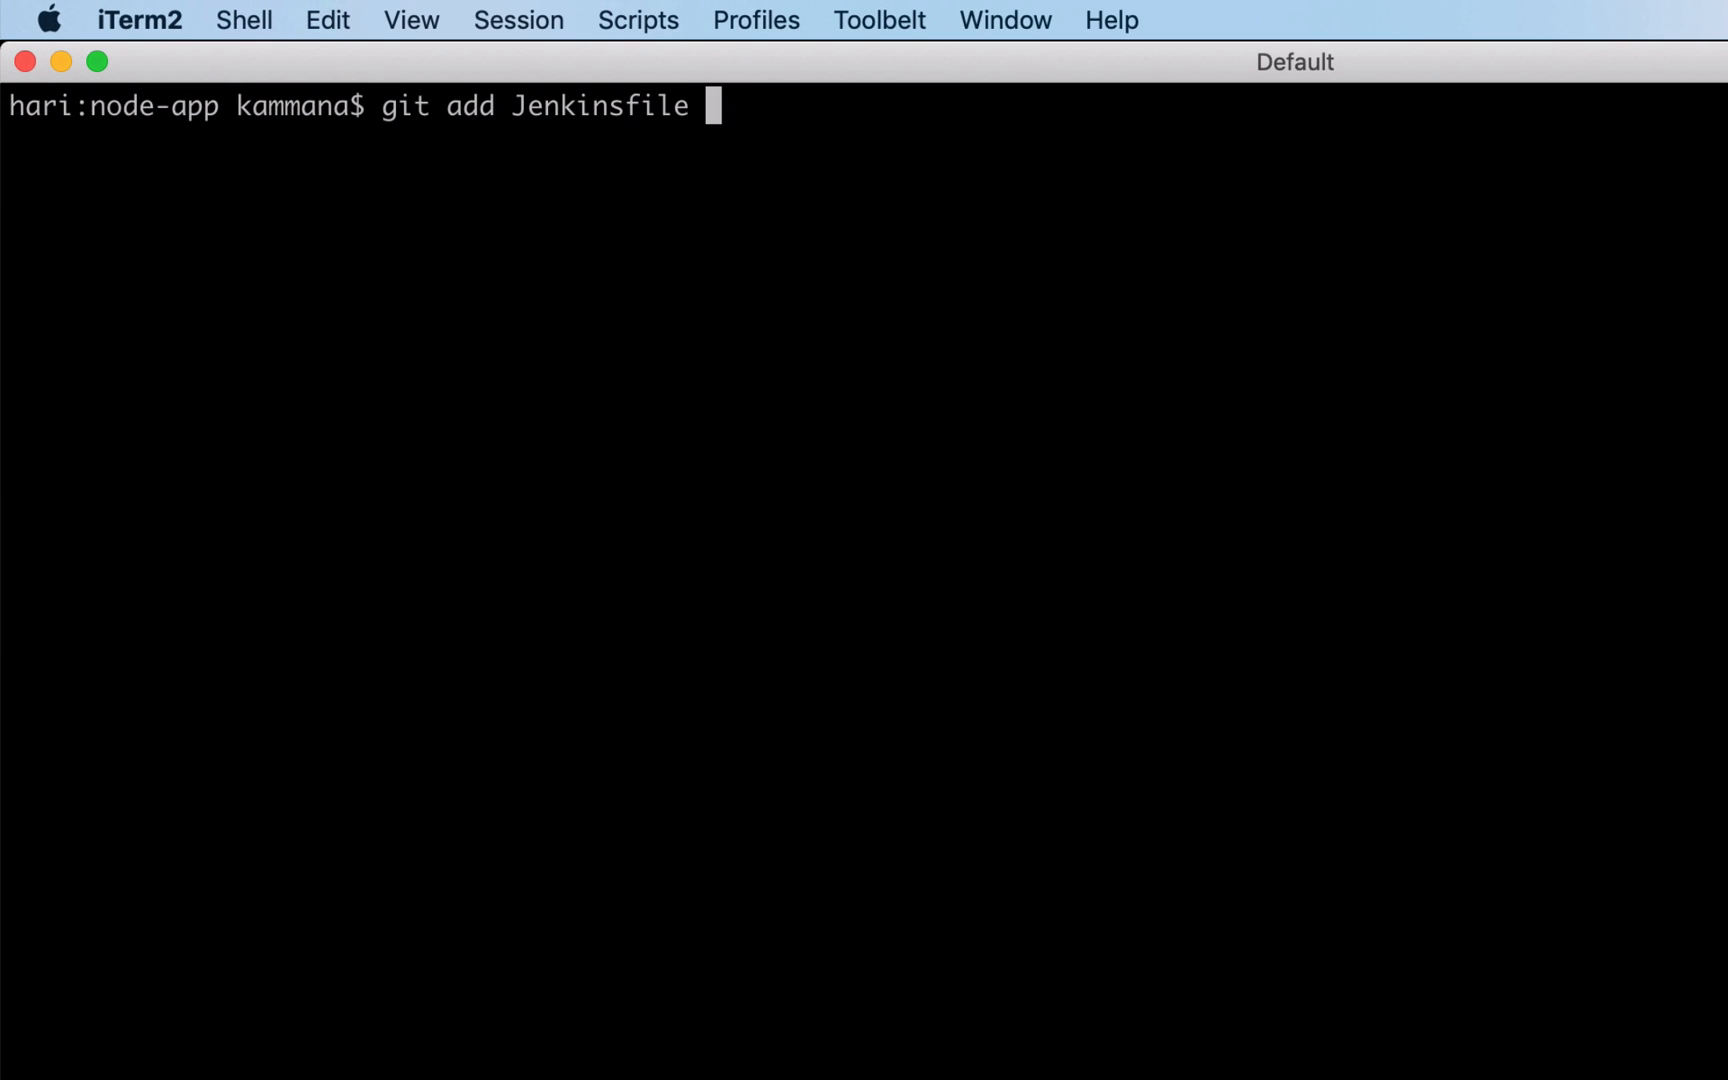
# Run git push to send the committed Jenkinsfile to the remote.
pyautogui.write('git push')
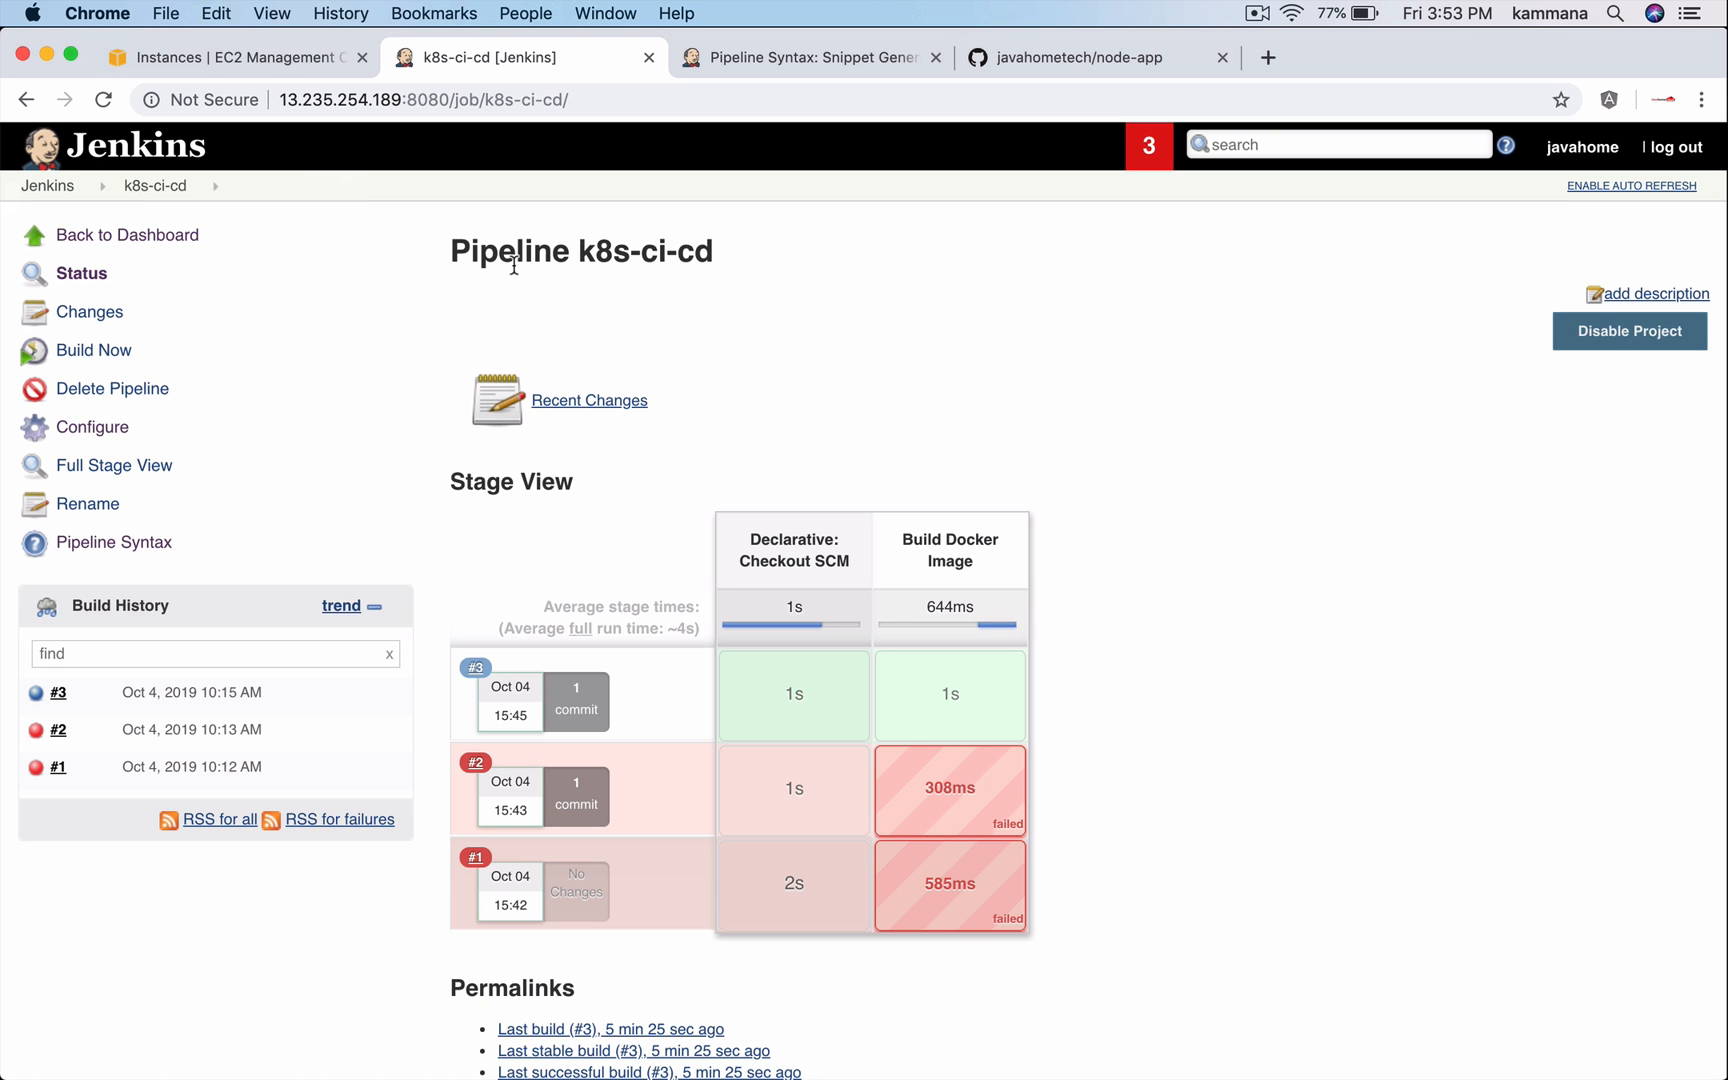
# Trigger Build Now and view build #4's console output.
pyautogui.click(94, 350)
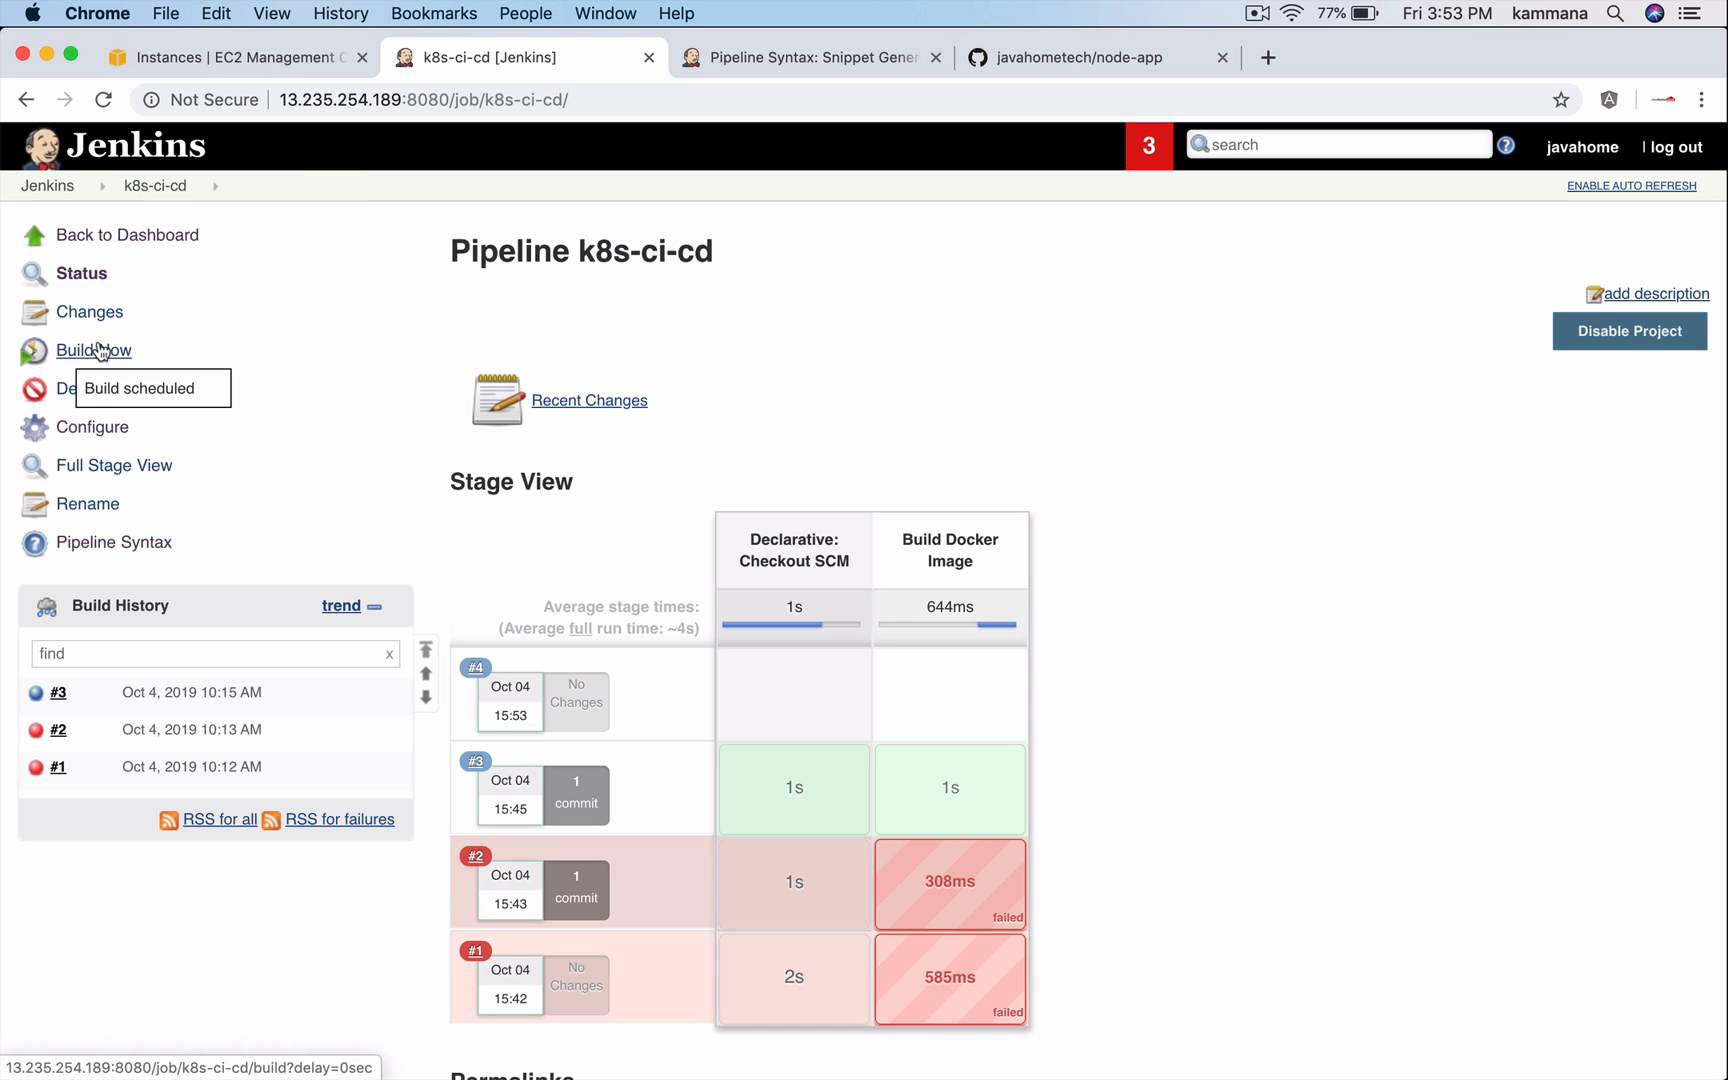
pyautogui.moveTo(57, 692)
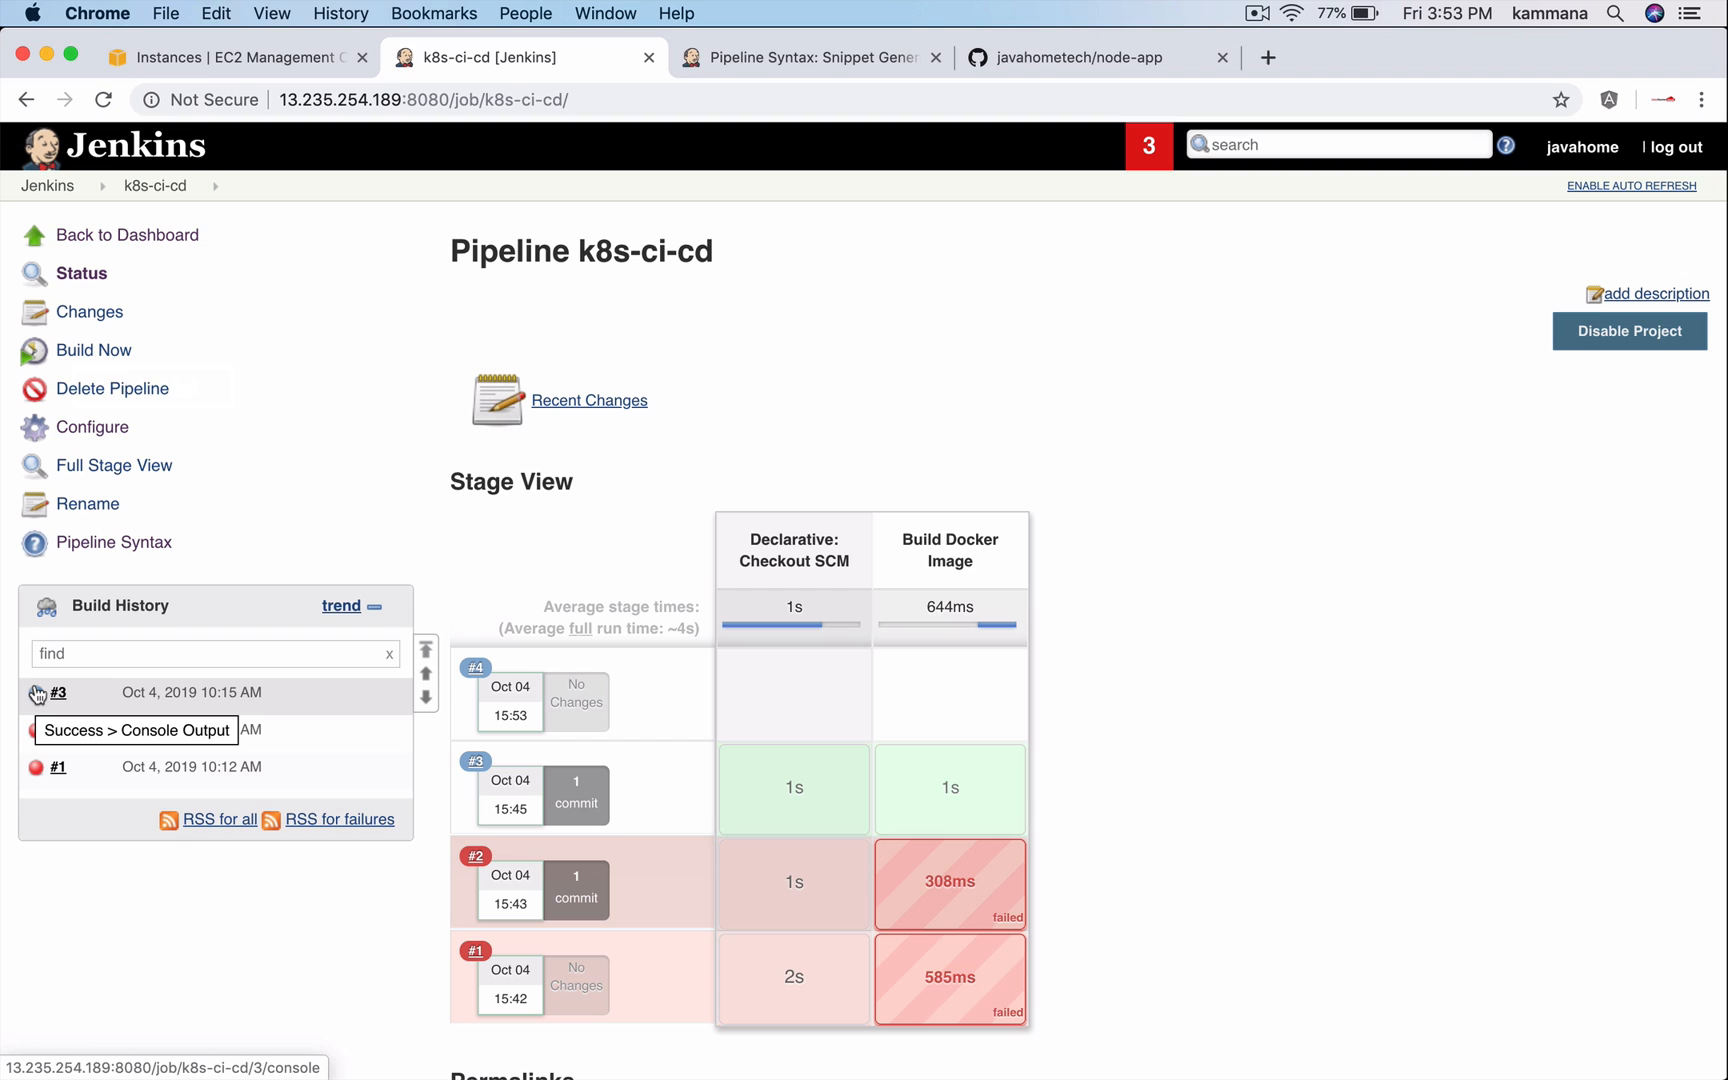
pyautogui.click(58, 692)
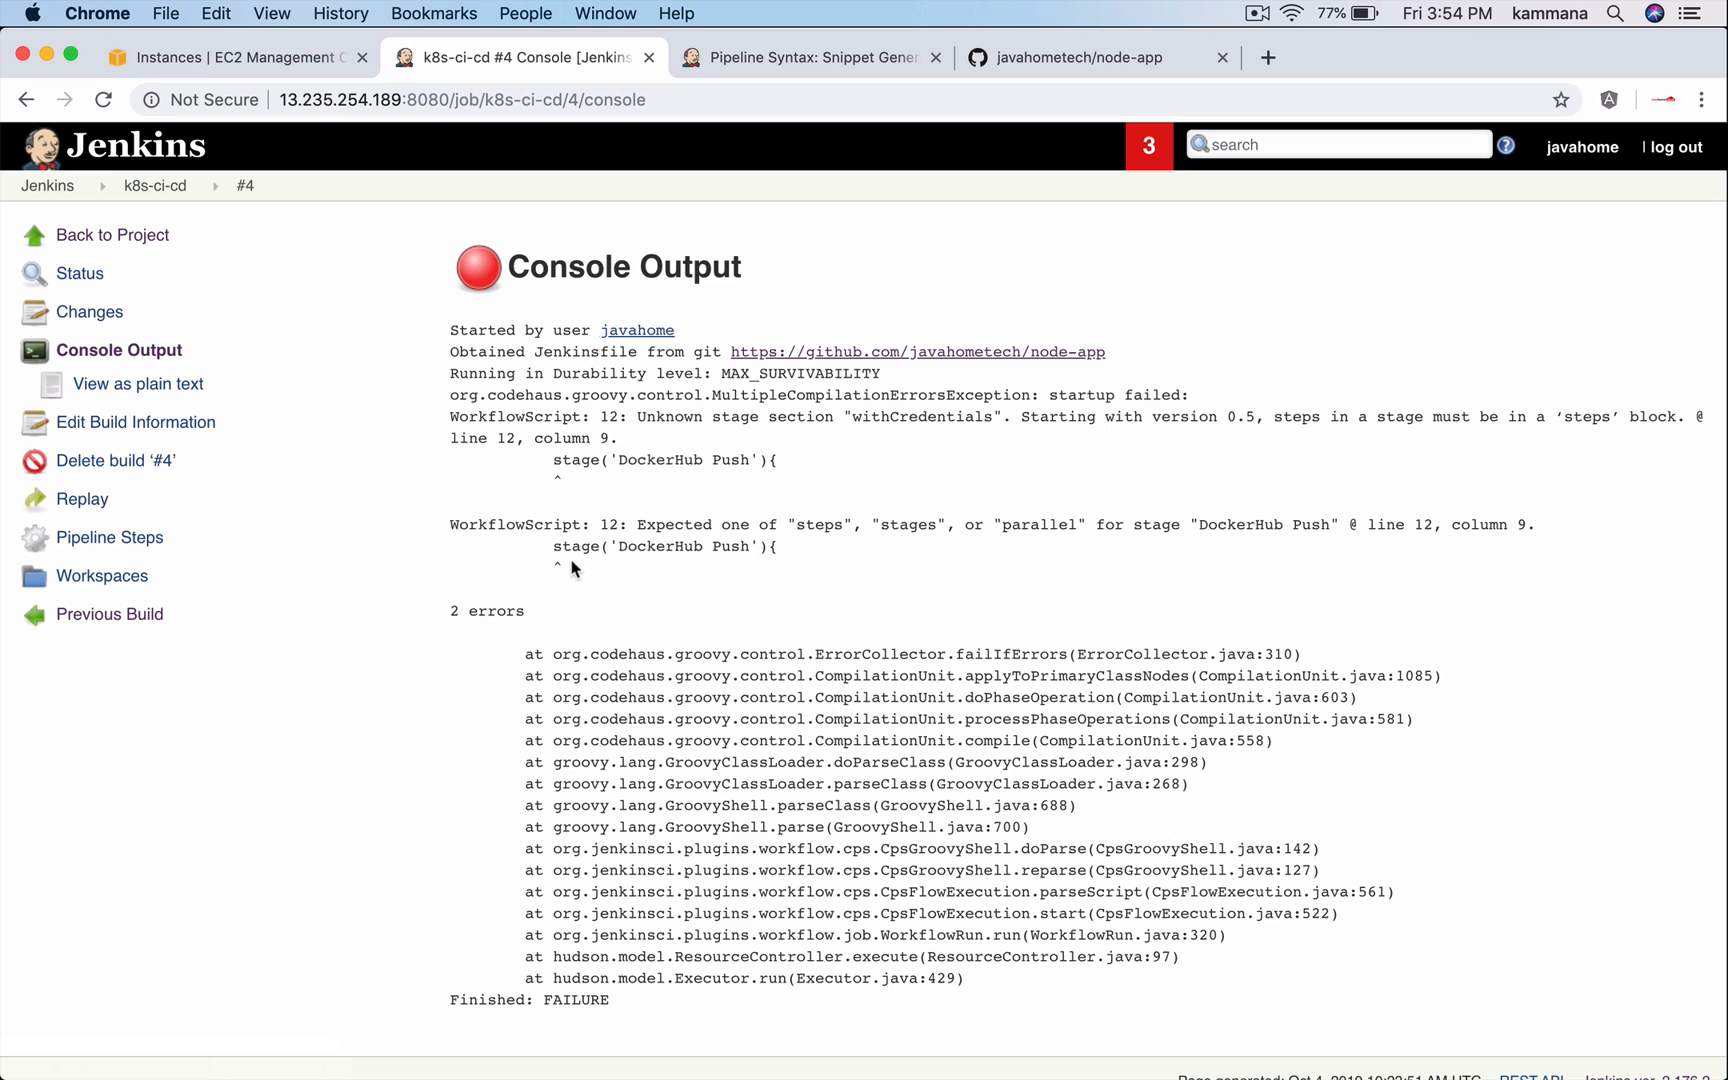
pyautogui.doubleClick(661, 546)
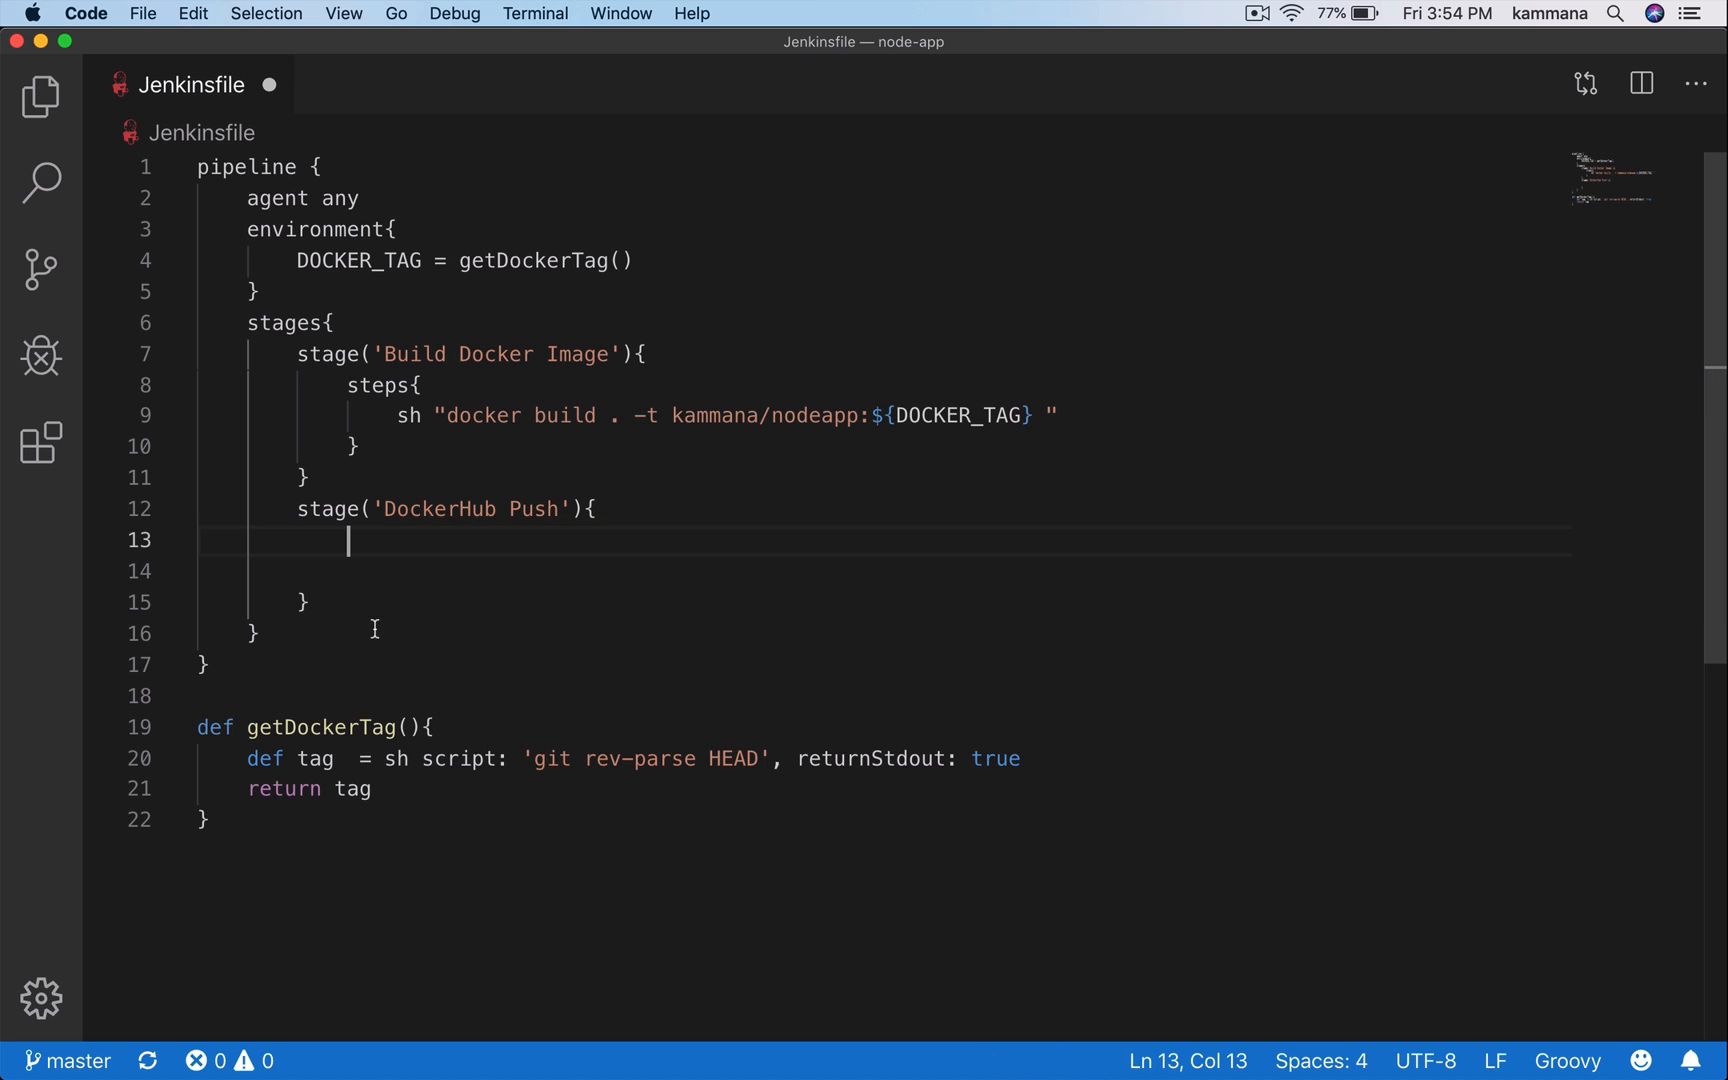
# Wrap withCredentials in a steps block and commit the Jenkinsfile fix.
pyautogui.write('steps')
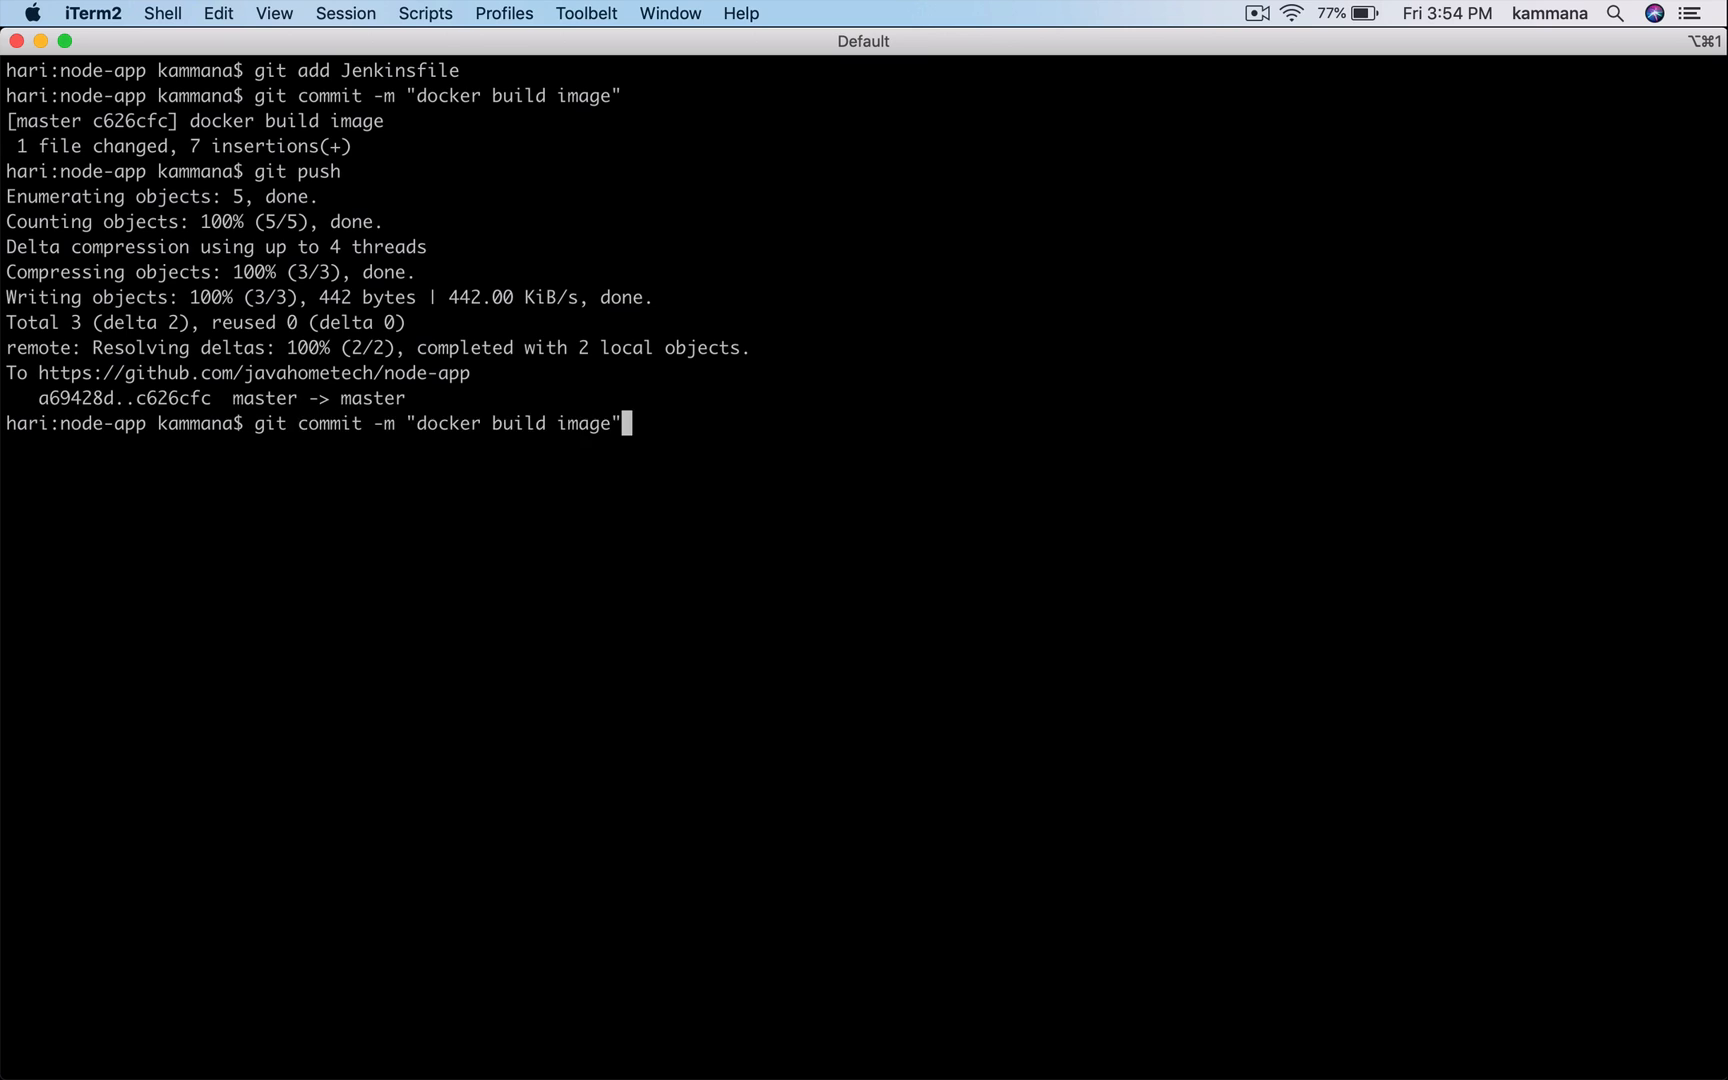
pyautogui.press('enter')
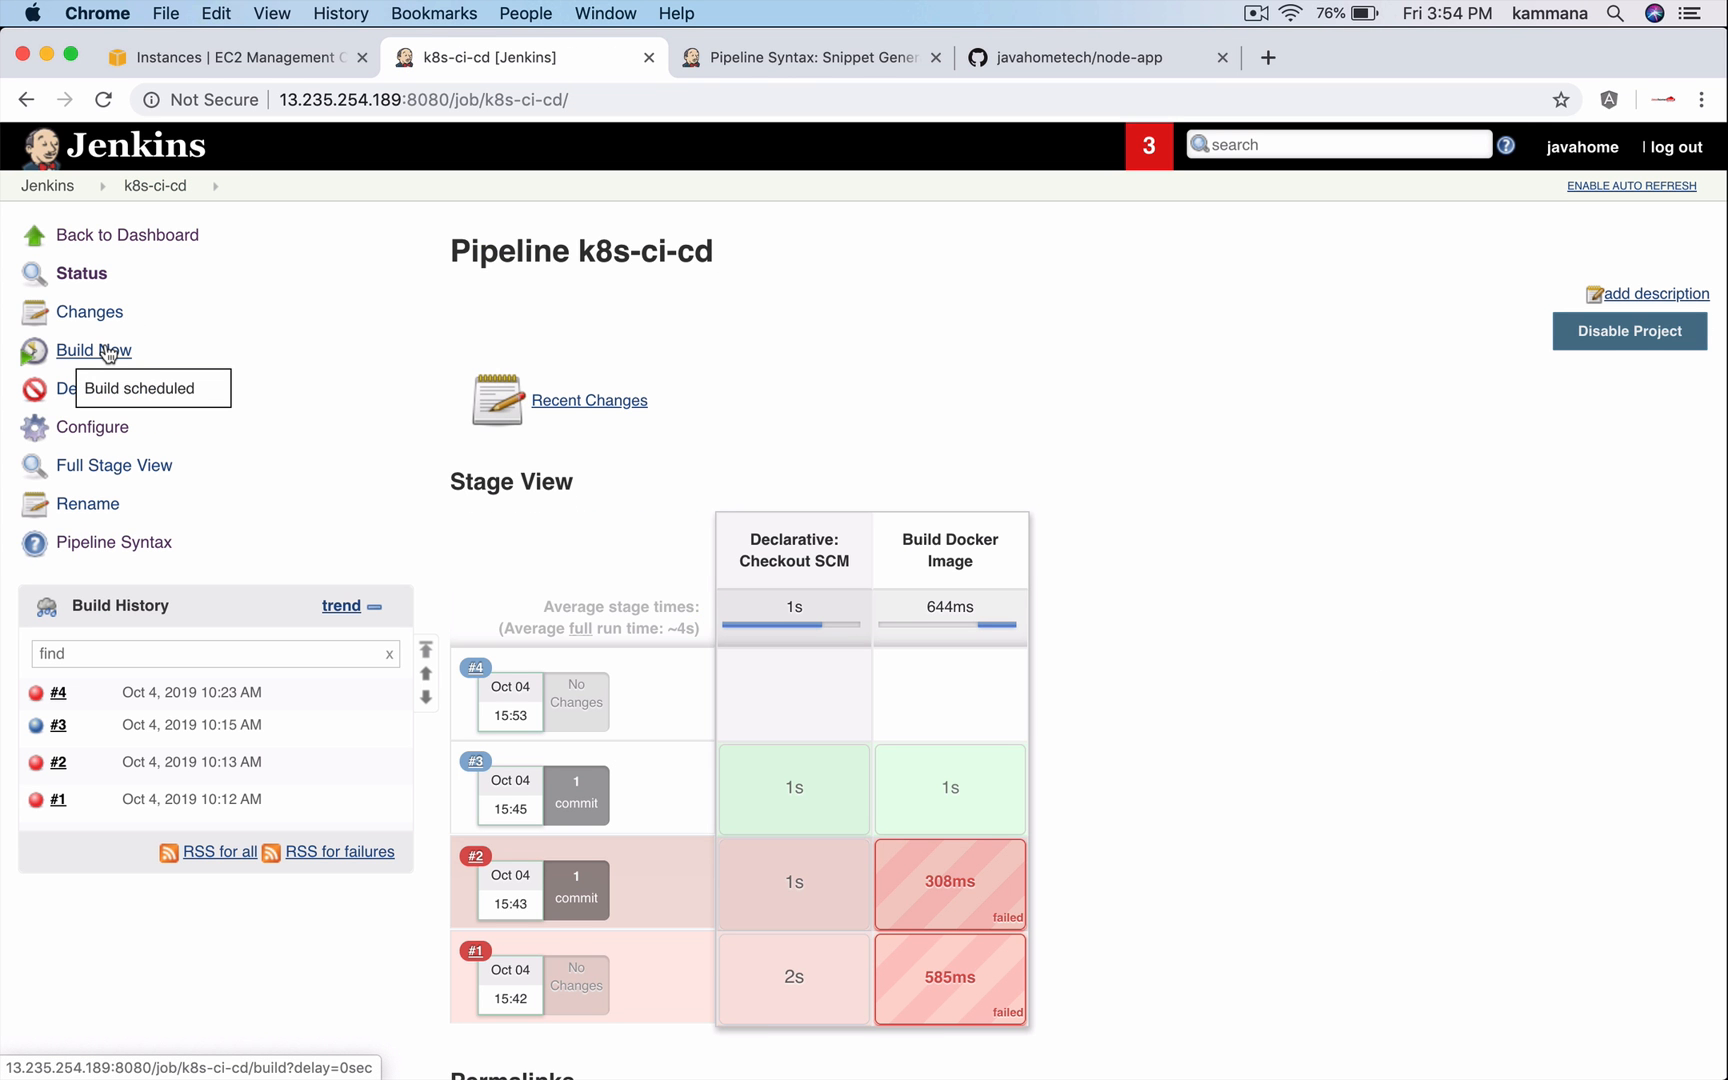
pyautogui.moveTo(57, 692)
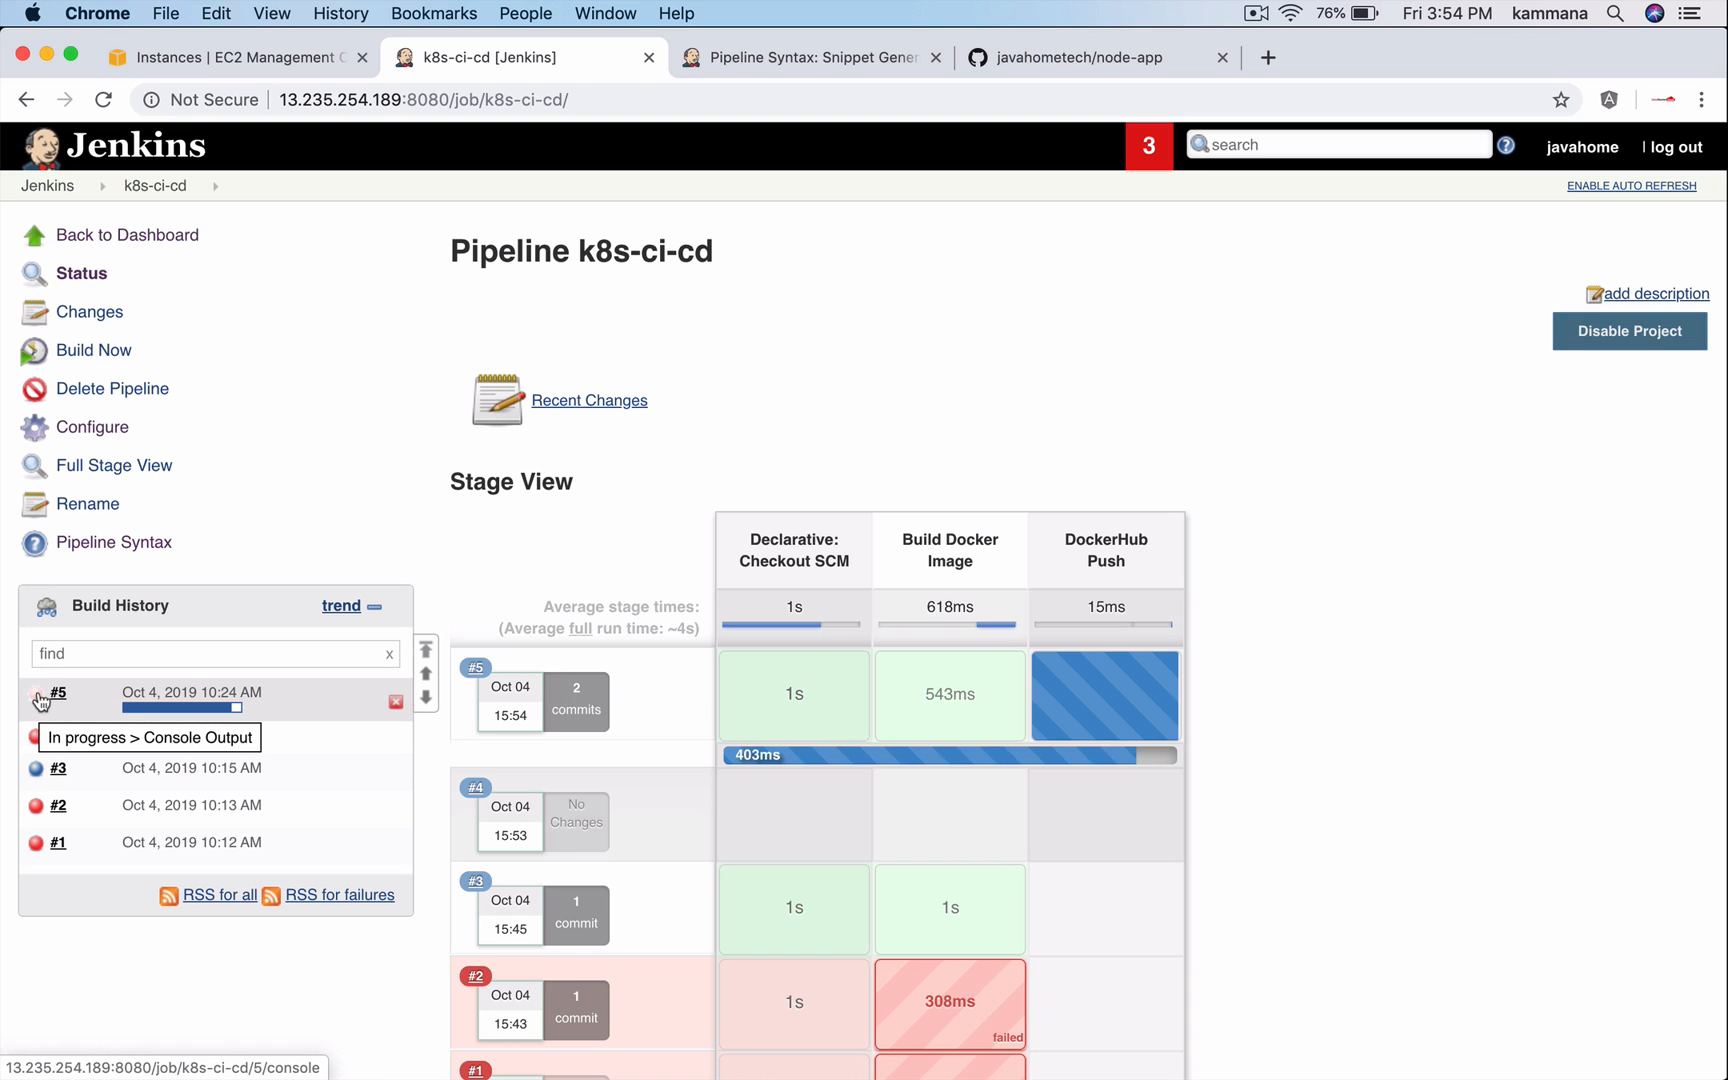
# Check build #5's console for Login Succeeded and the pushed kammana/nodeapp image, then return to k8s-ci-cd.
pyautogui.click(149, 737)
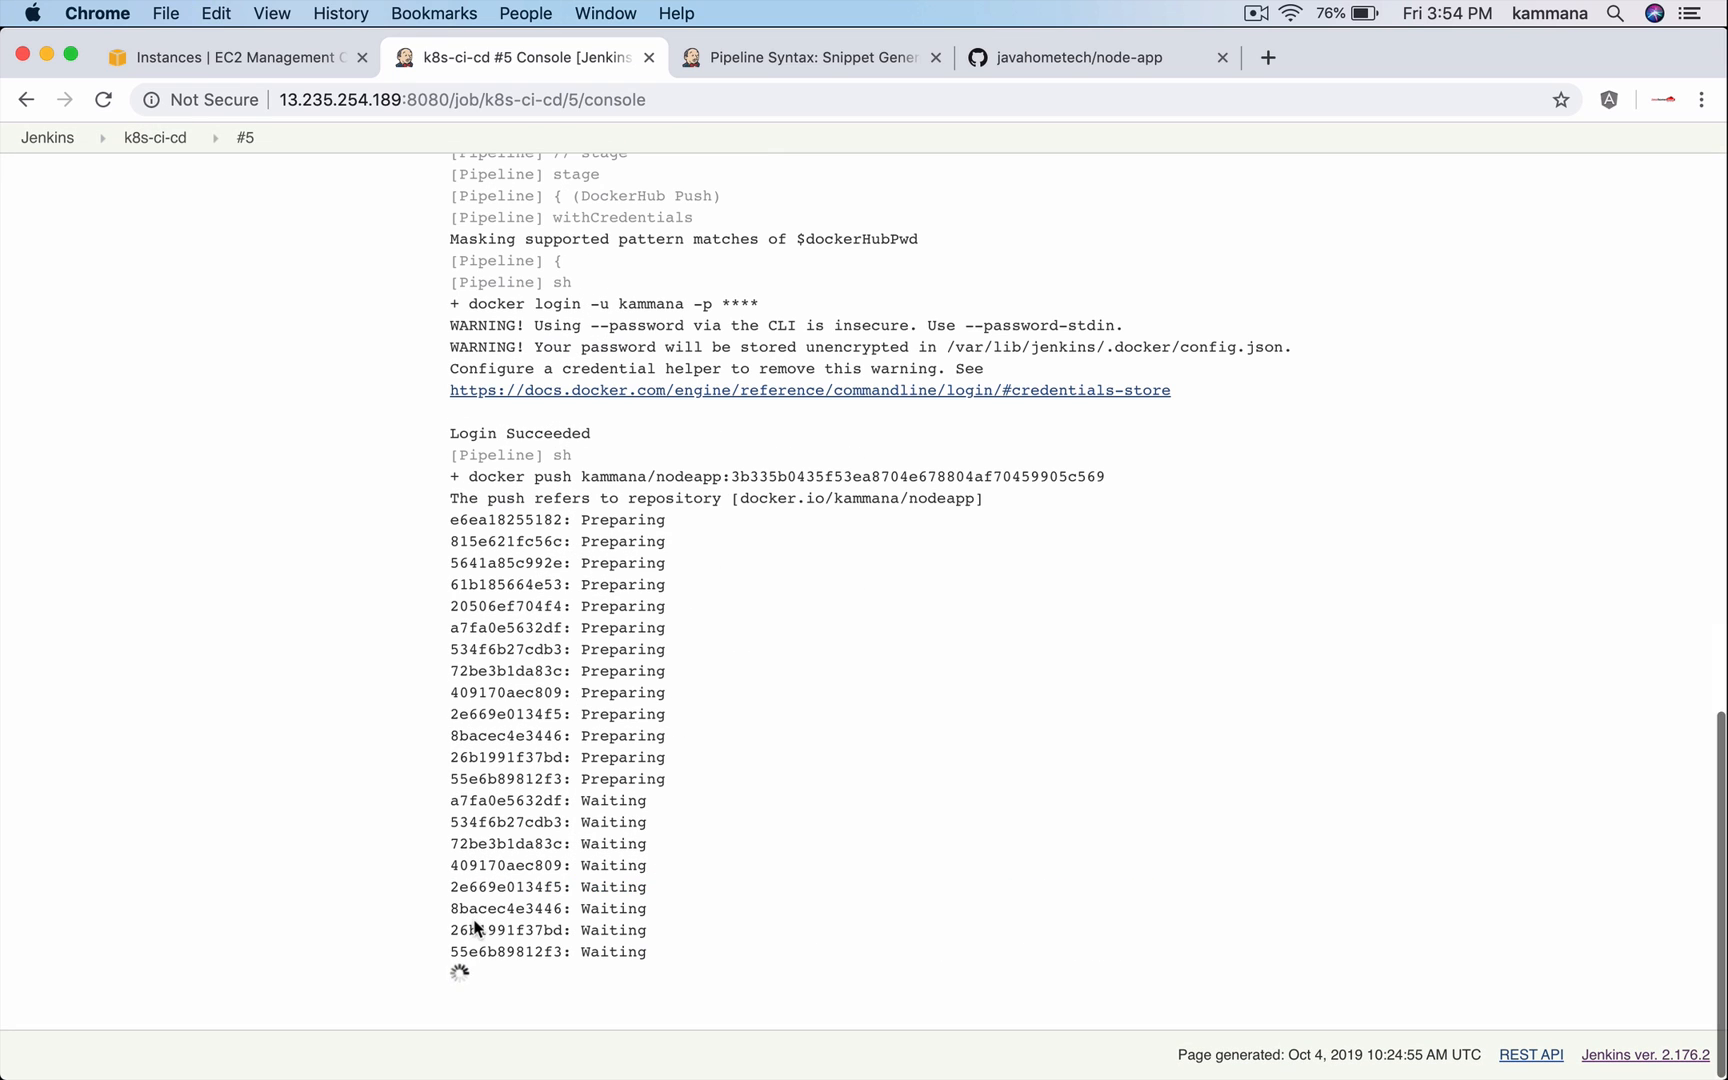
pyautogui.scroll(-3)
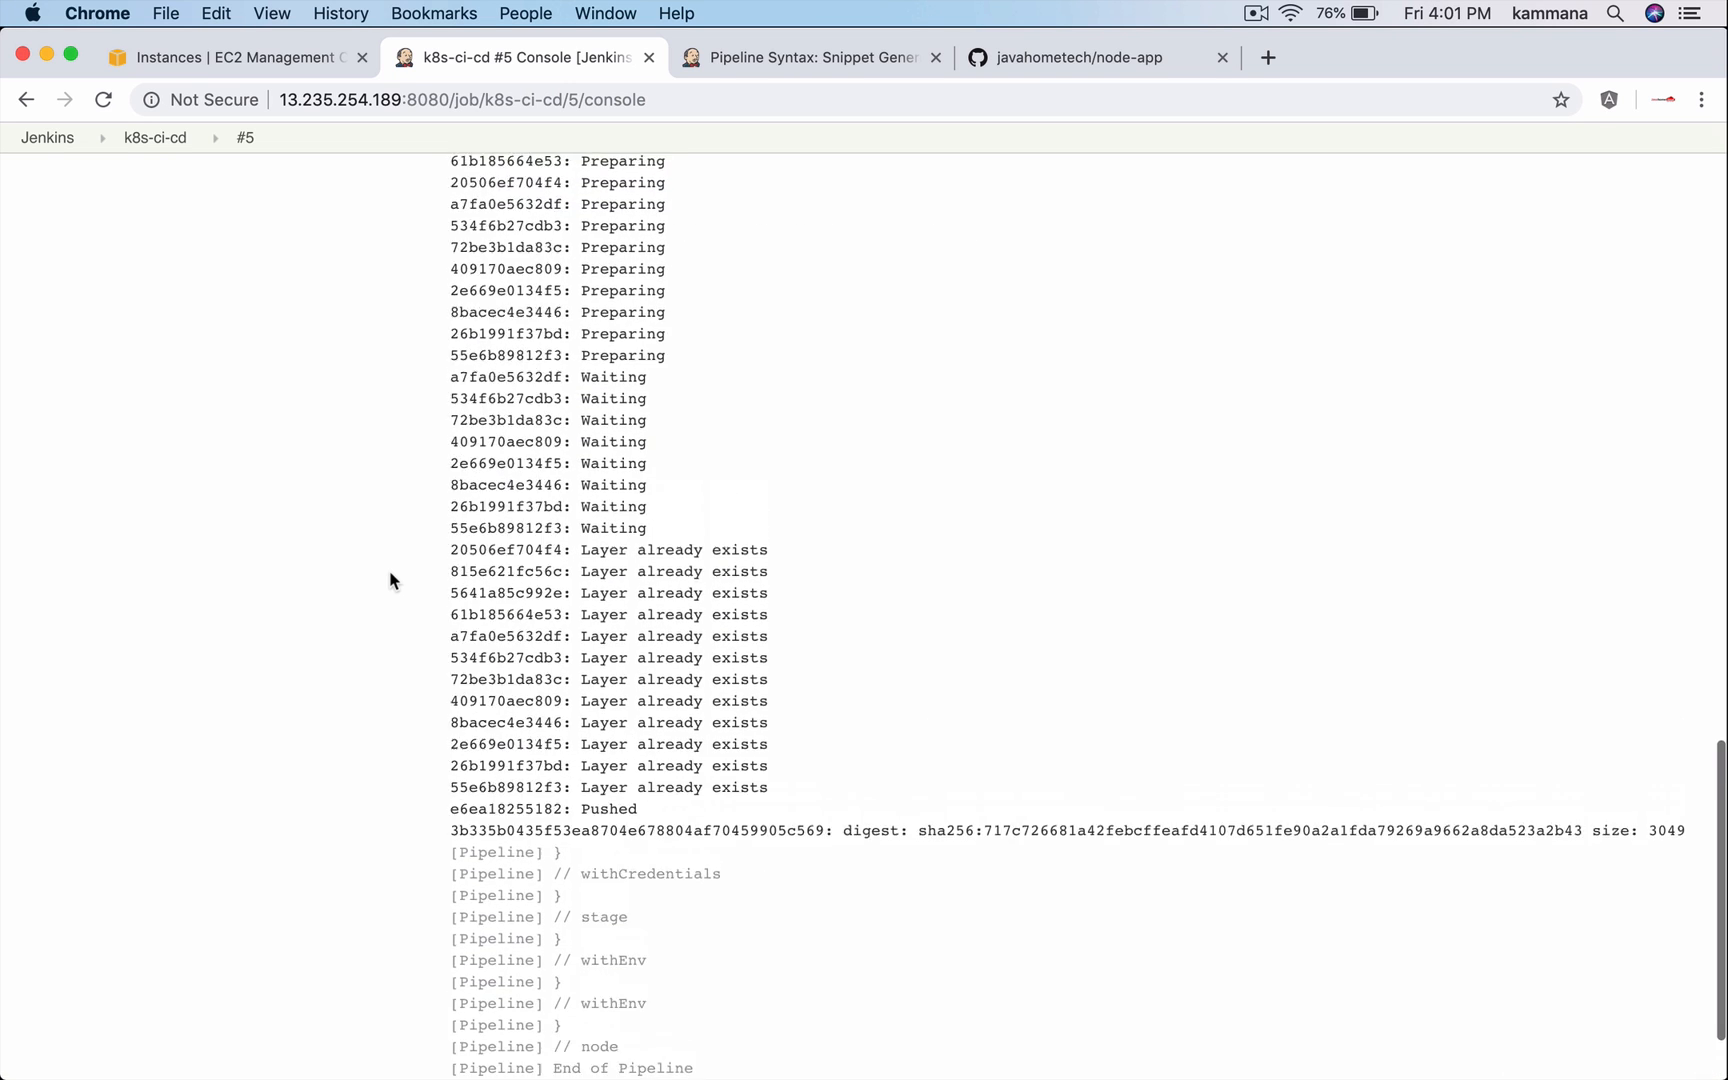
pyautogui.click(153, 137)
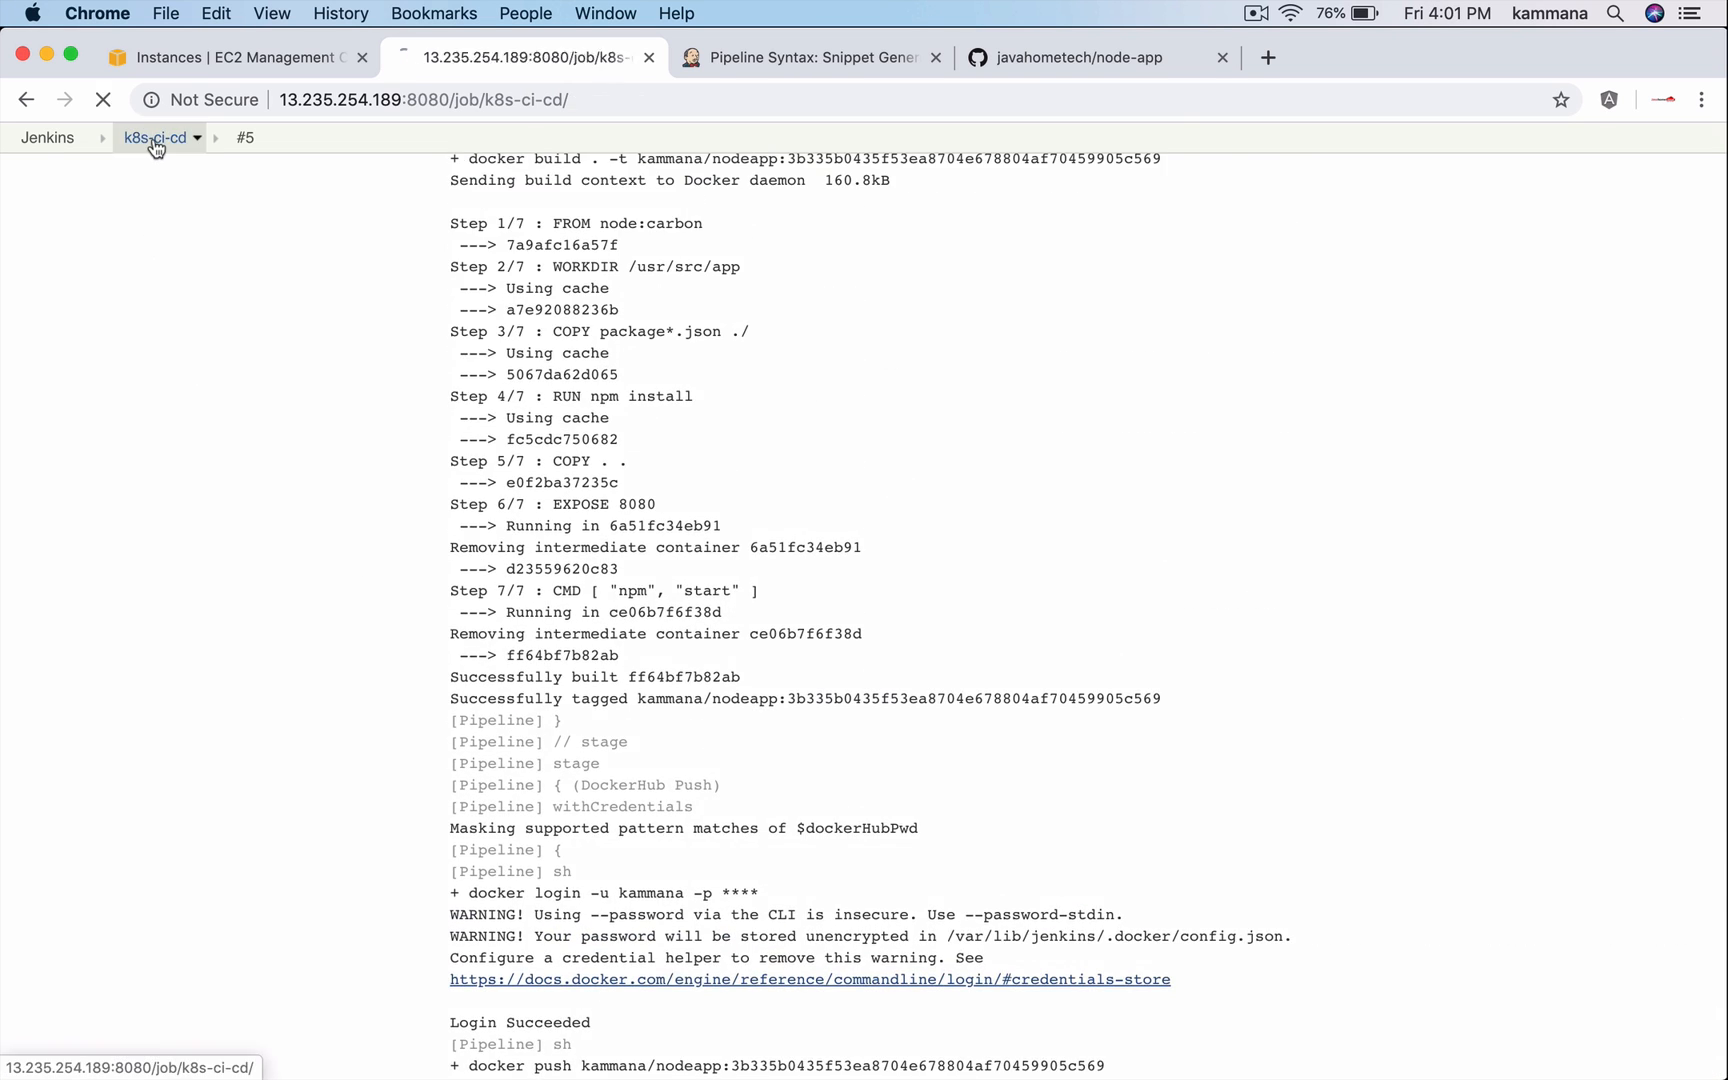
pyautogui.click(154, 137)
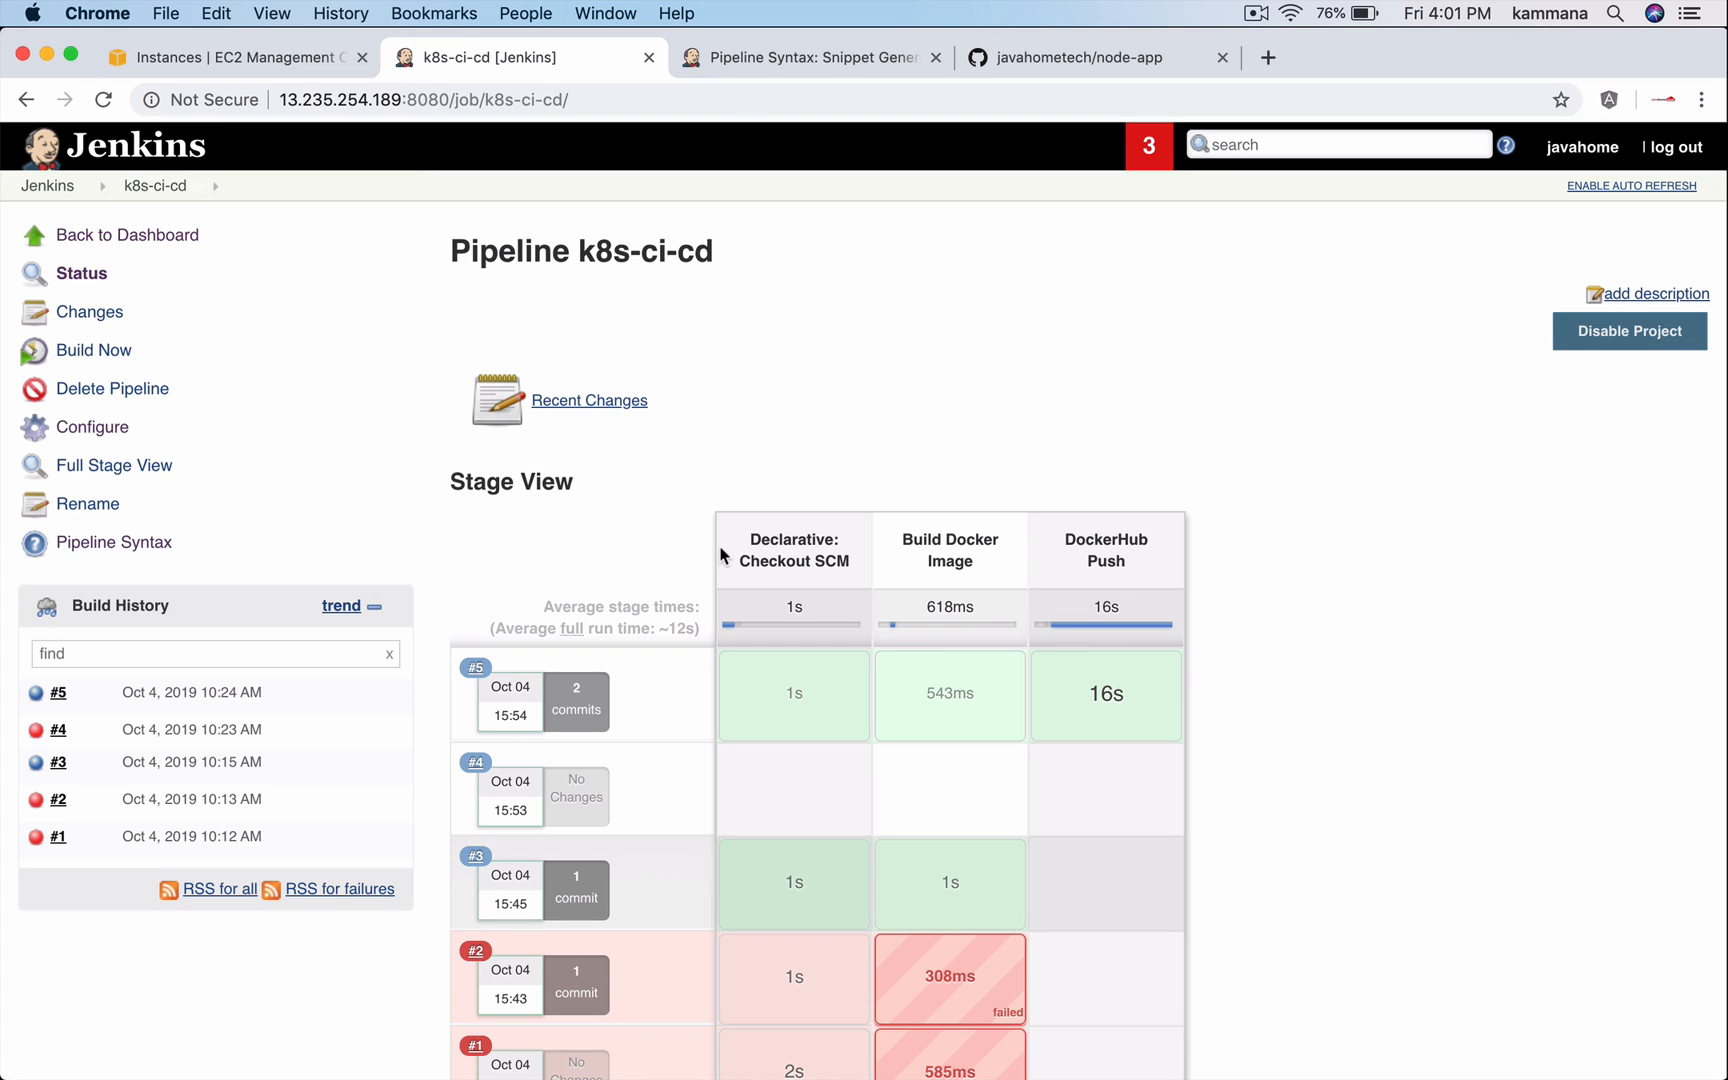
pyautogui.moveTo(771, 582)
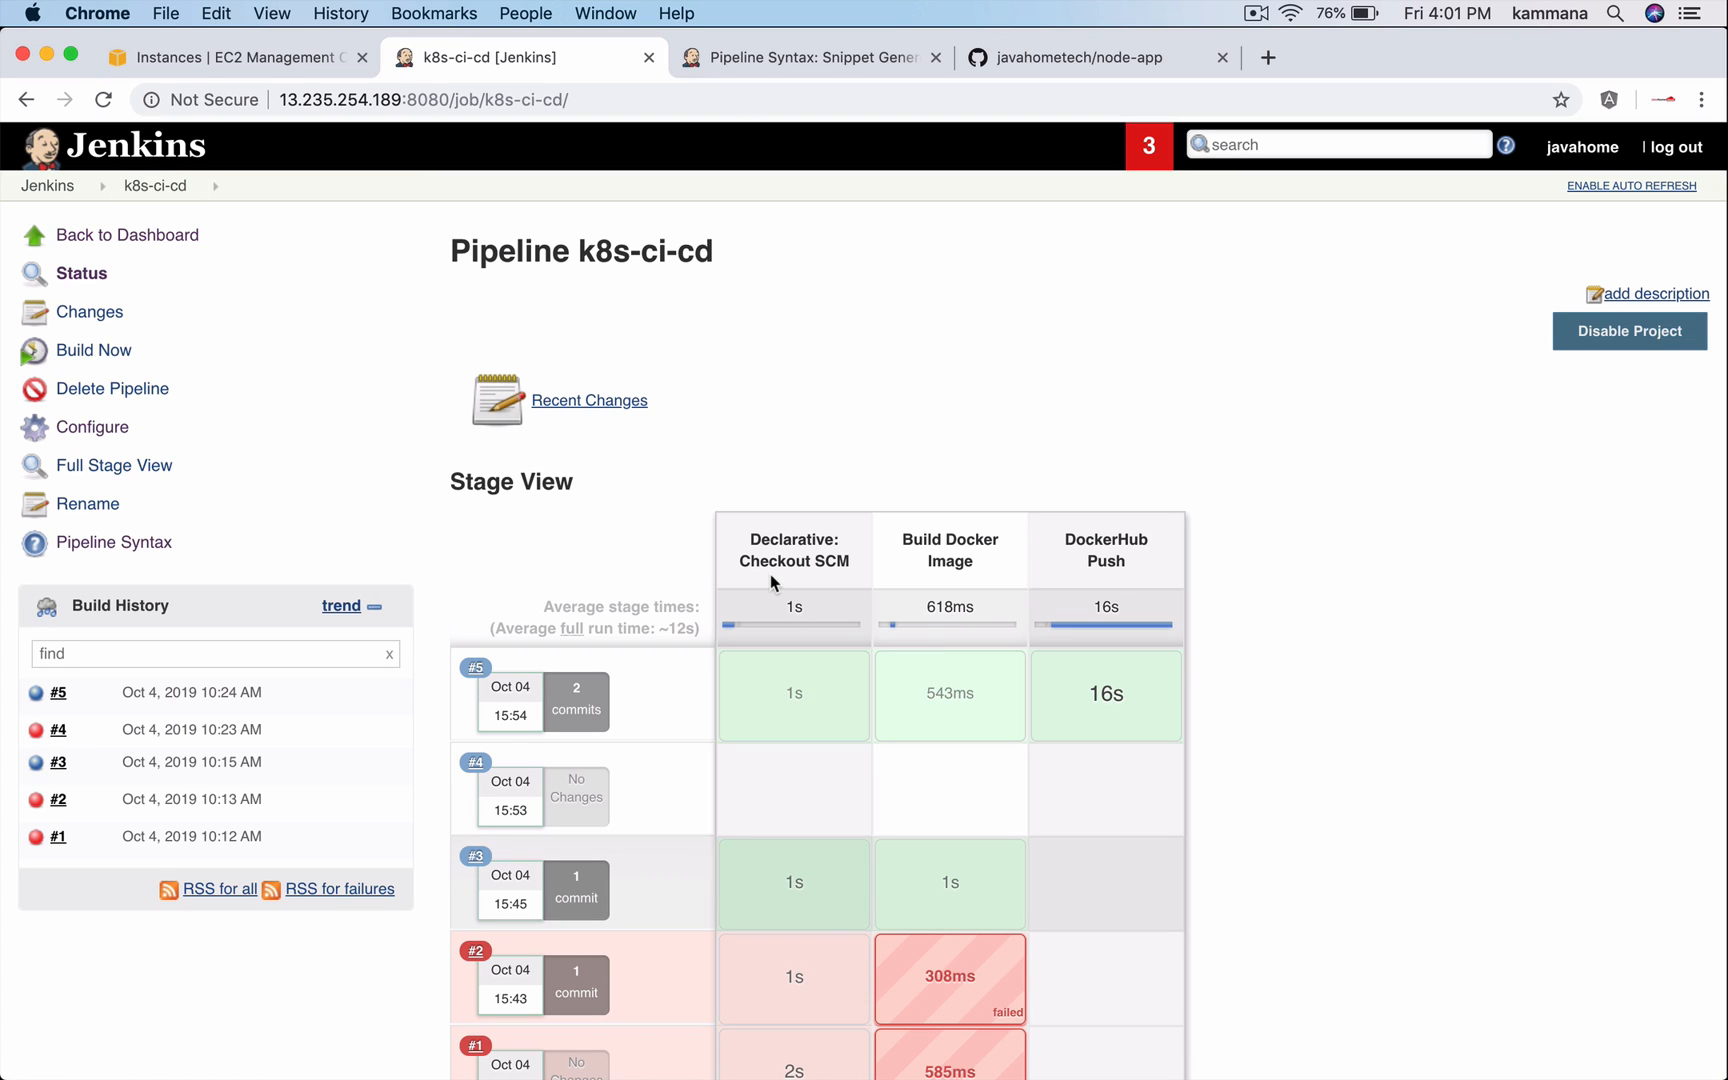
pyautogui.moveTo(900, 557)
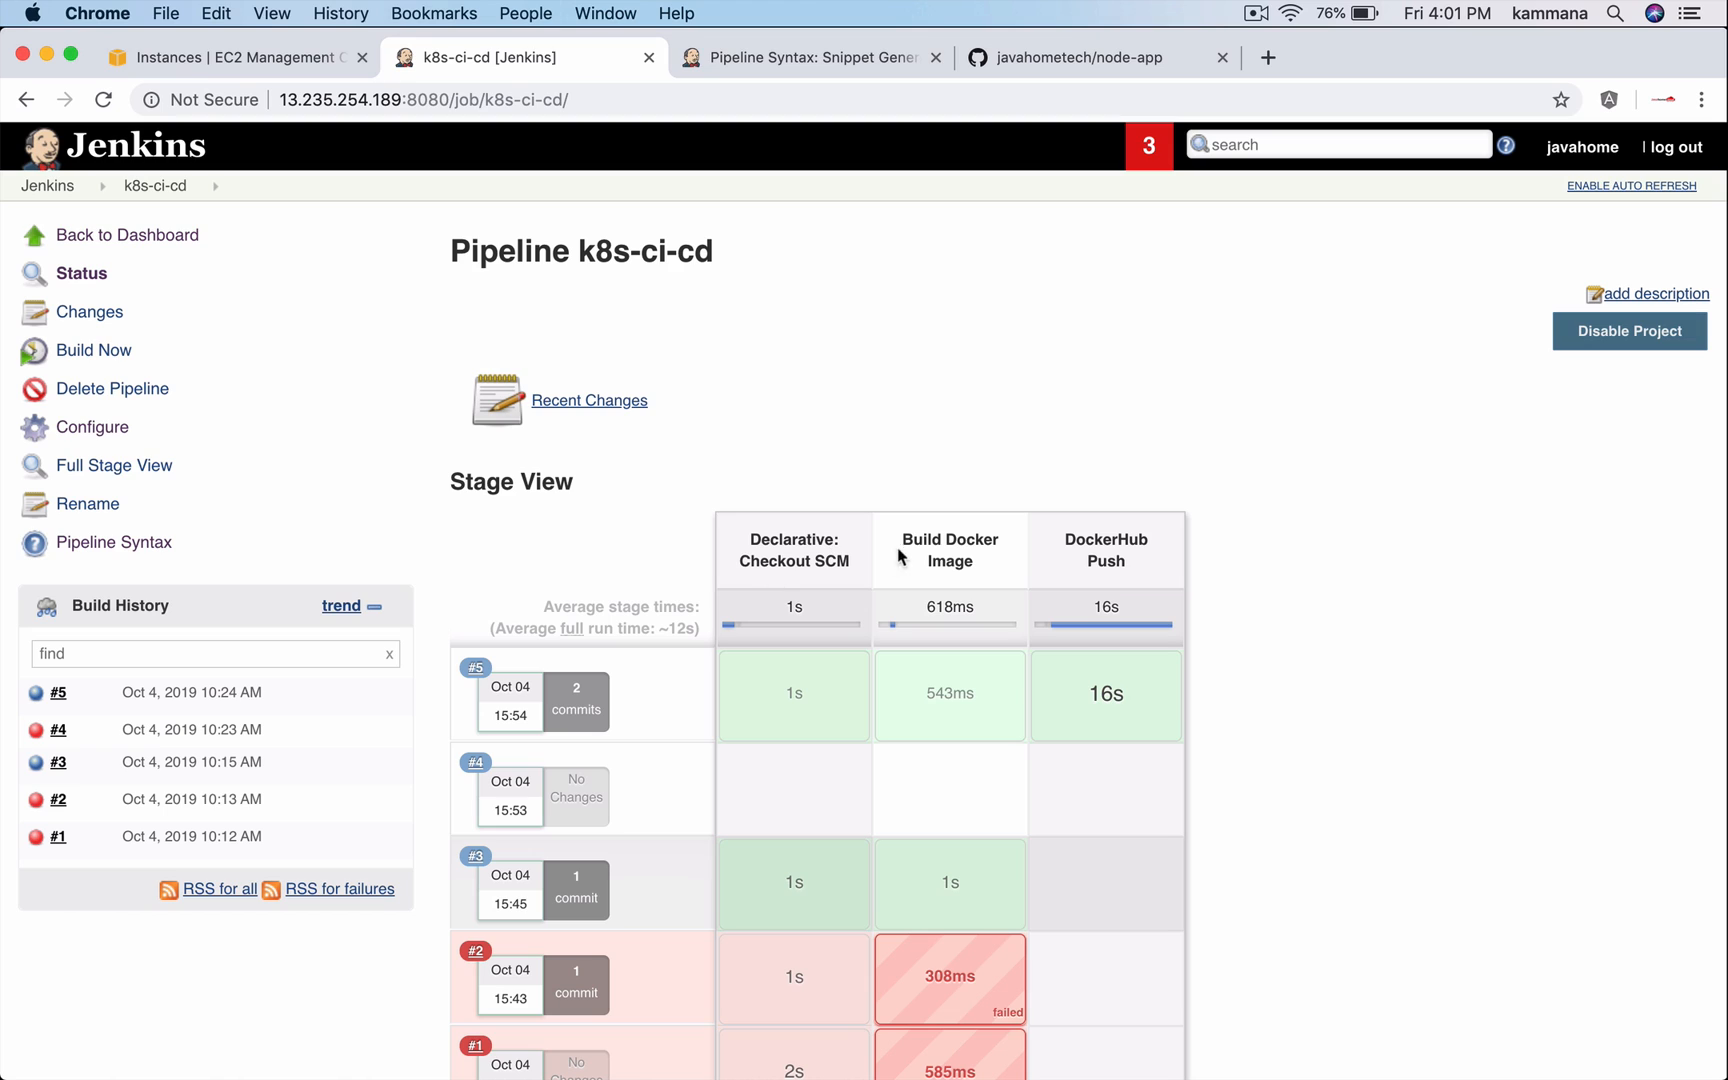